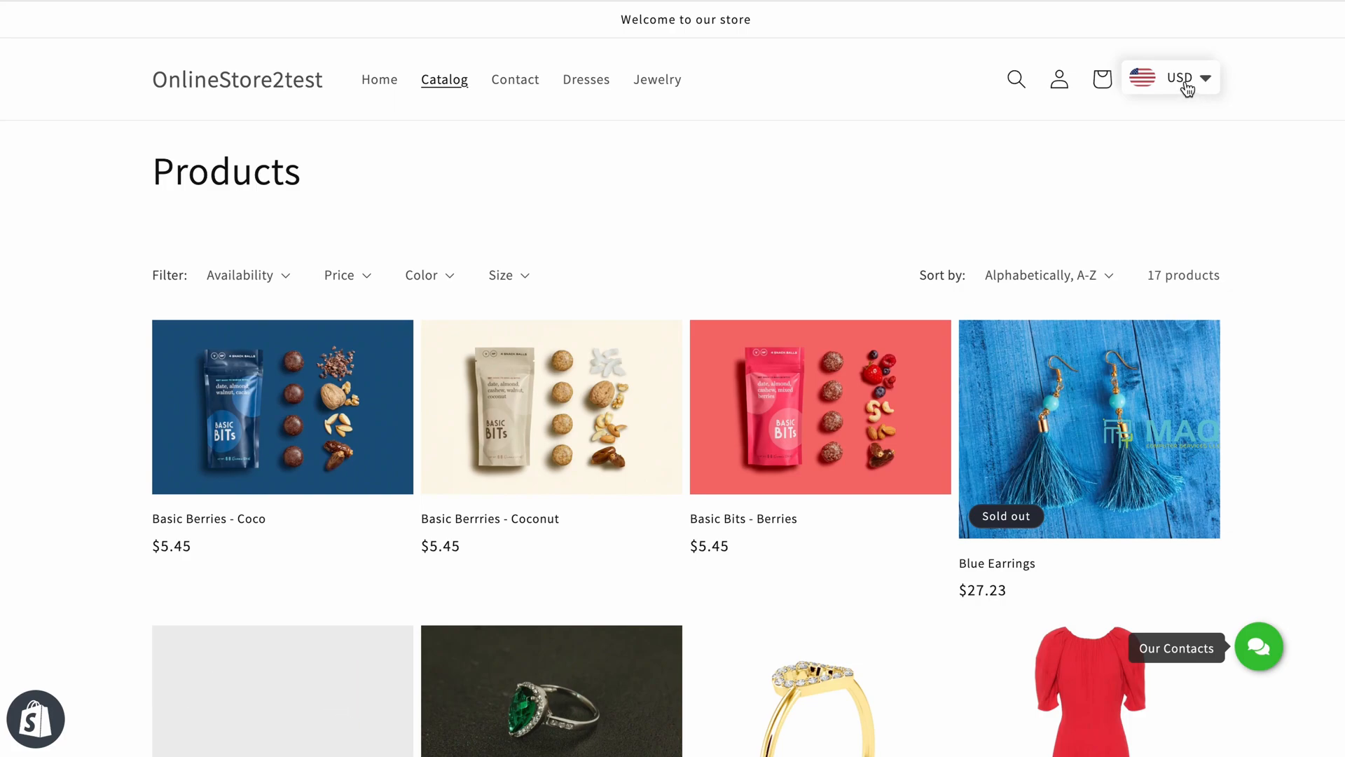
Step: Switch the storefront currency from USD to Saudi Riyal (SAR) so prices convert
left_click(1180, 77)
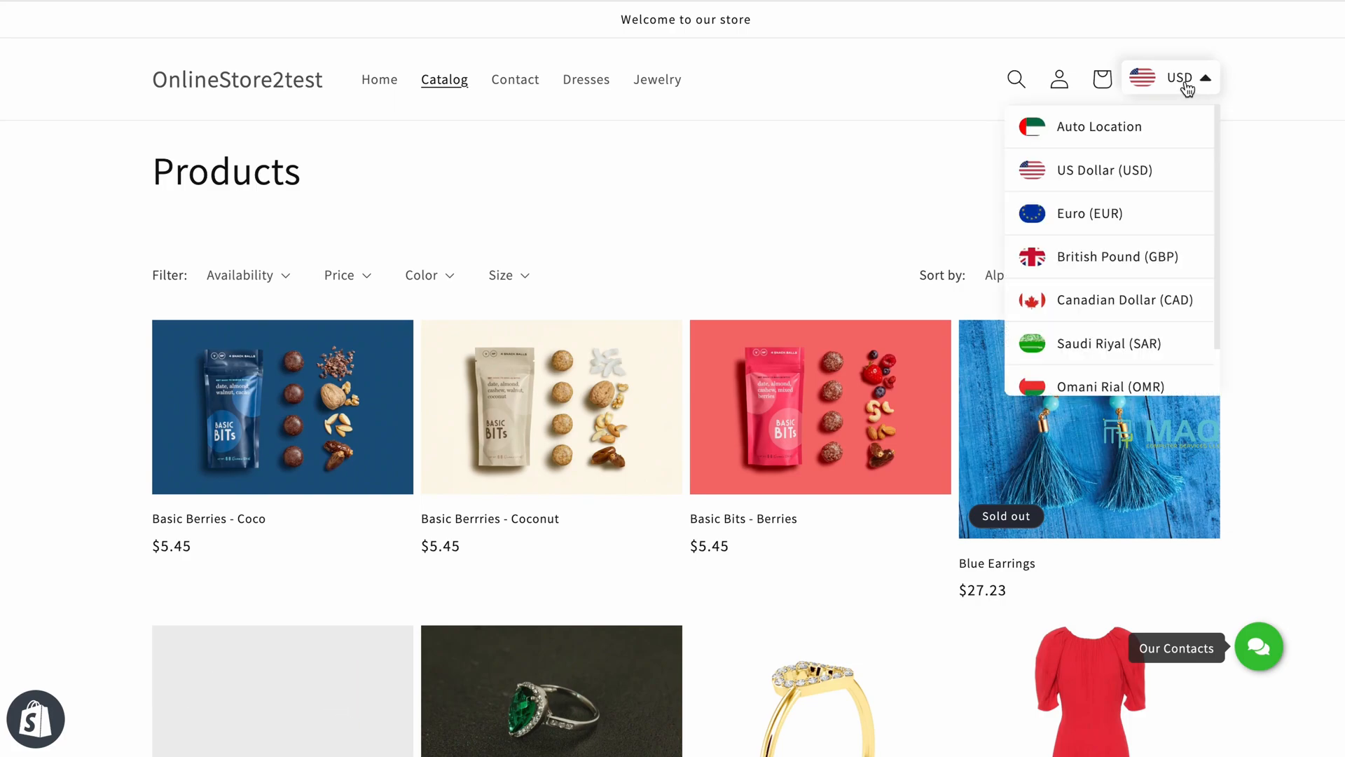
scroll("down", 3)
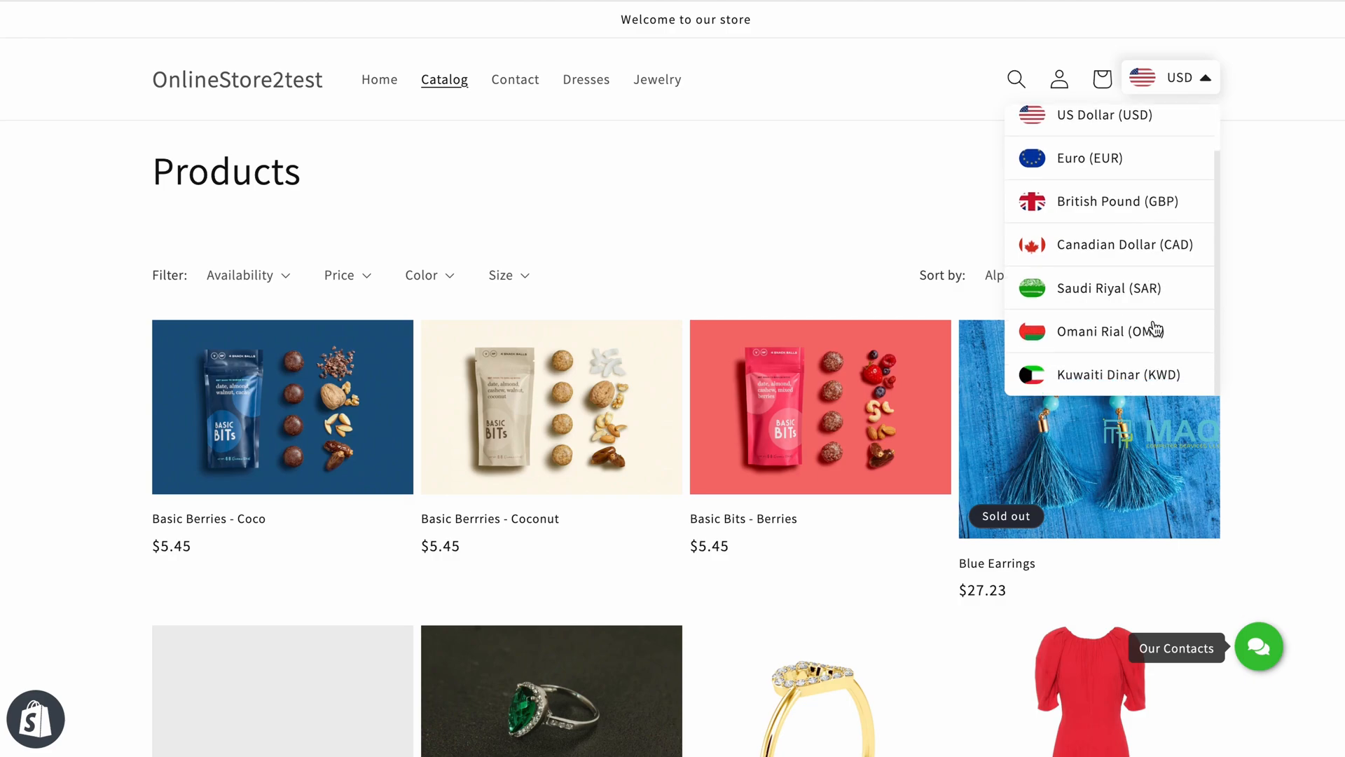
left_click(1107, 287)
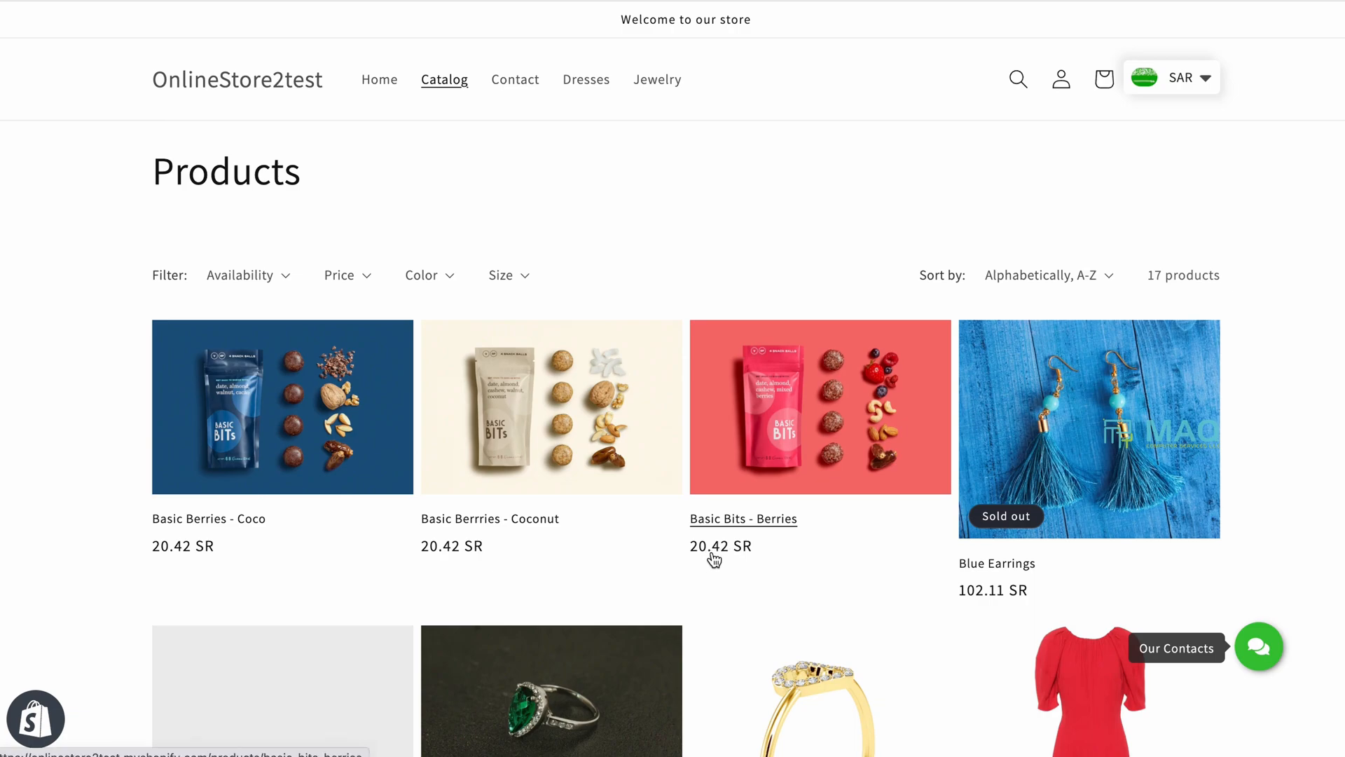
Step: Switch the currency again to British Pound (GBP) to show converted prices
left_click(1172, 77)
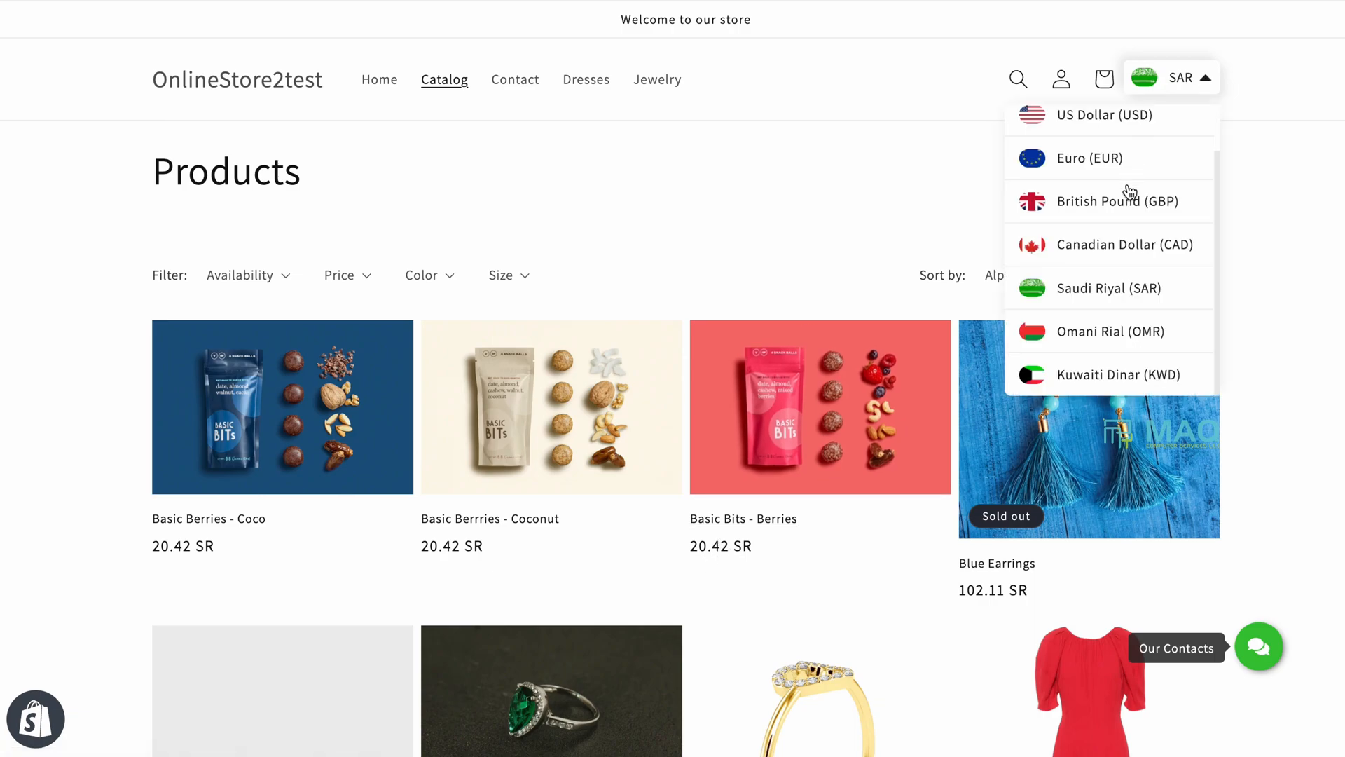
left_click(1102, 201)
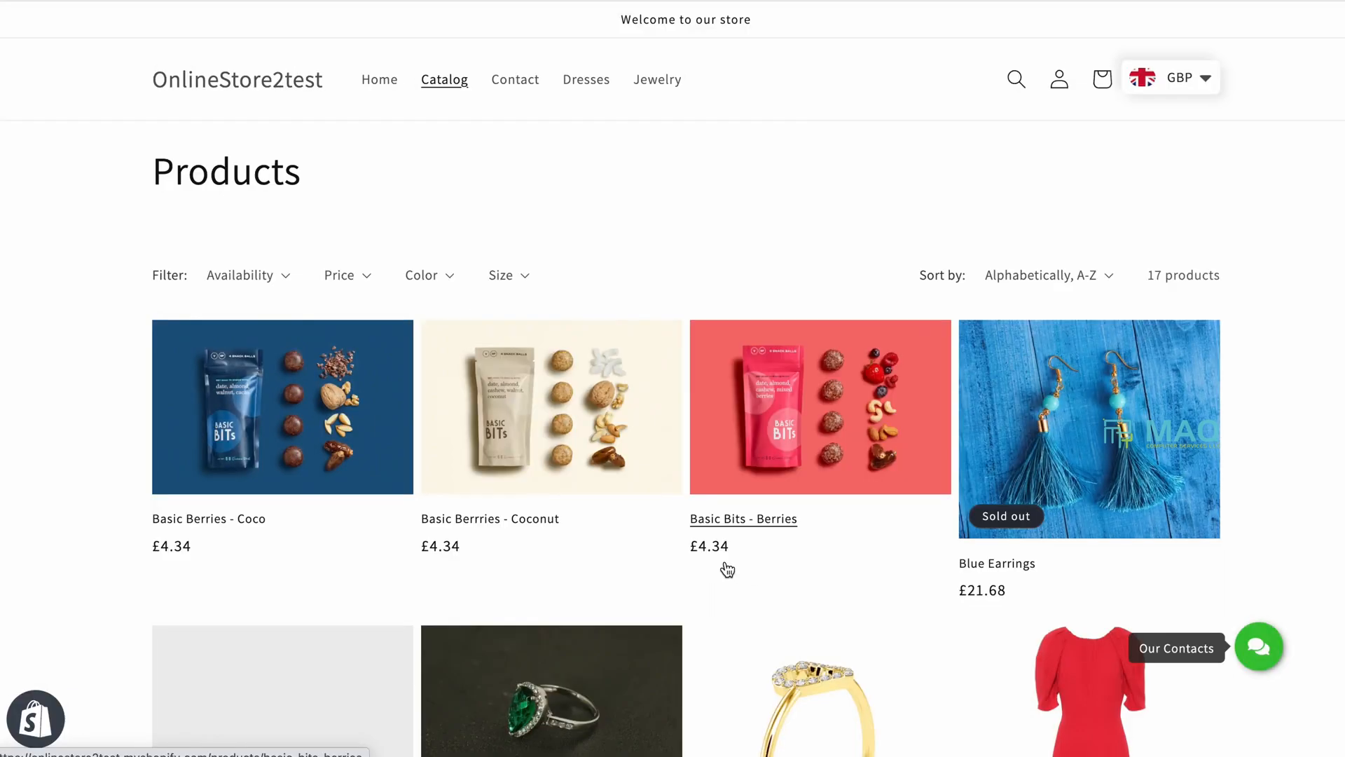
left_click(1169, 77)
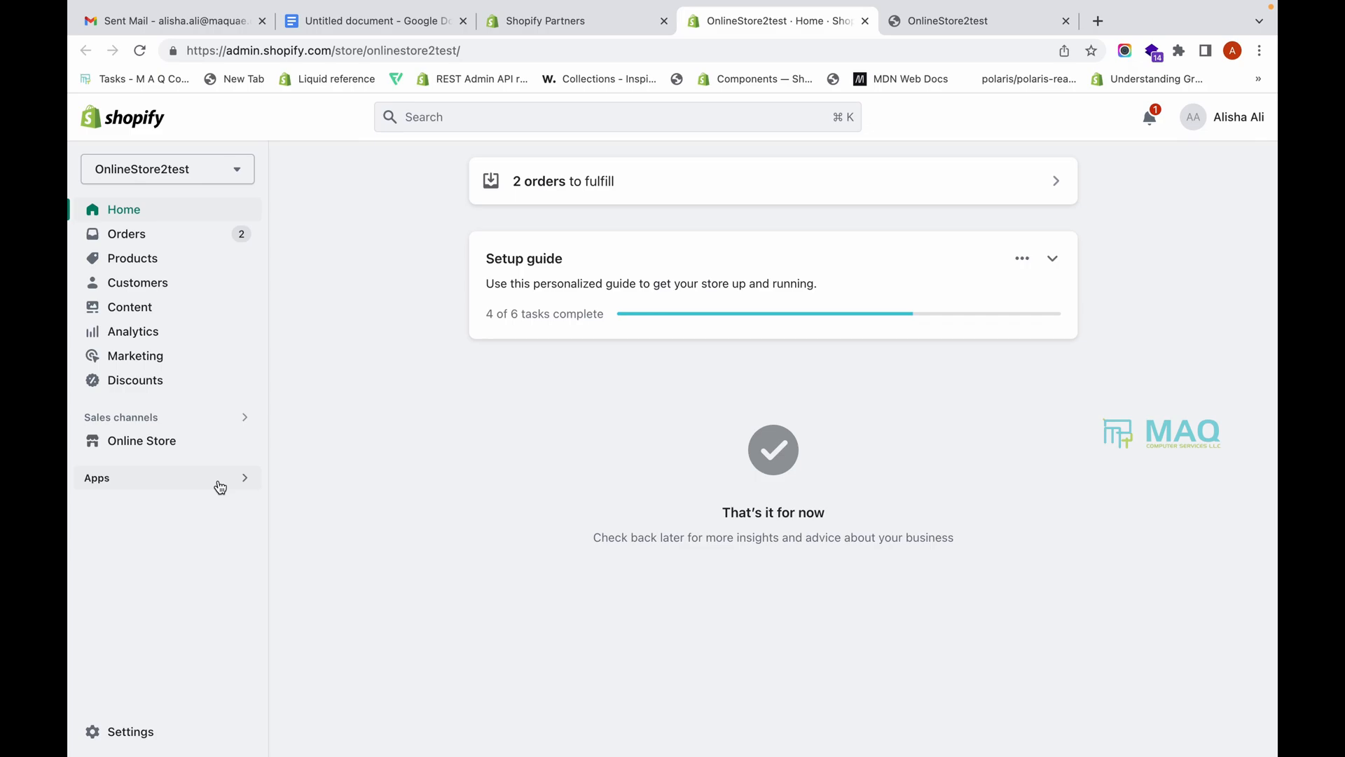
Step: Search the Shopify App Store for 'Currency Converter' from the Apps section
left_click(96, 478)
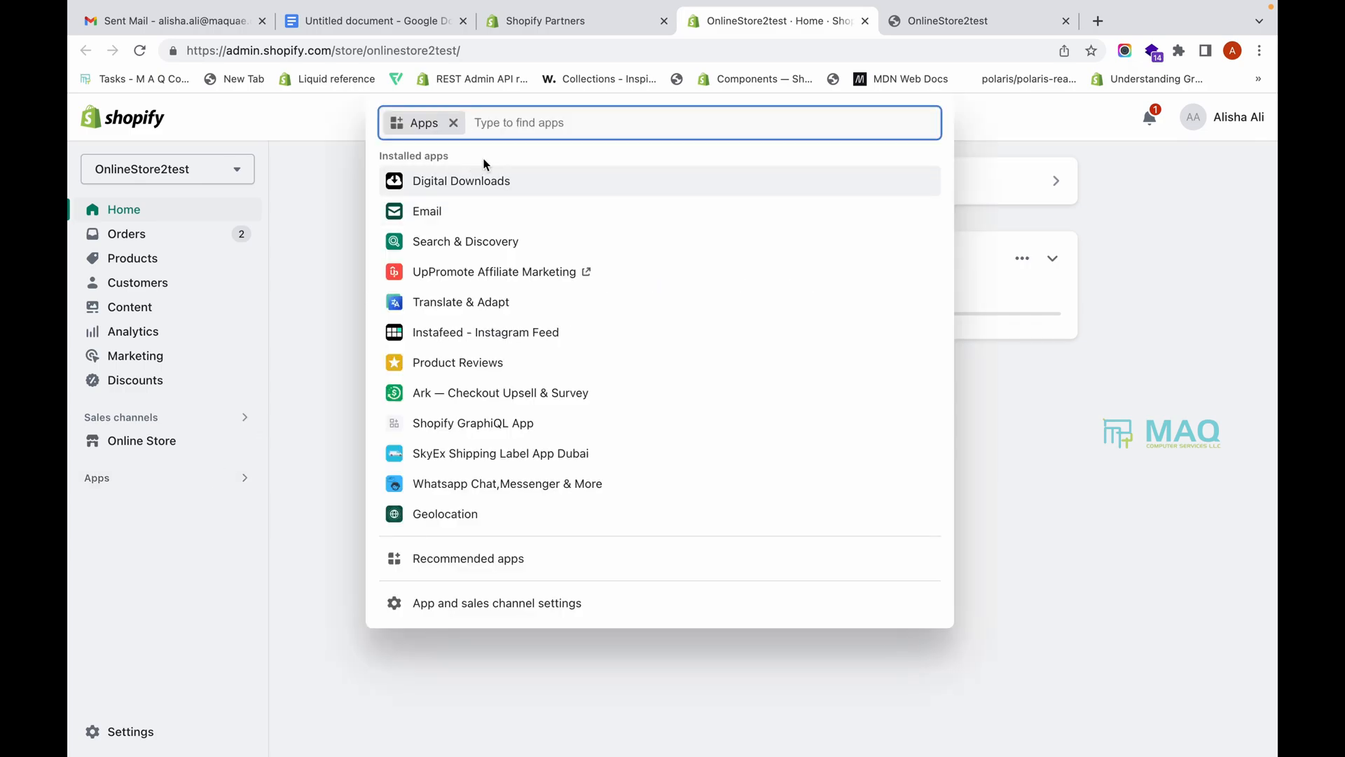
type("Currency Converter")
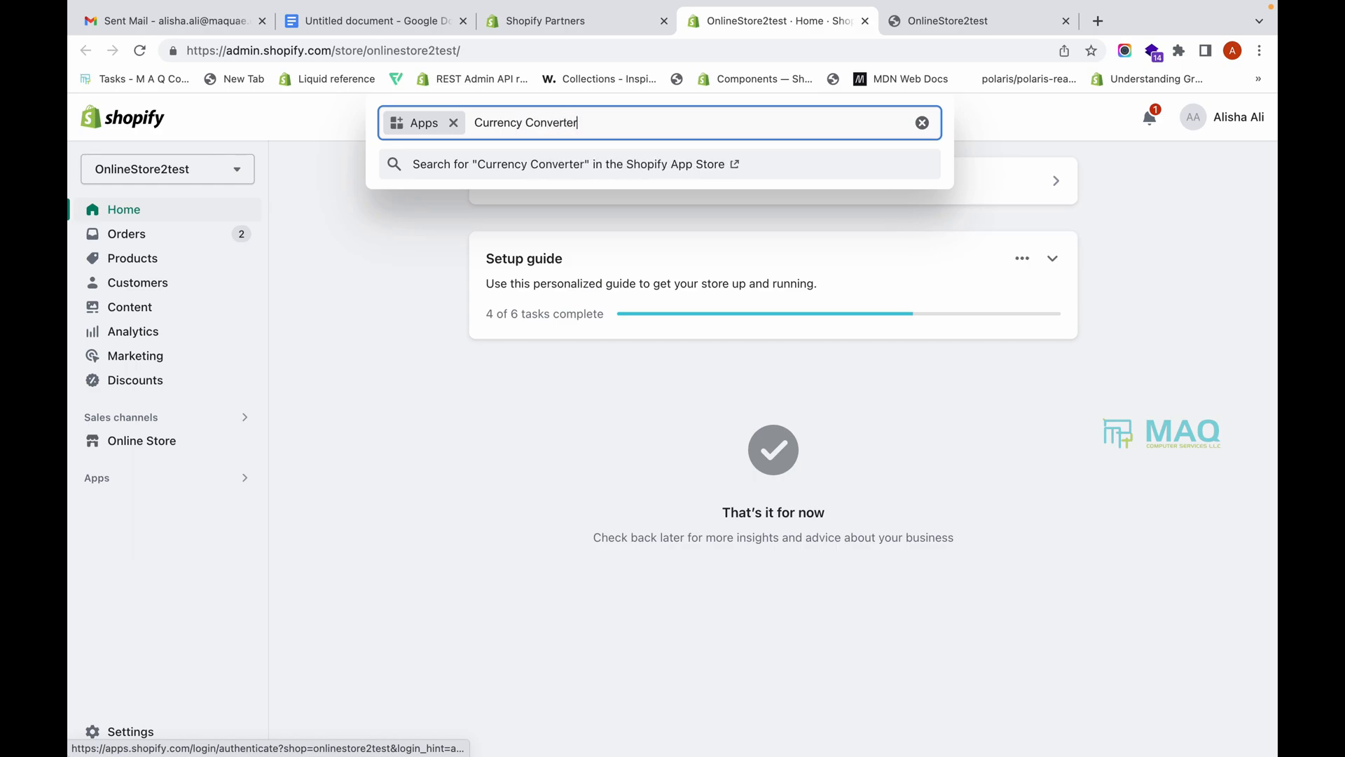
left_click(566, 164)
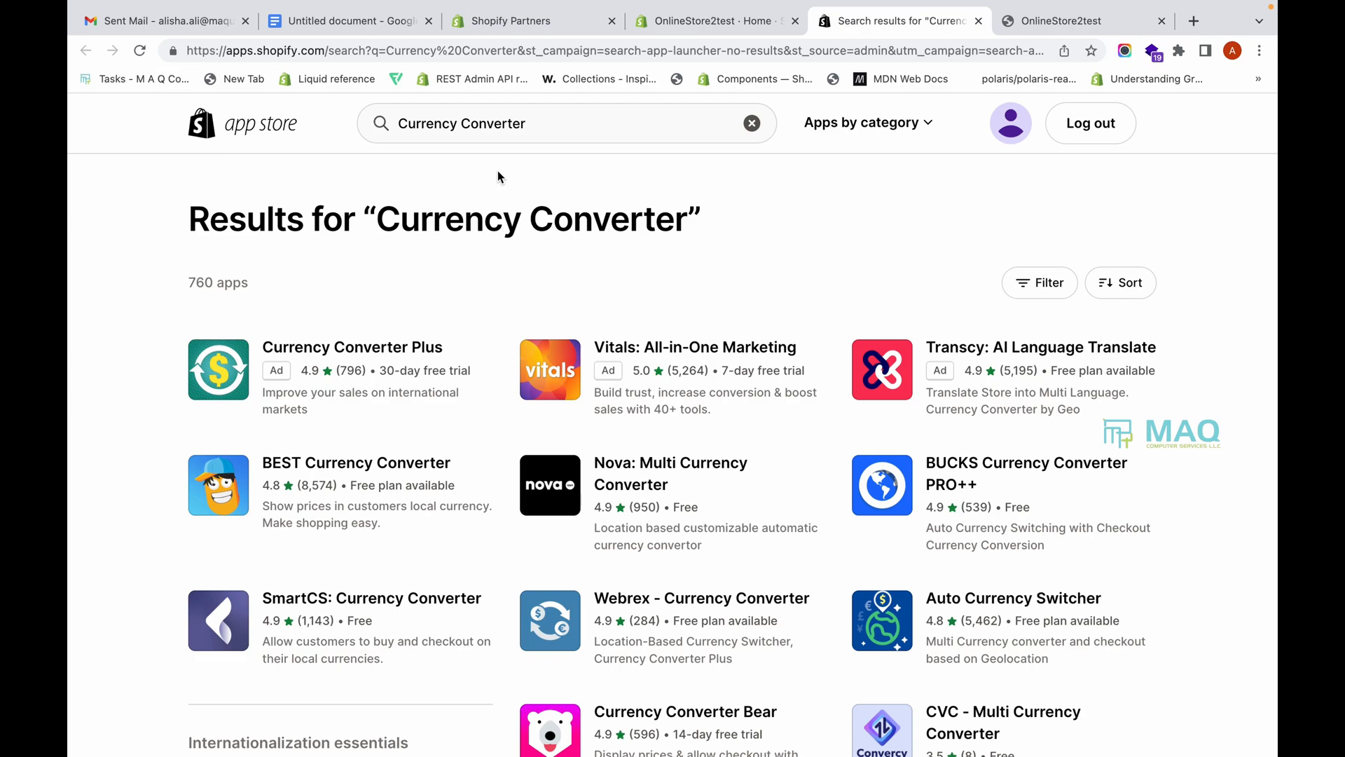
mouse_move(540, 445)
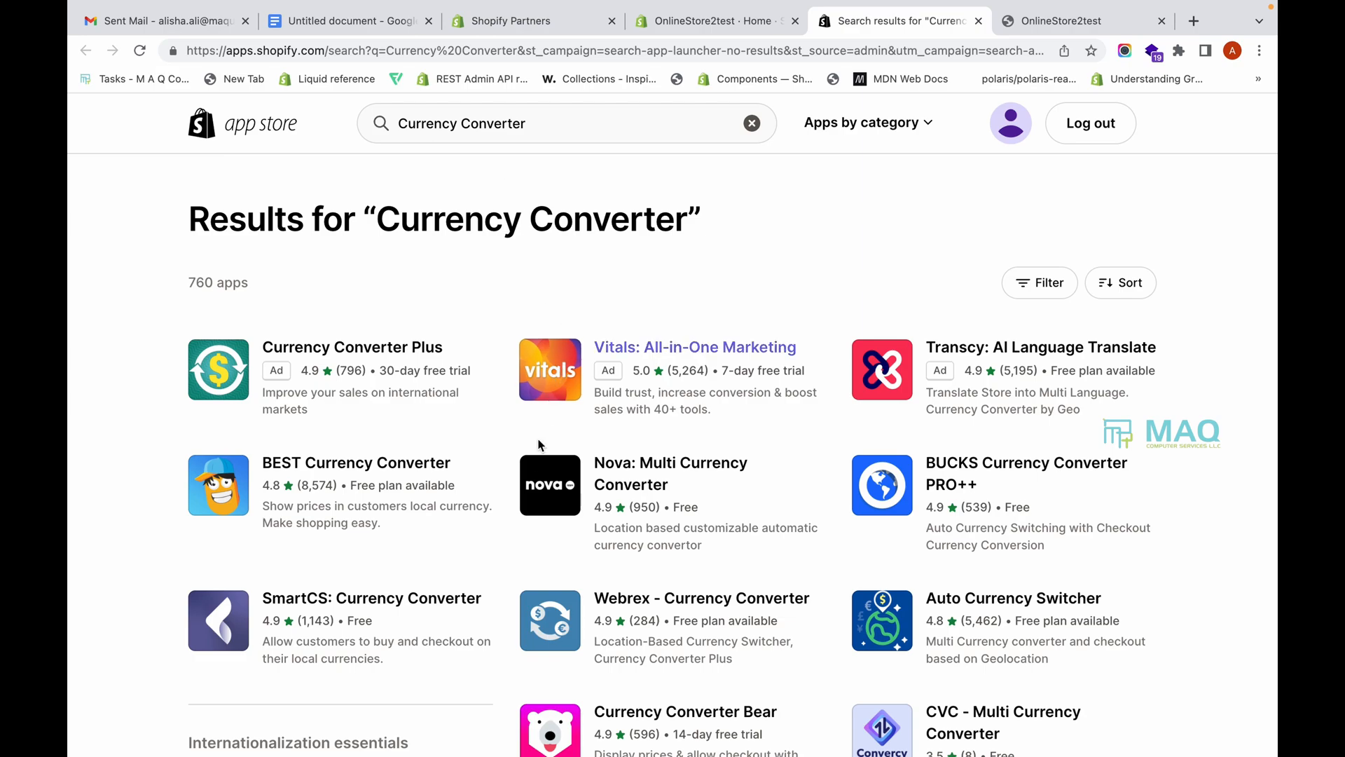
mouse_move(523, 494)
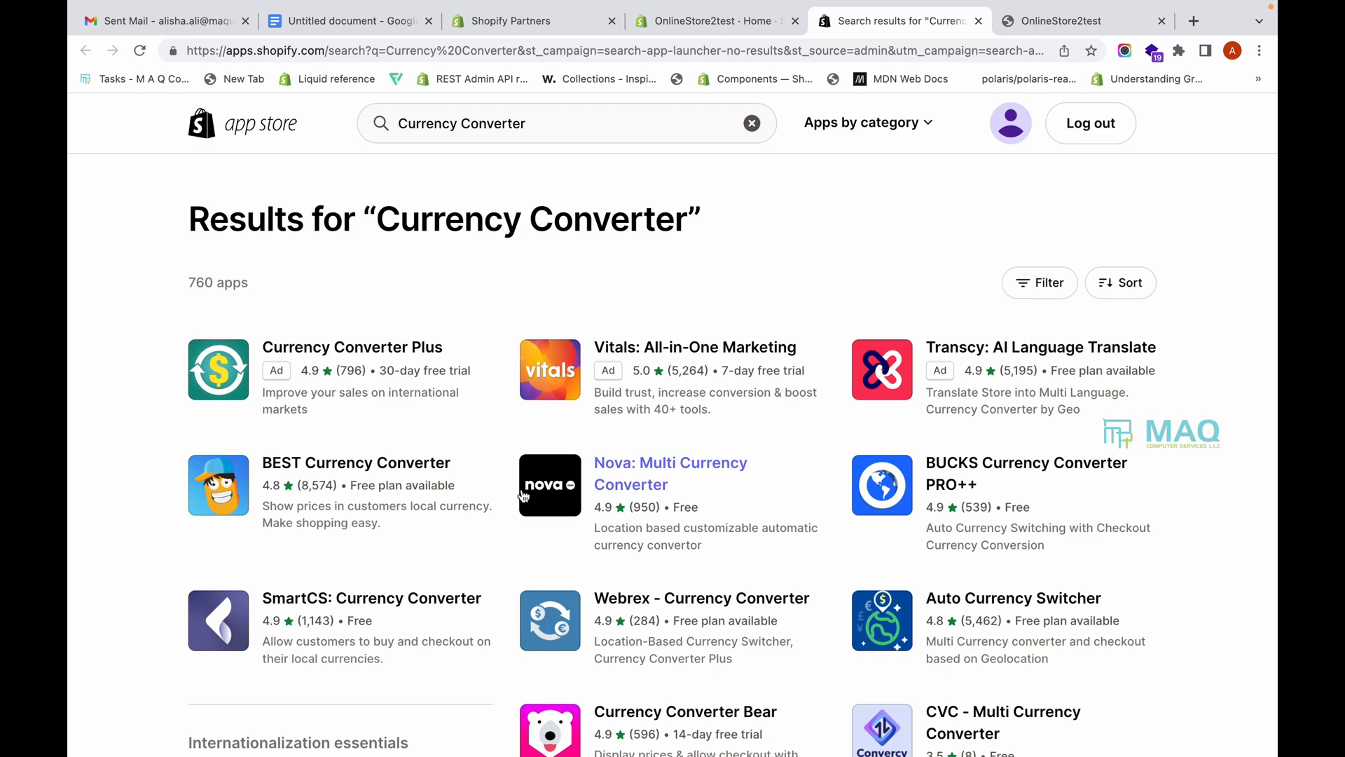
mouse_move(740, 510)
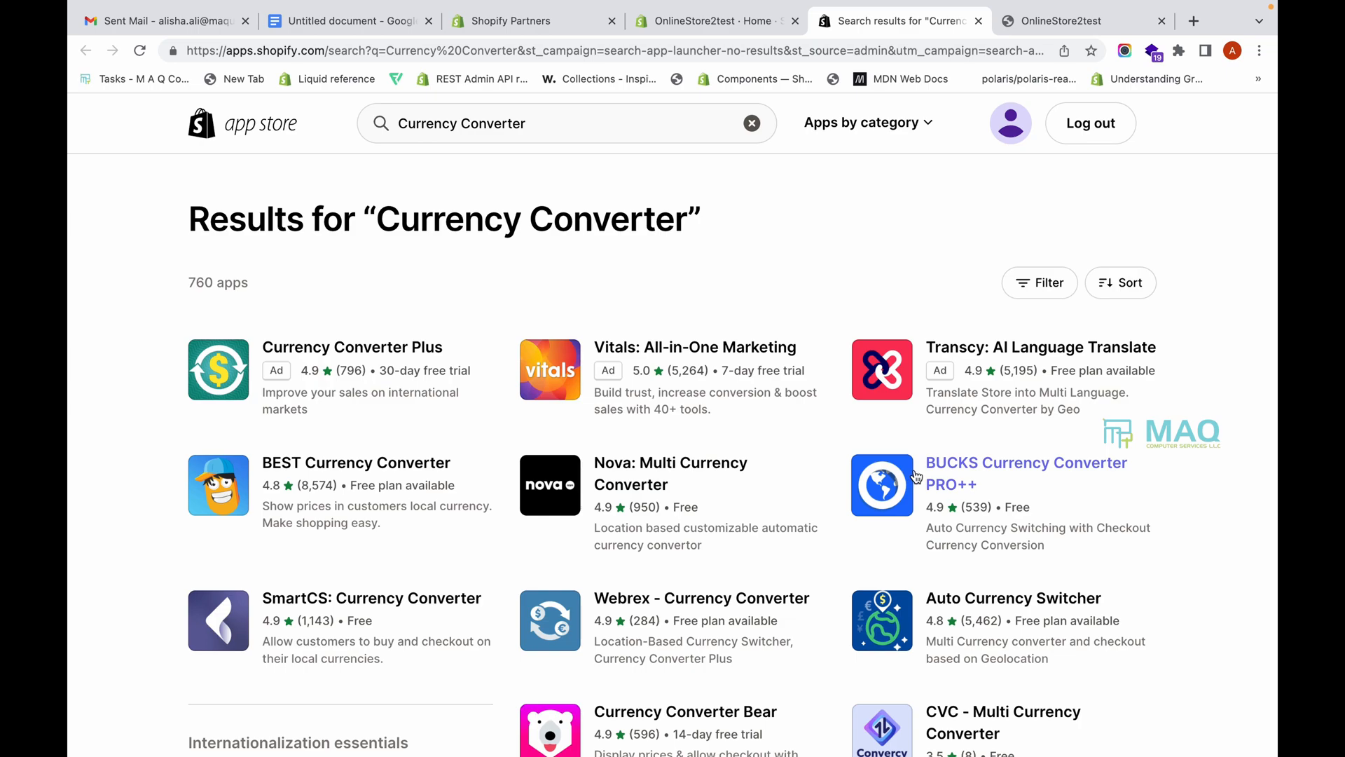
mouse_move(934, 481)
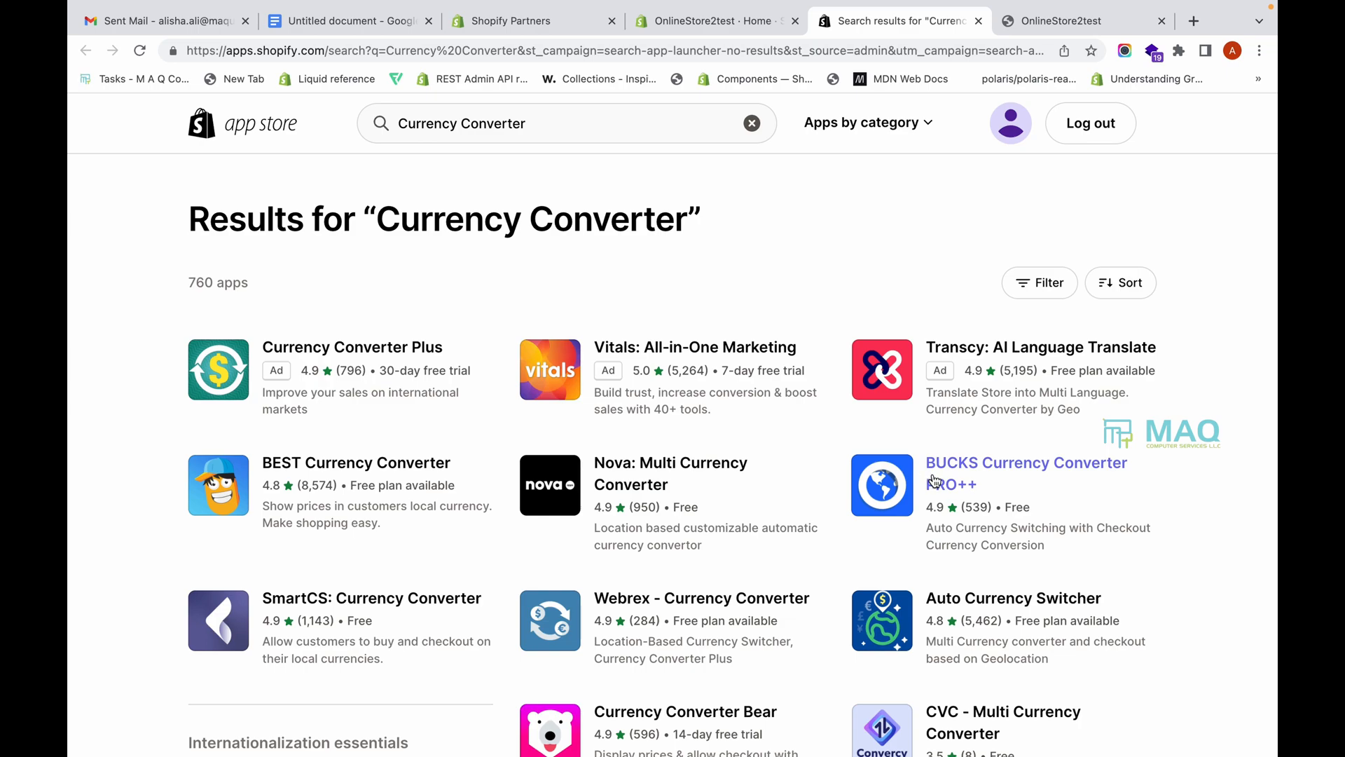
mouse_move(935, 481)
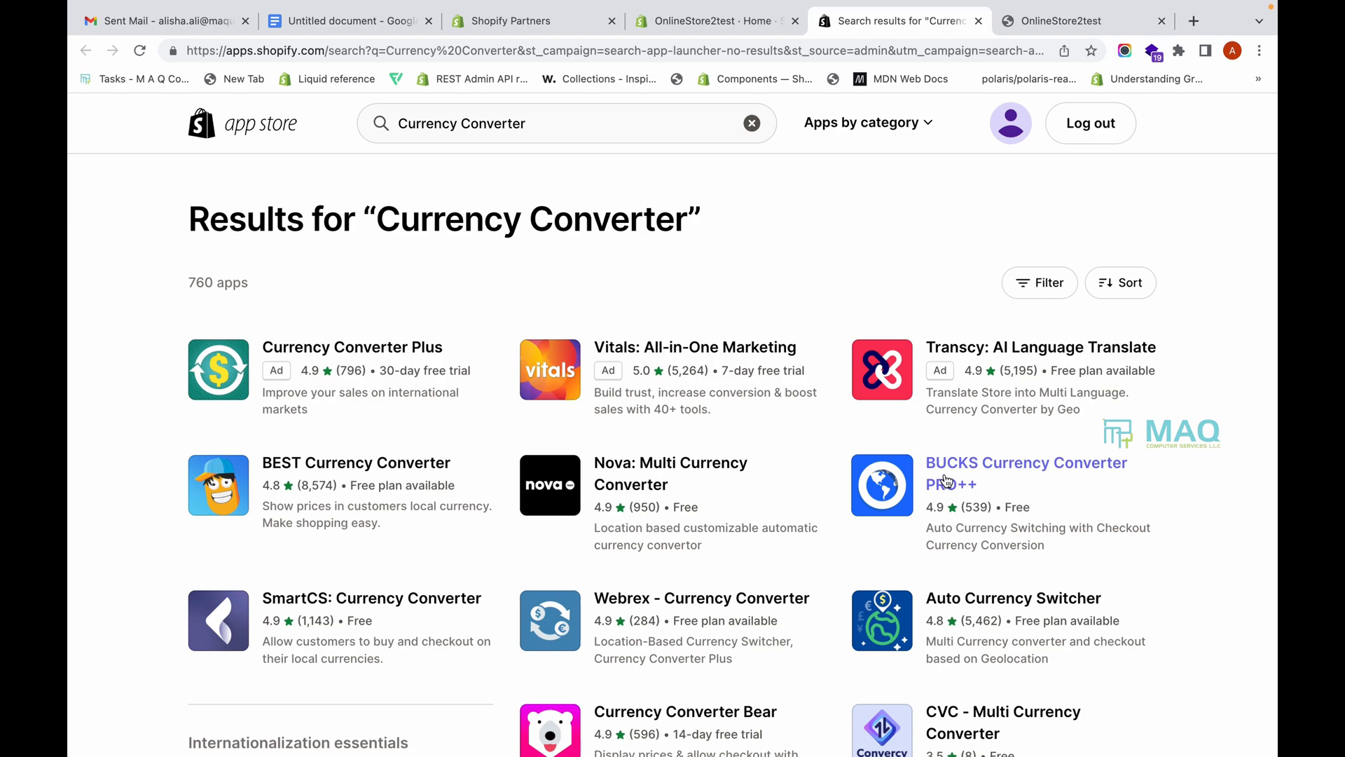
Step: Choose the BUCKS Currency Converter PRO++ listing from the search results
left_click(1026, 462)
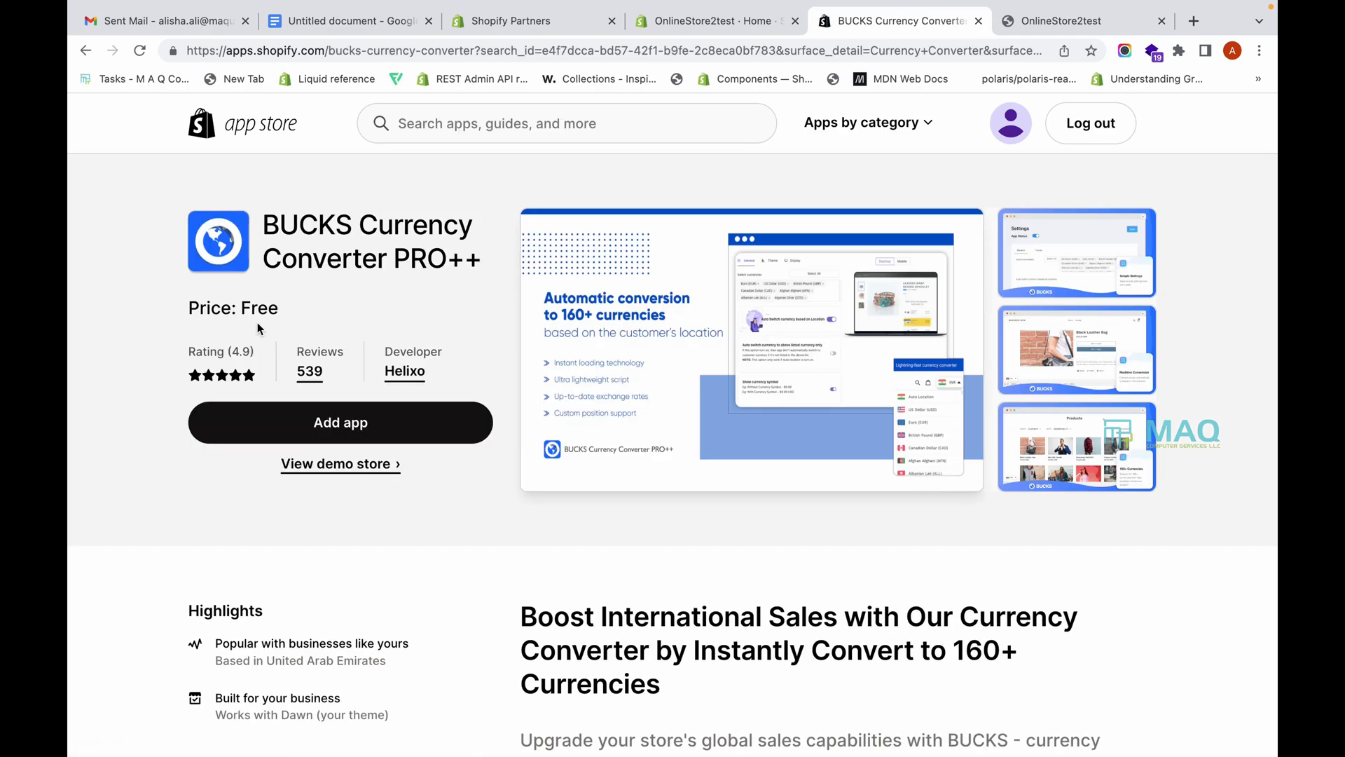
Step: Review the free BUCKS listing's description and features, then add the app to the store
double_click(257, 307)
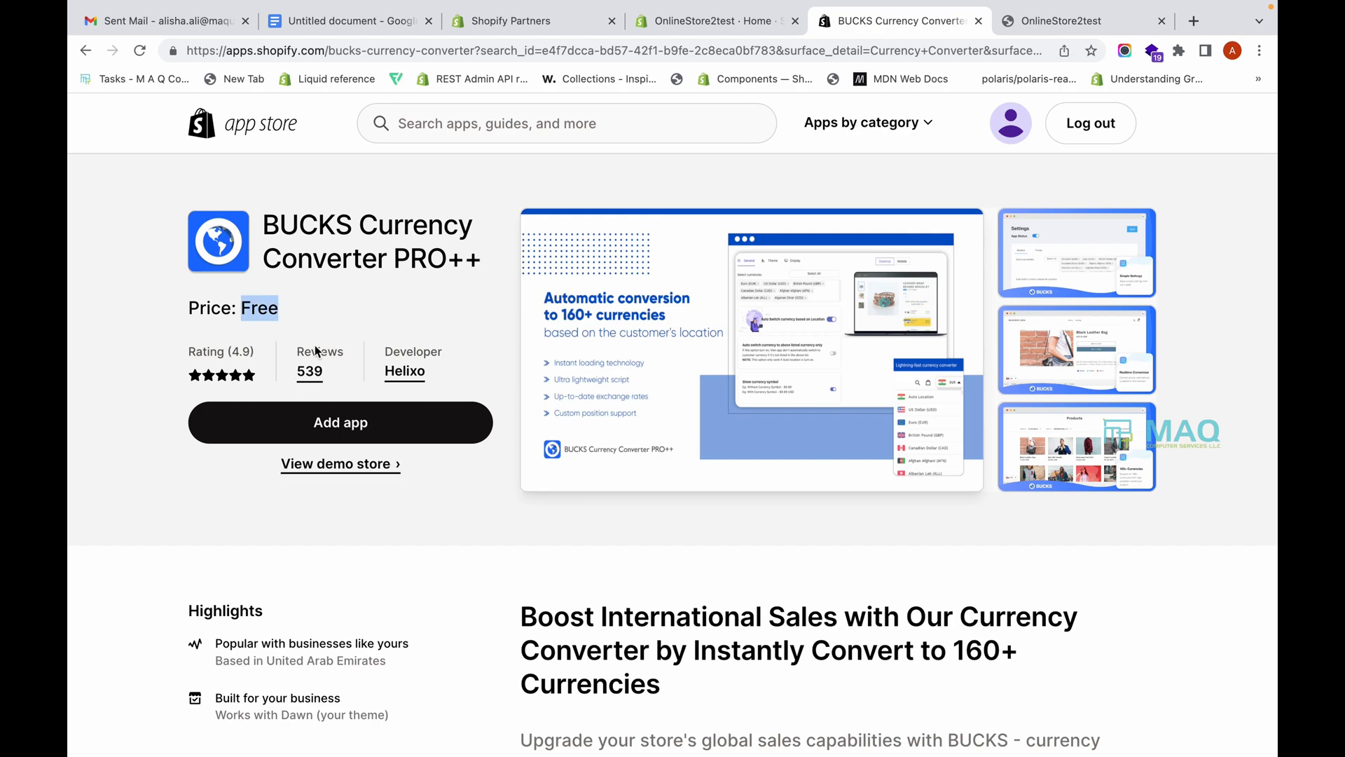
scroll("down", 3)
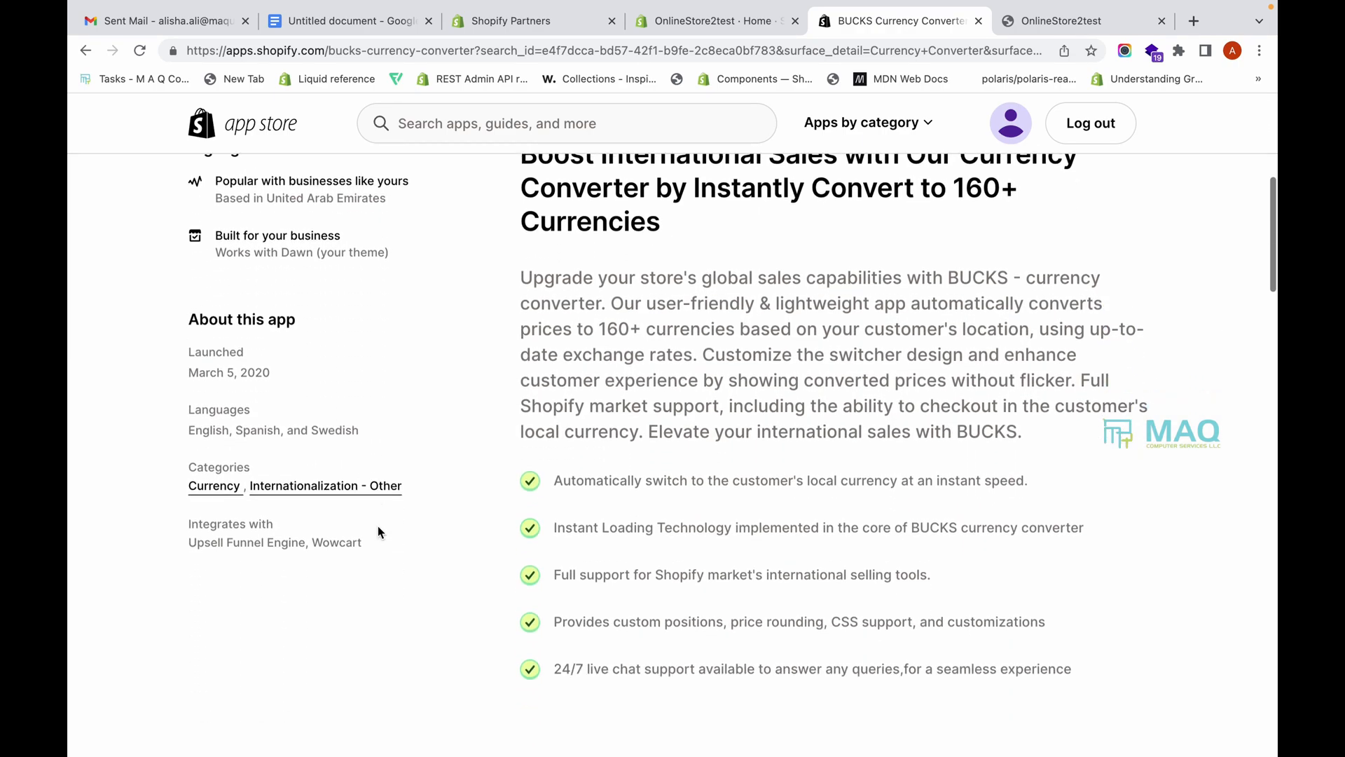
scroll("down", 3)
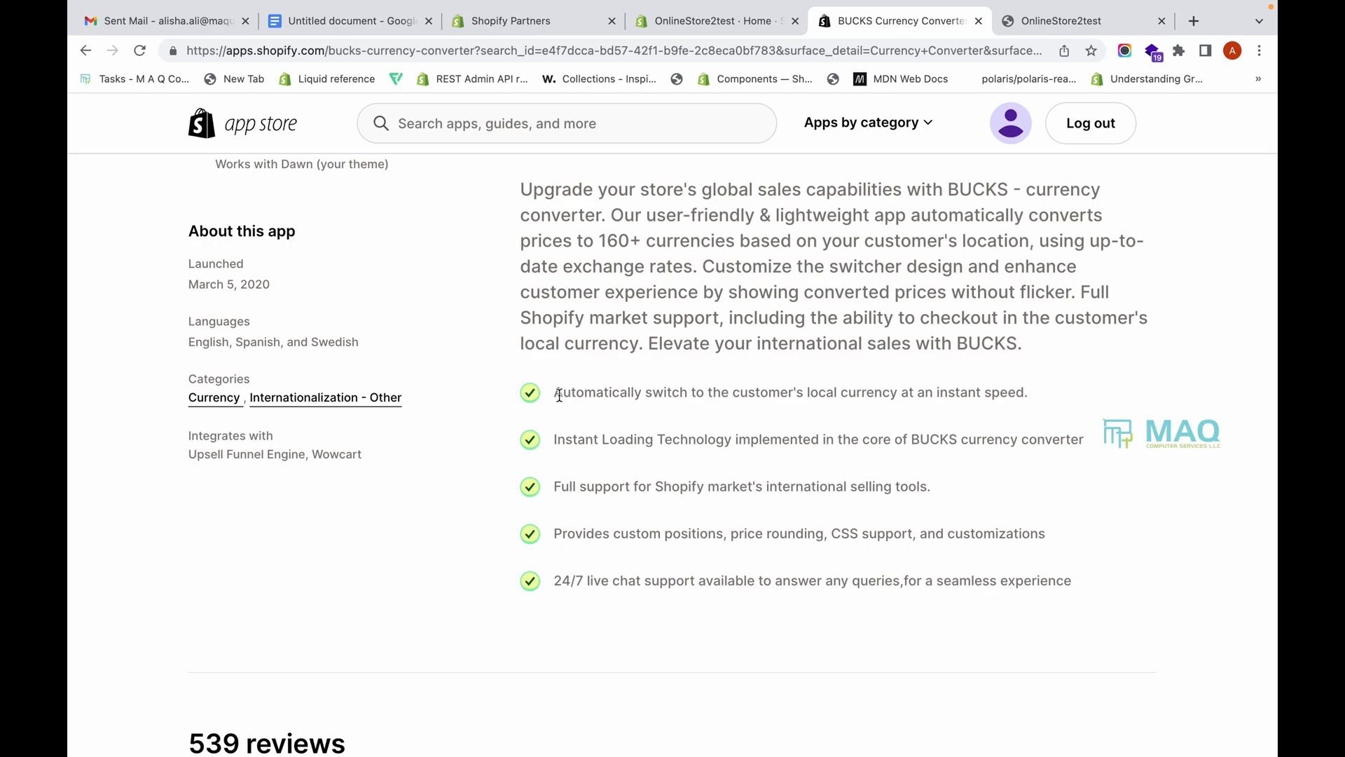
left_click_drag(555, 393, 879, 393)
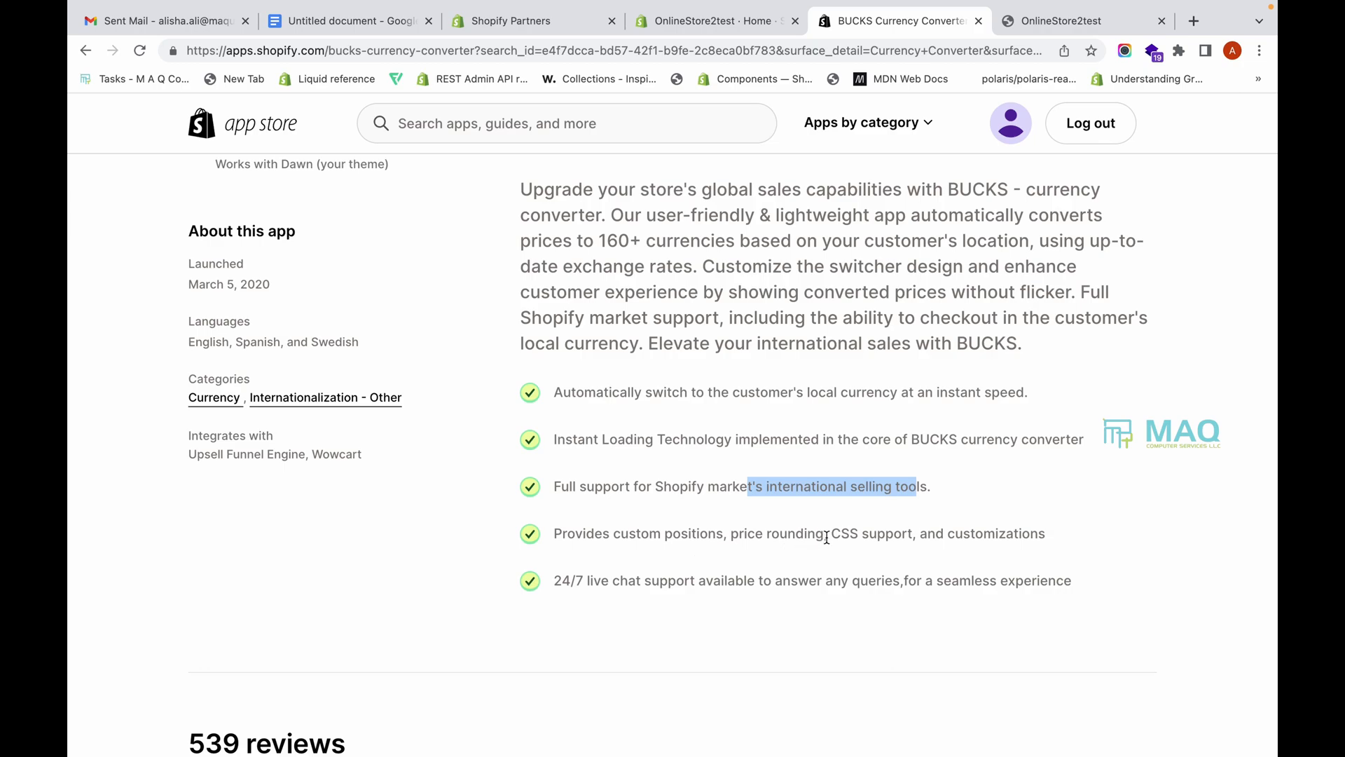
mouse_move(967, 529)
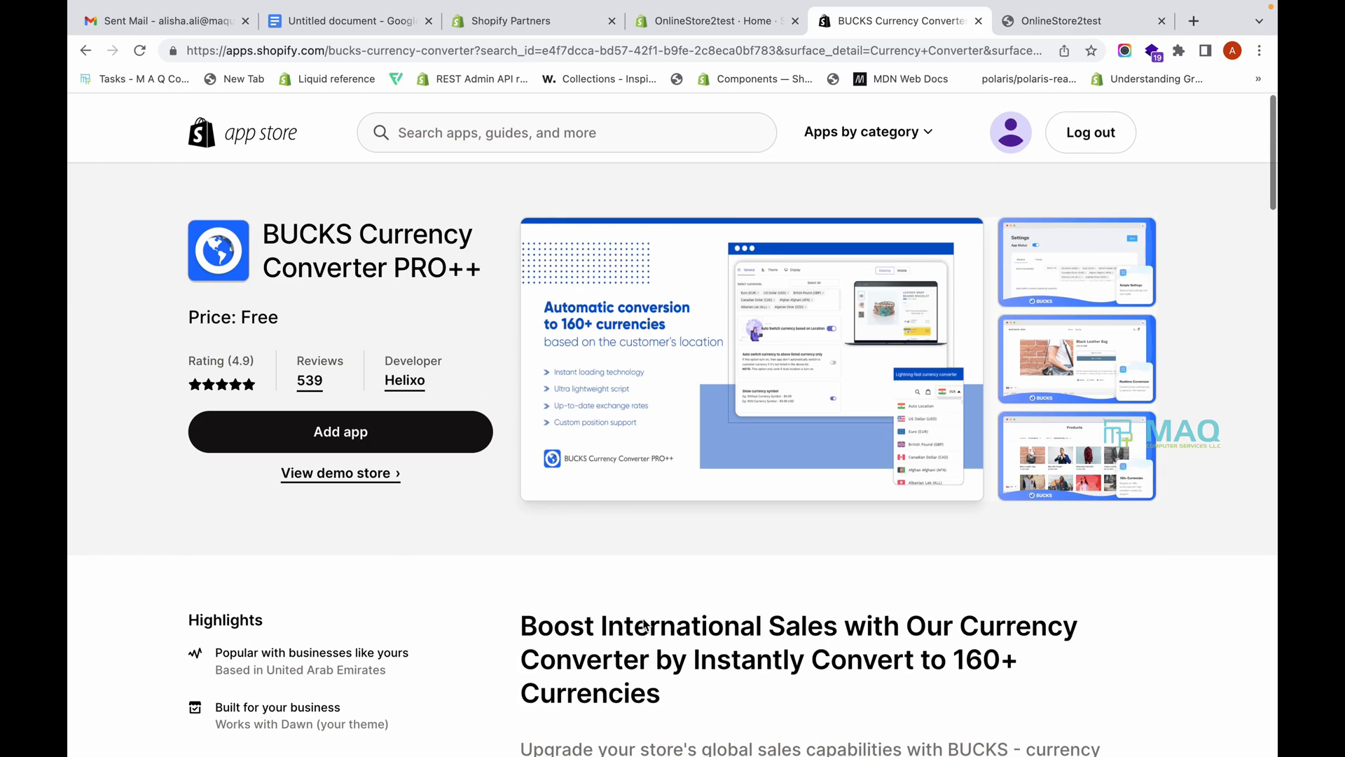
left_click(340, 430)
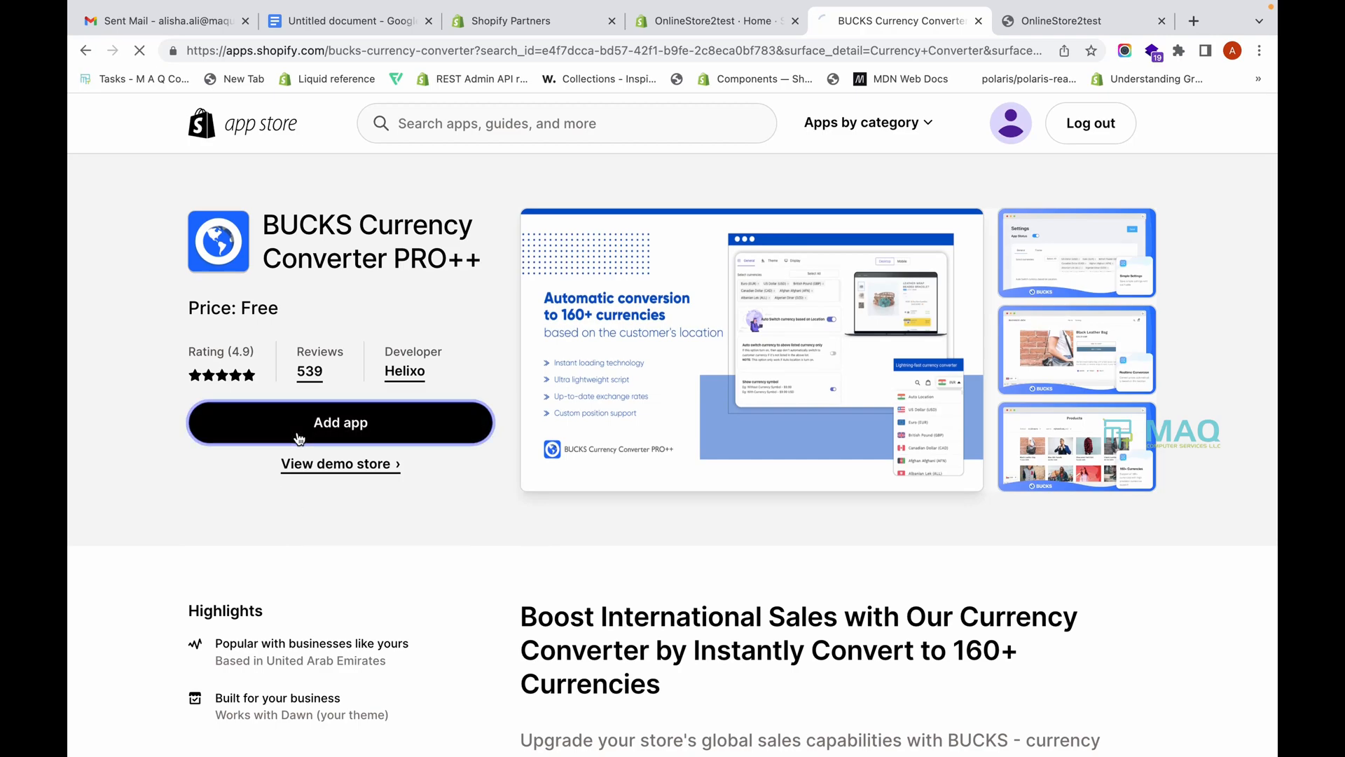
Step: Confirm installing BUCKS Currency Converter PRO++ so its setup page loads
left_click(340, 422)
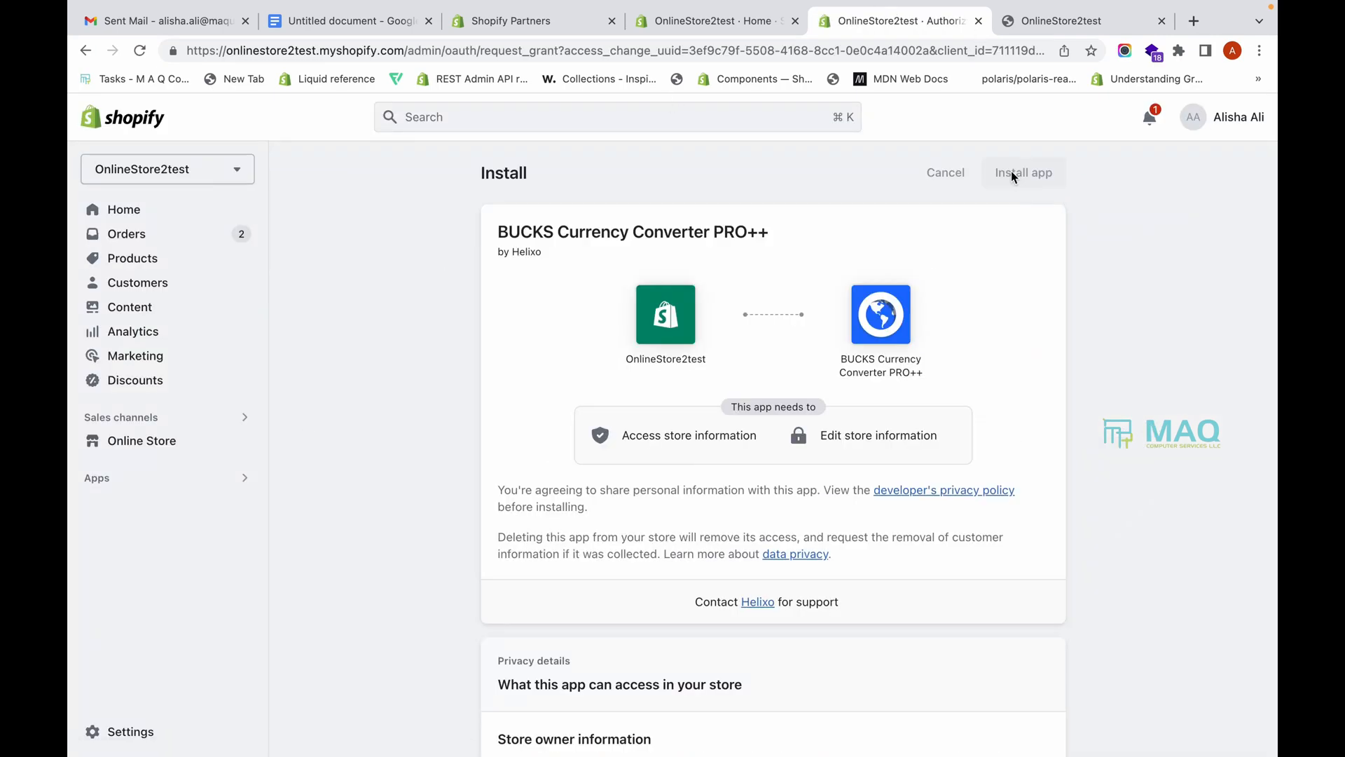
left_click(1023, 173)
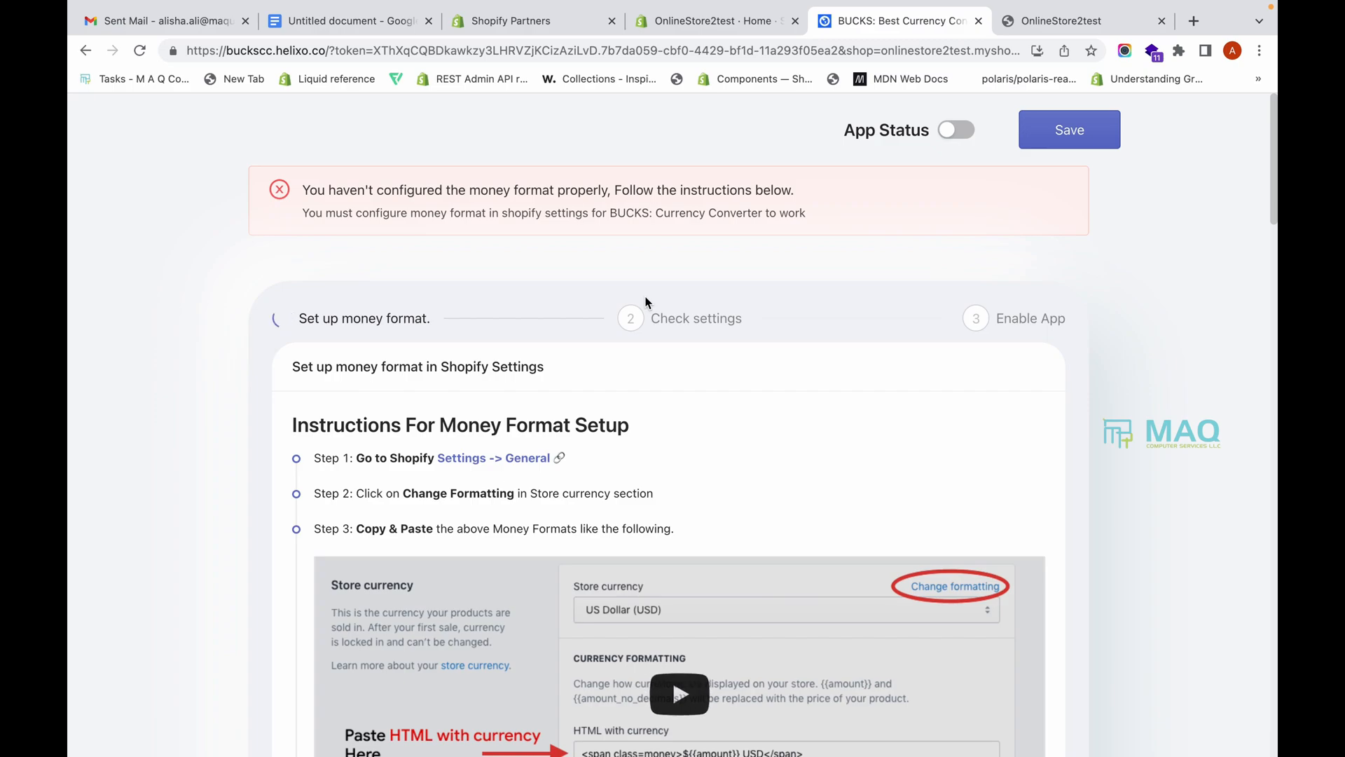
Step: Read the money-format instructions and copy the HTML-with-currency format
scroll("down", 3)
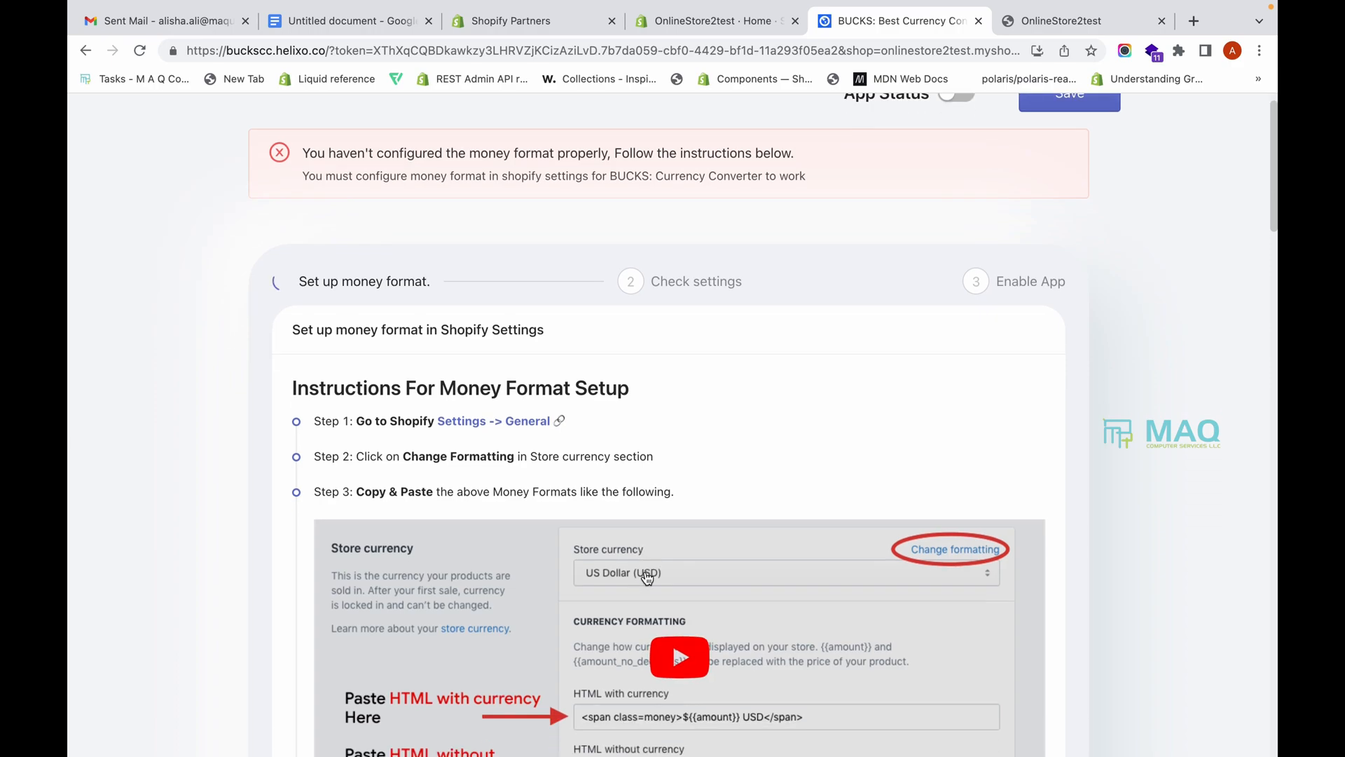
scroll("down", 3)
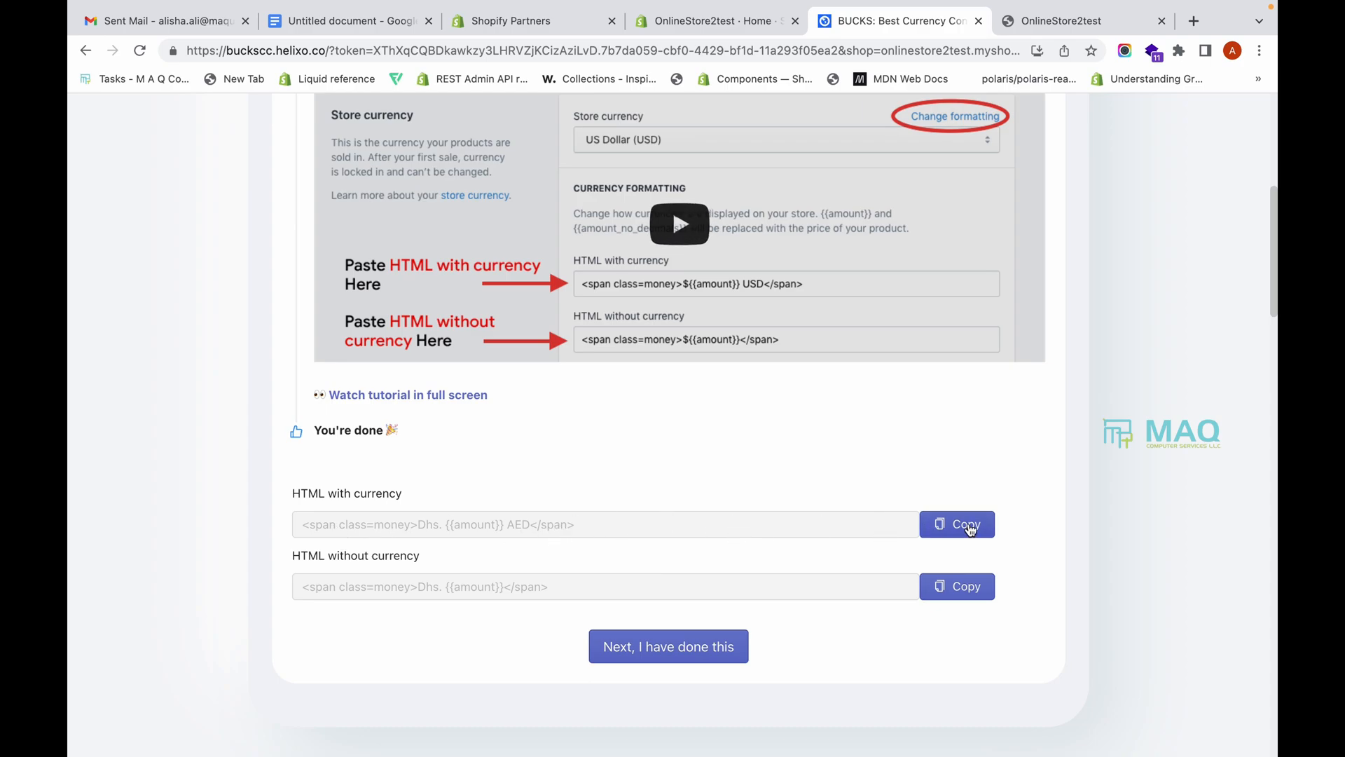
left_click(956, 524)
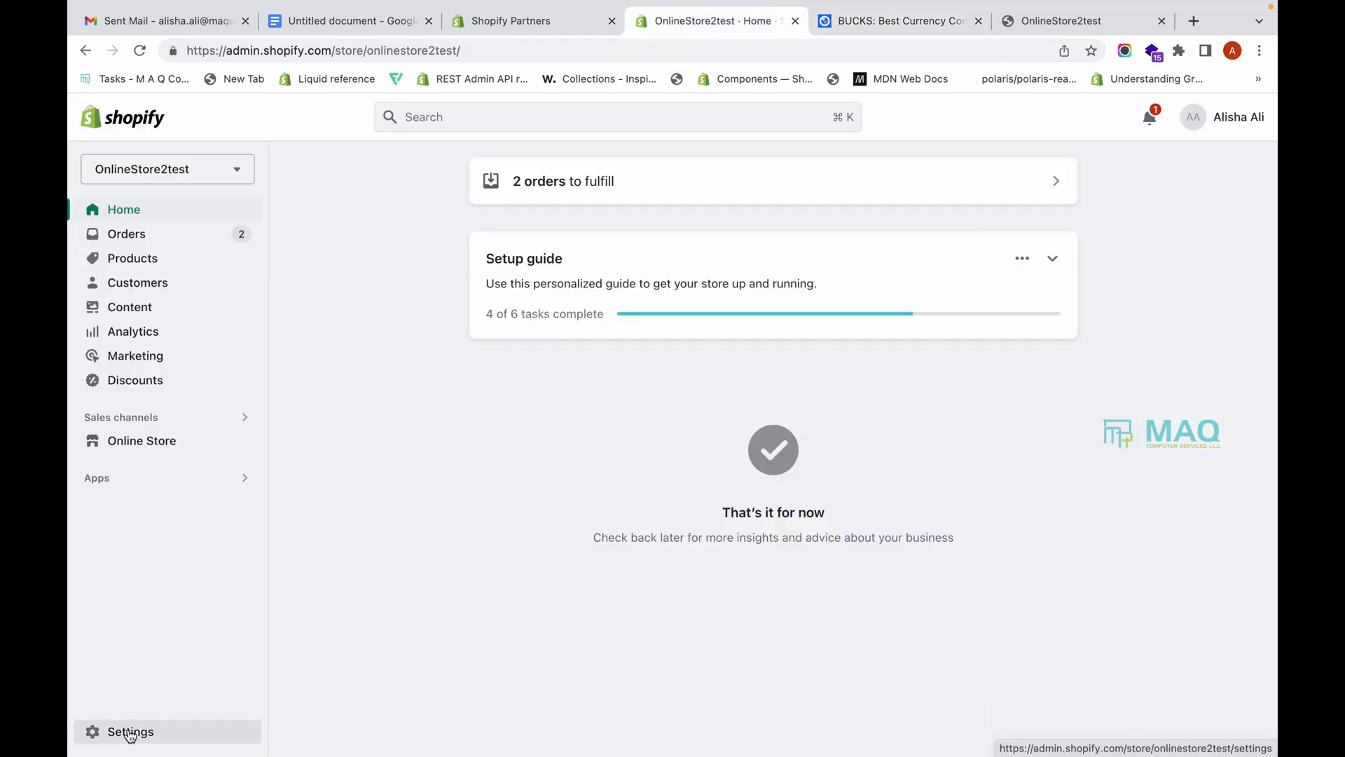
Step: Reach the store currency's Change formatting fields in Settings and select HTML with currency
left_click(131, 730)
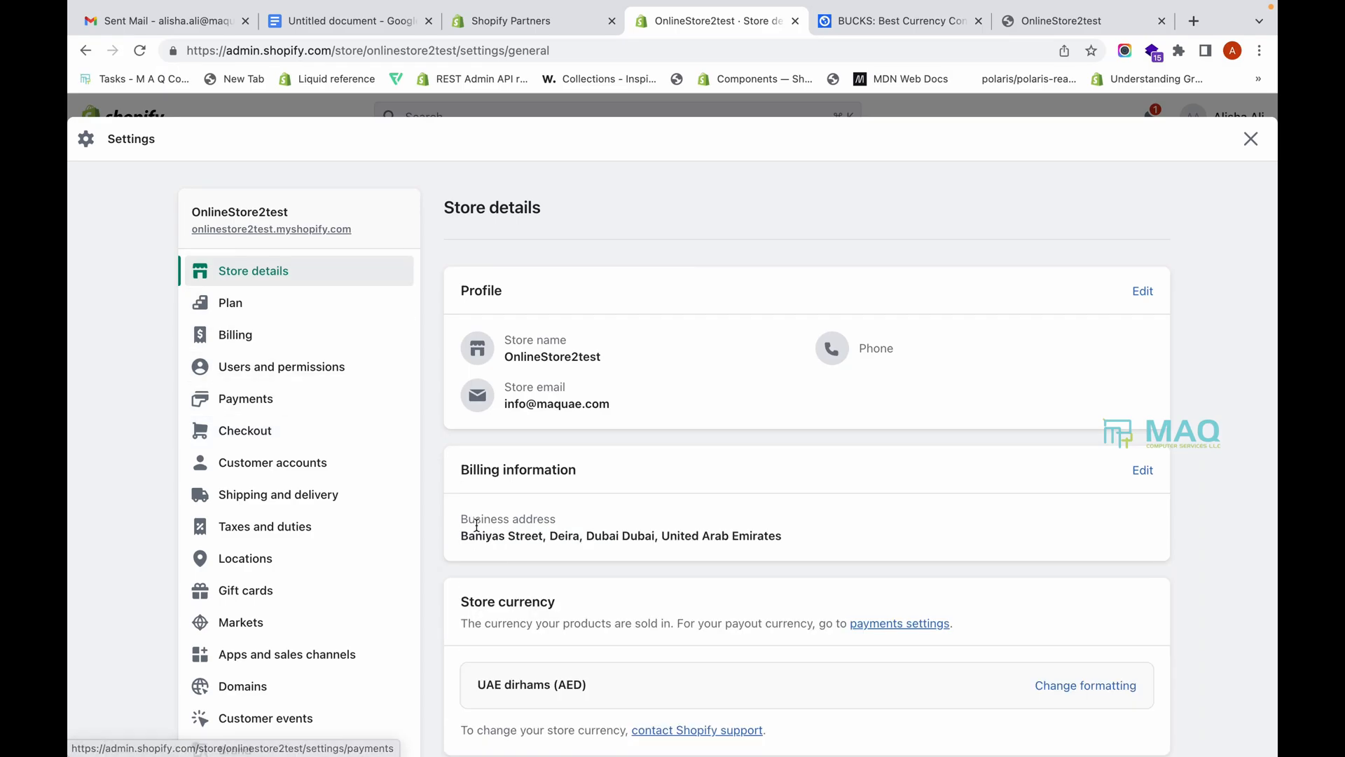
scroll("down", 3)
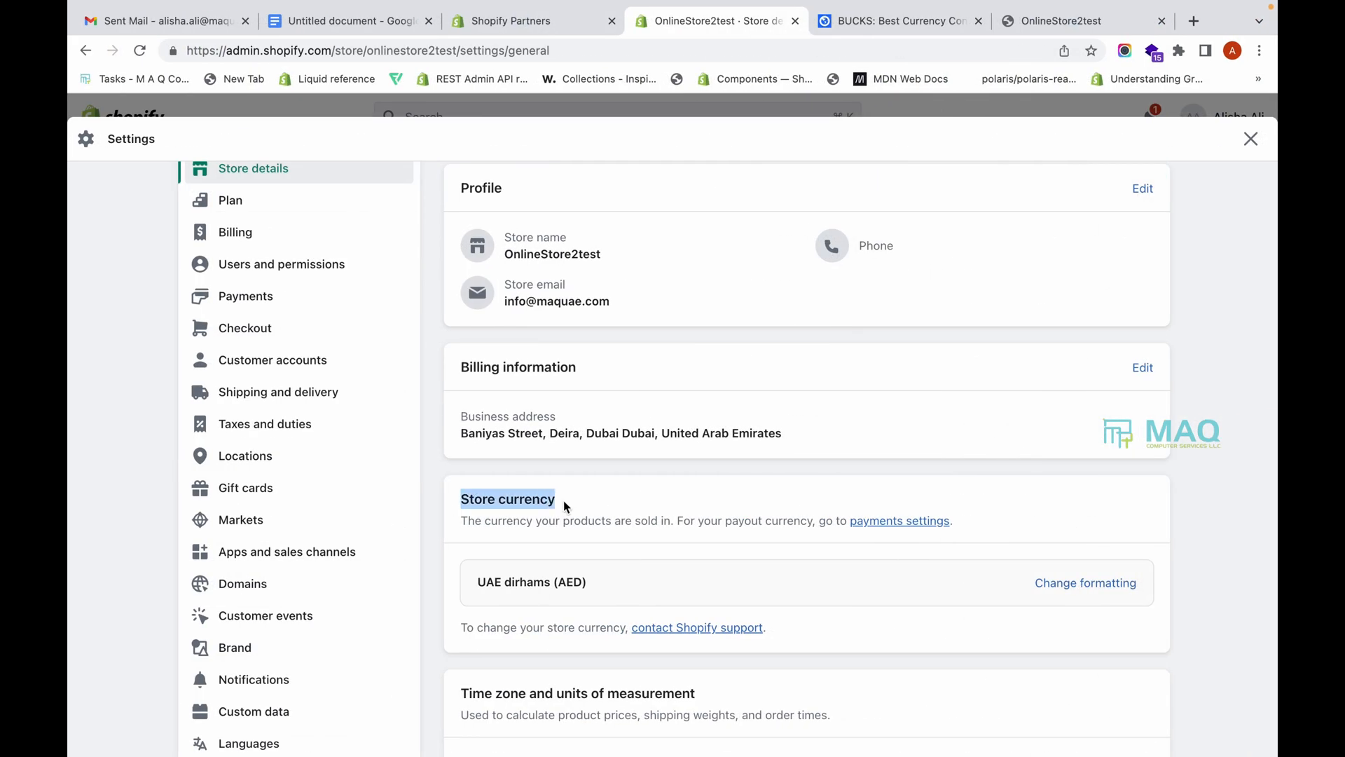
mouse_move(1084, 582)
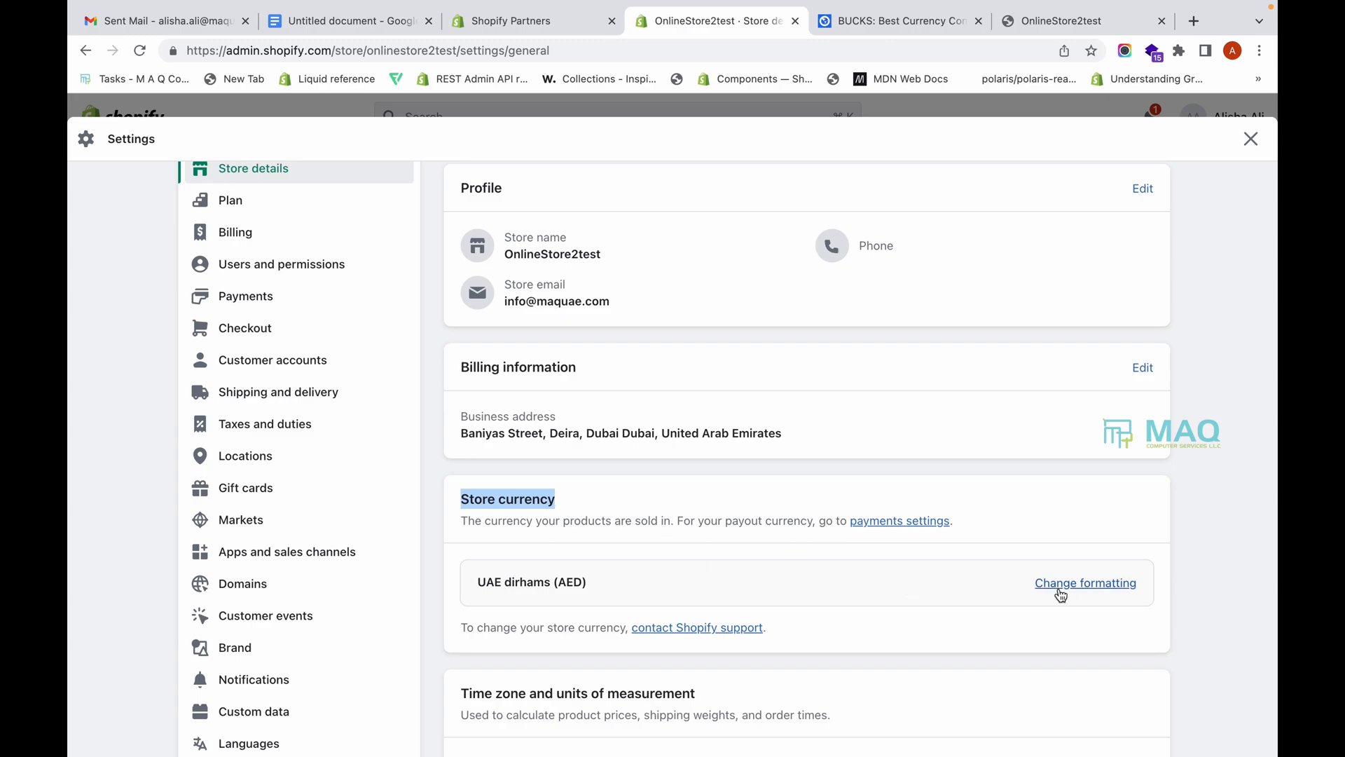
left_click(1084, 583)
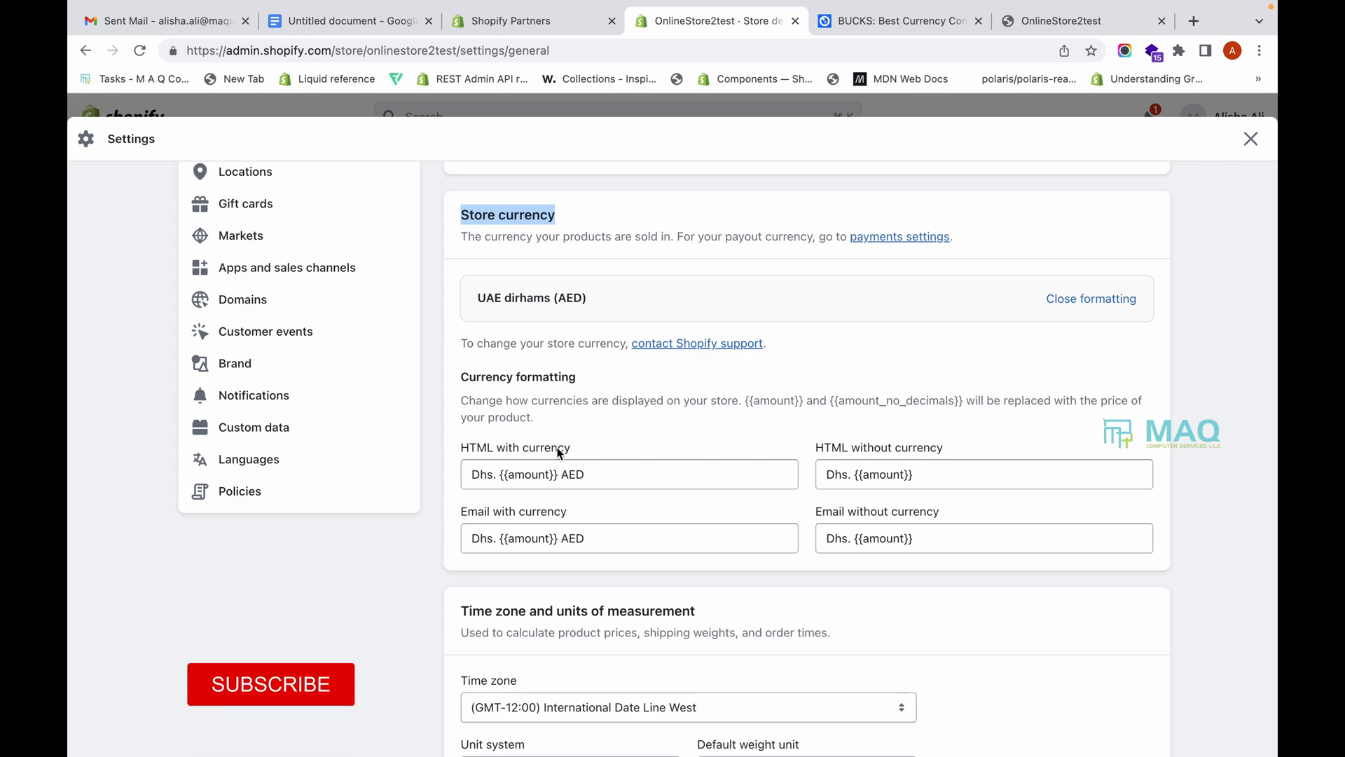
left_click(629, 473)
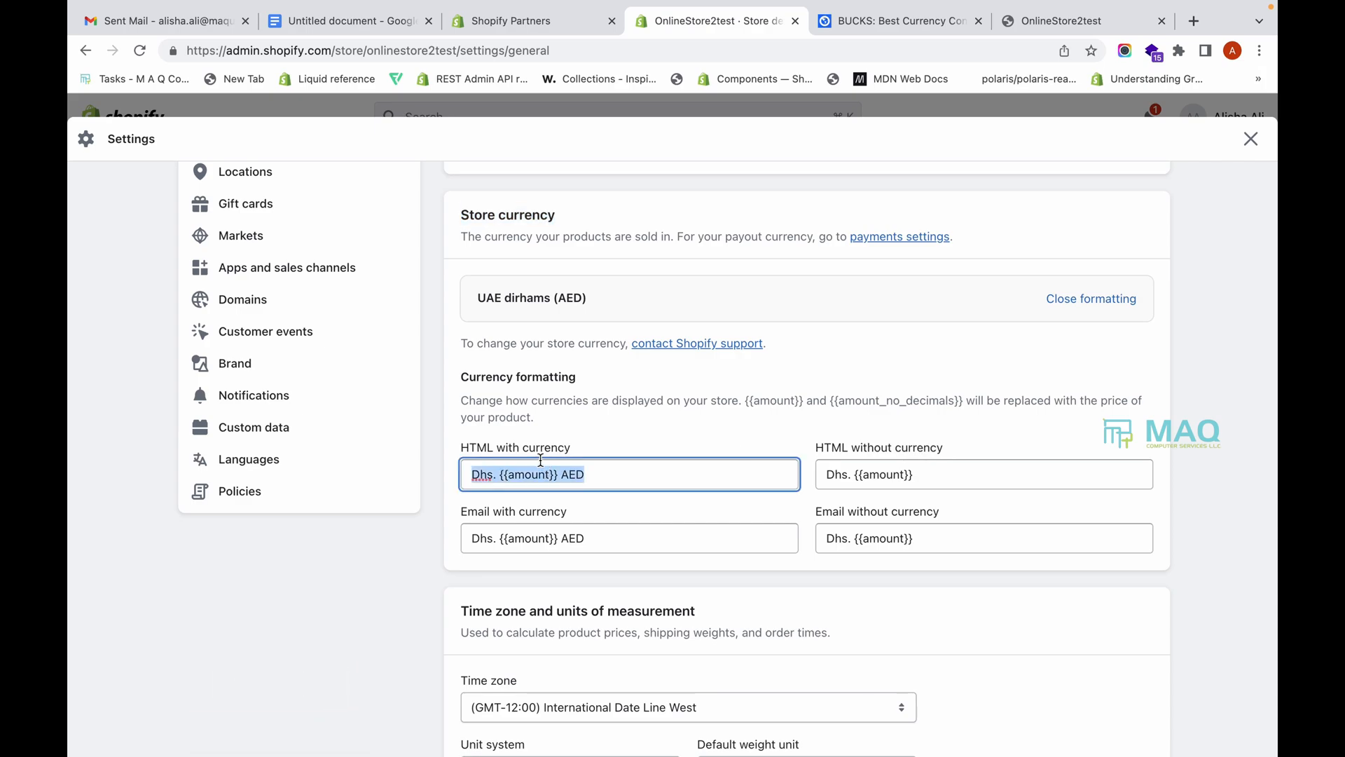
left_click(895, 21)
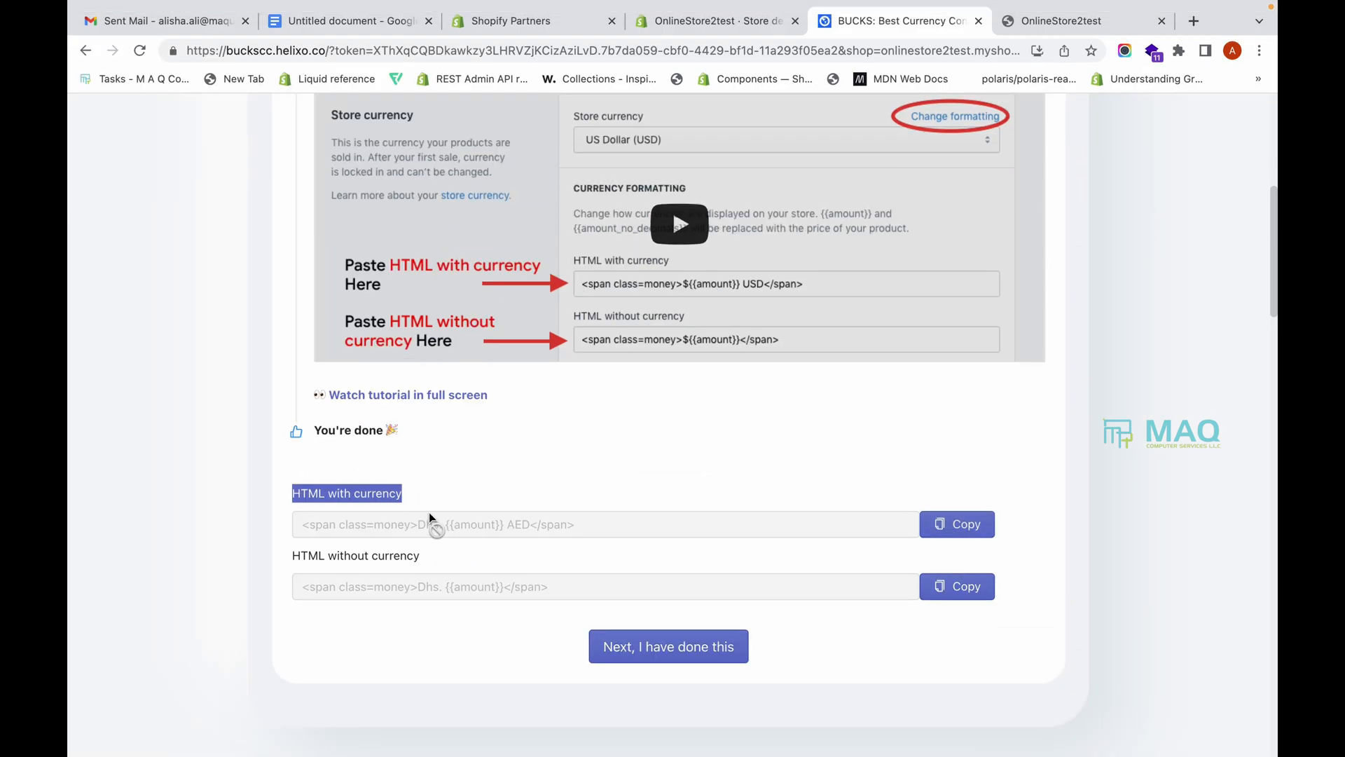
Step: Paste the BUCKS money-span markup into the HTML with currency format
left_click(956, 524)
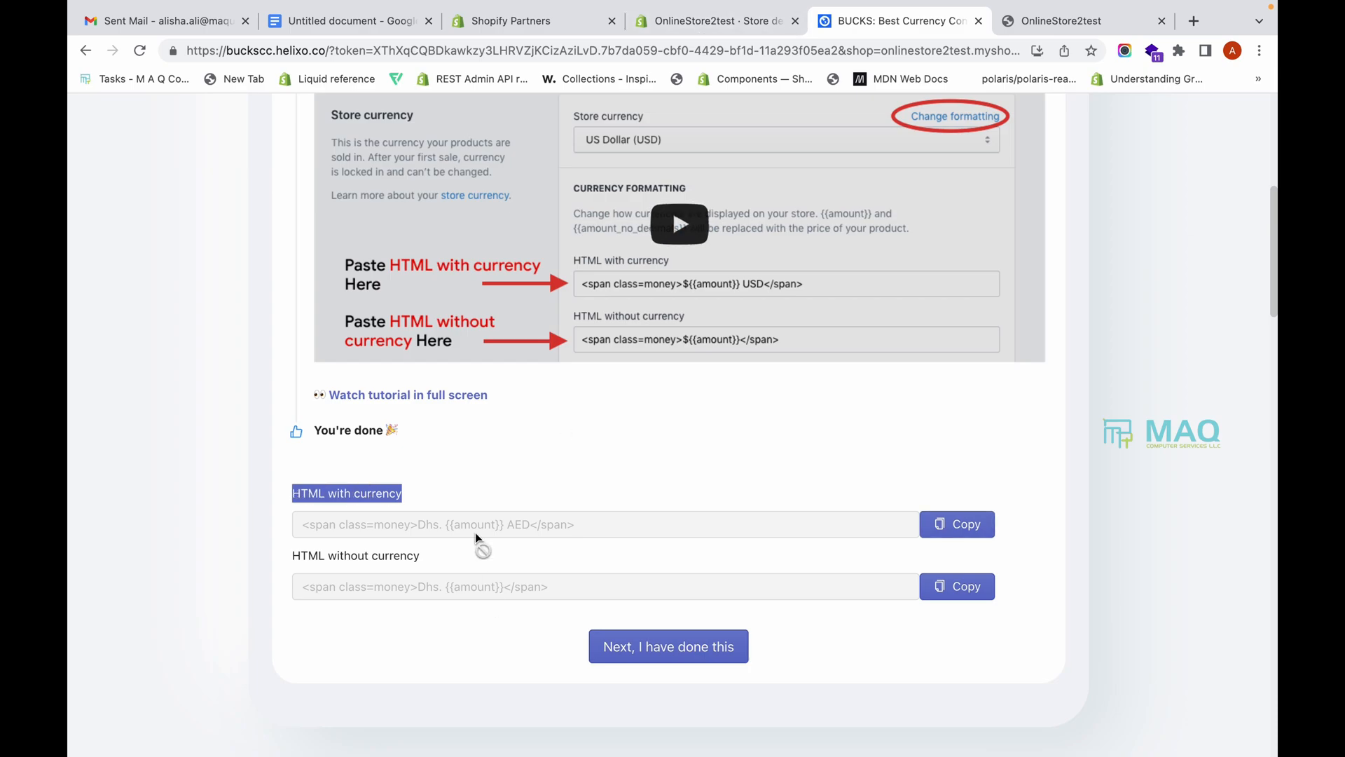
left_click(716, 21)
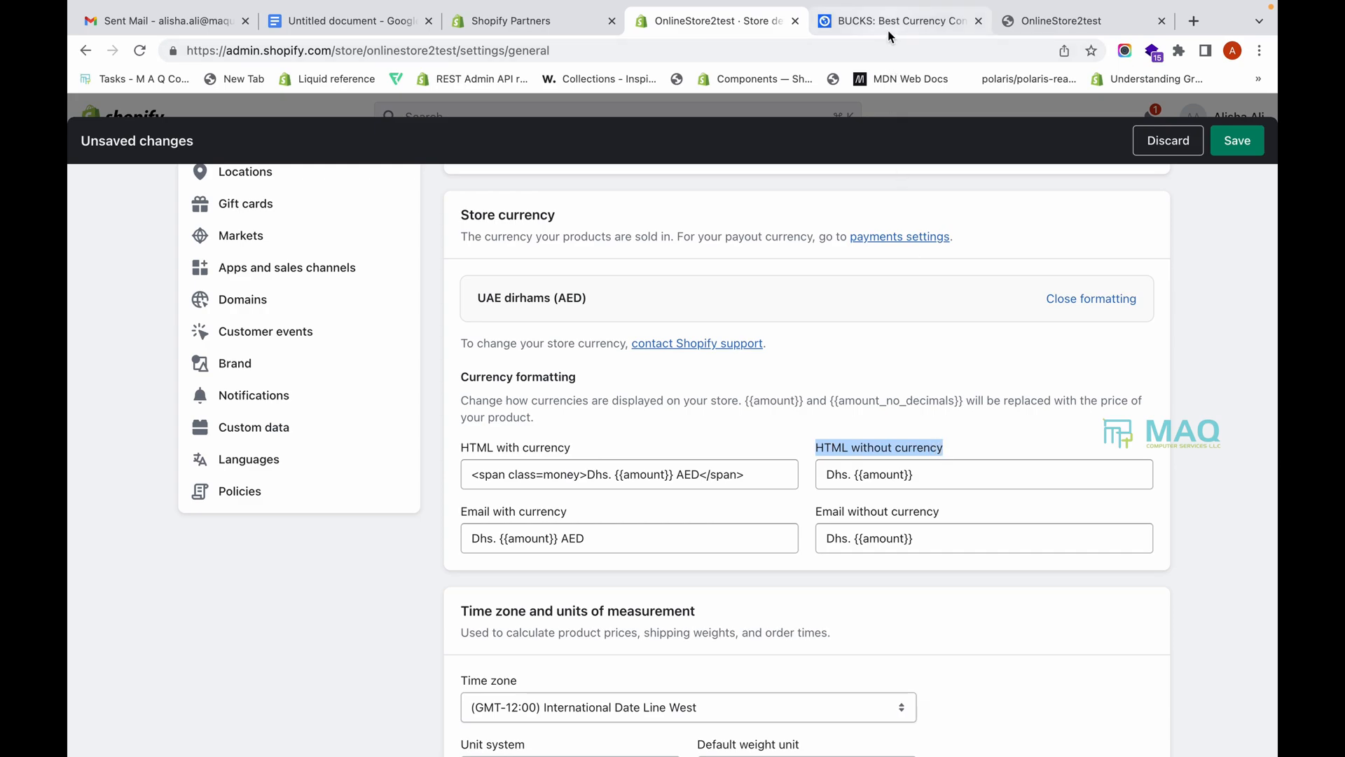
left_click(897, 21)
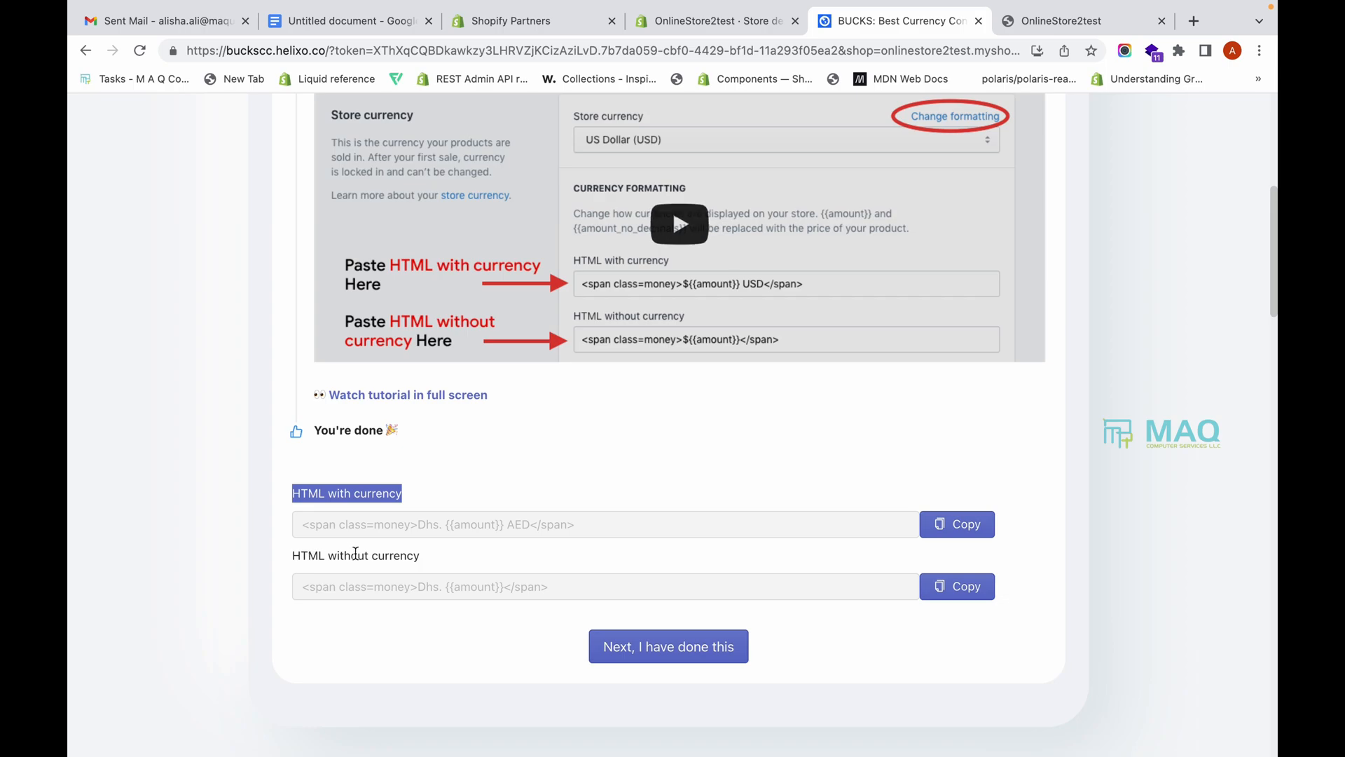
Step: Paste the BUCKS markup into HTML without currency and save both formats
left_click(956, 586)
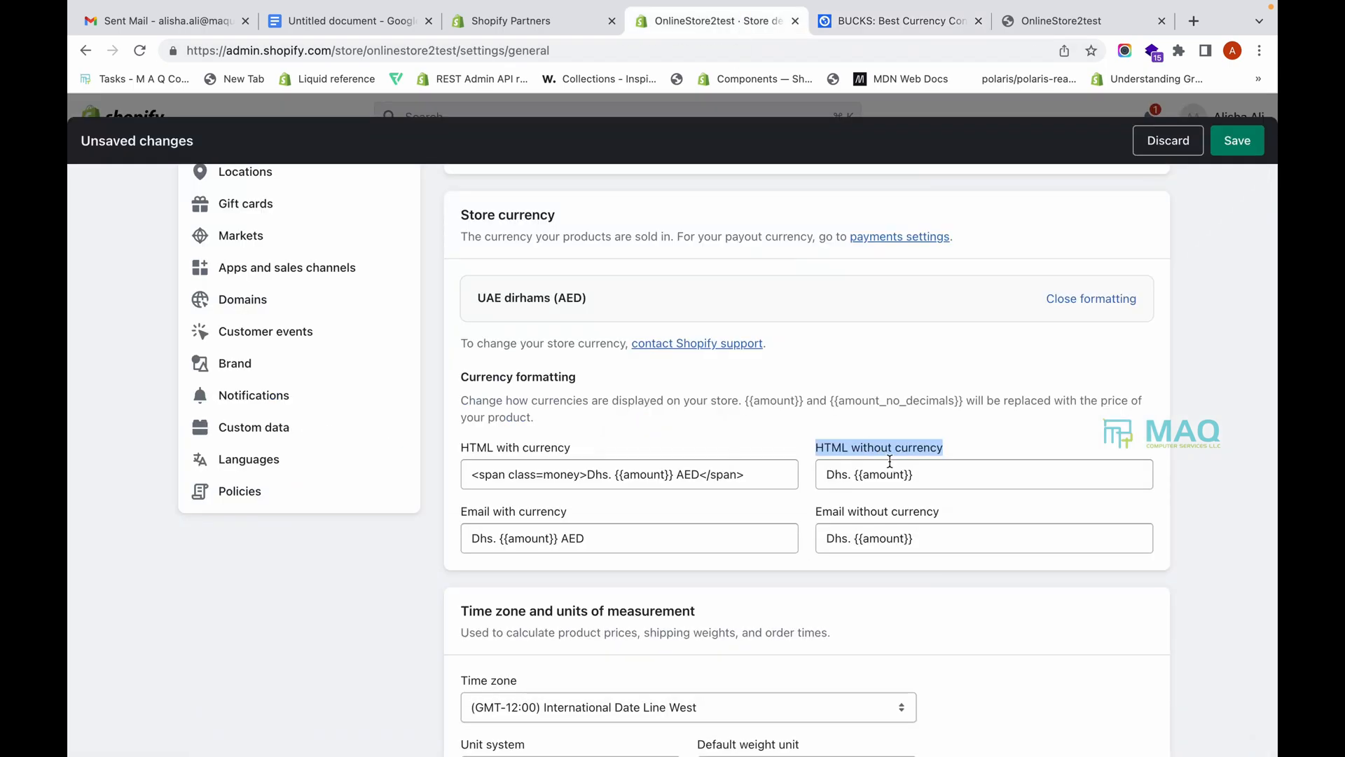
left_click(983, 473)
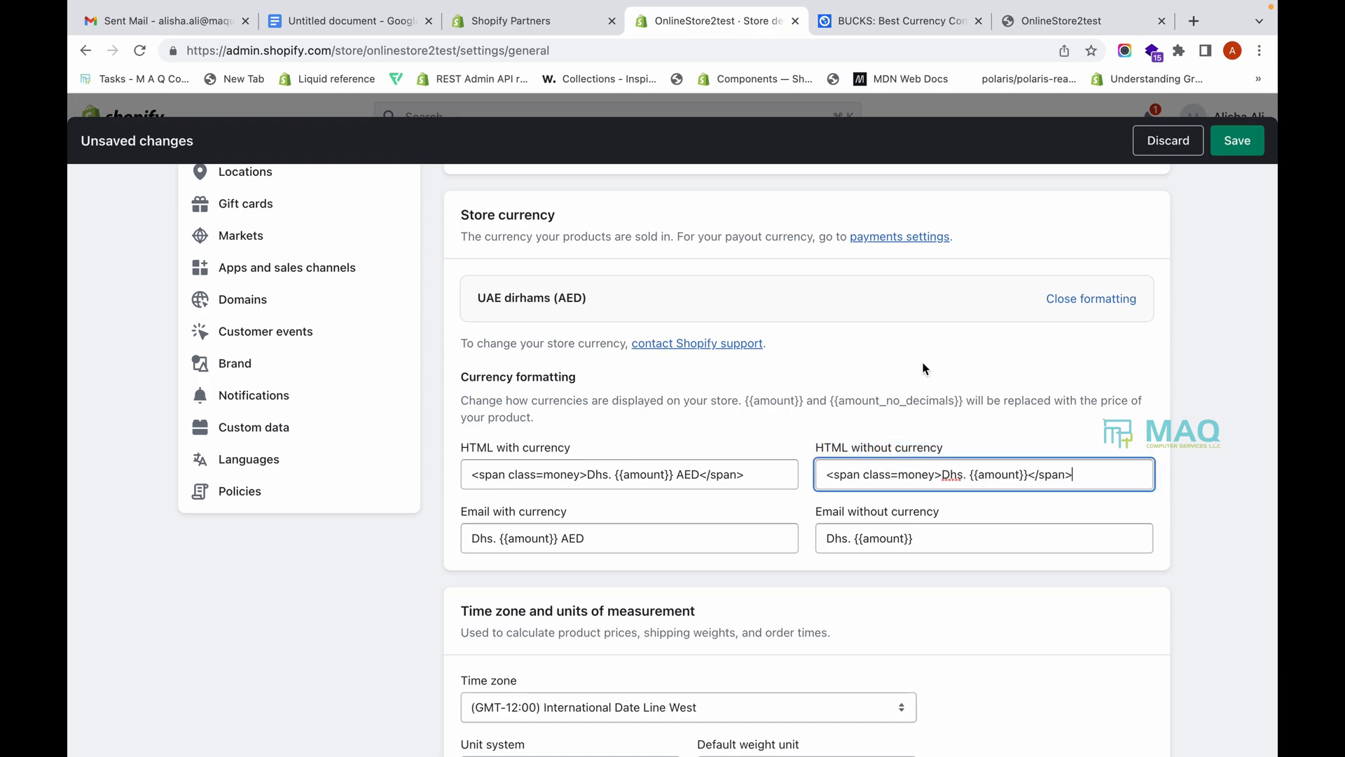
left_click(1237, 140)
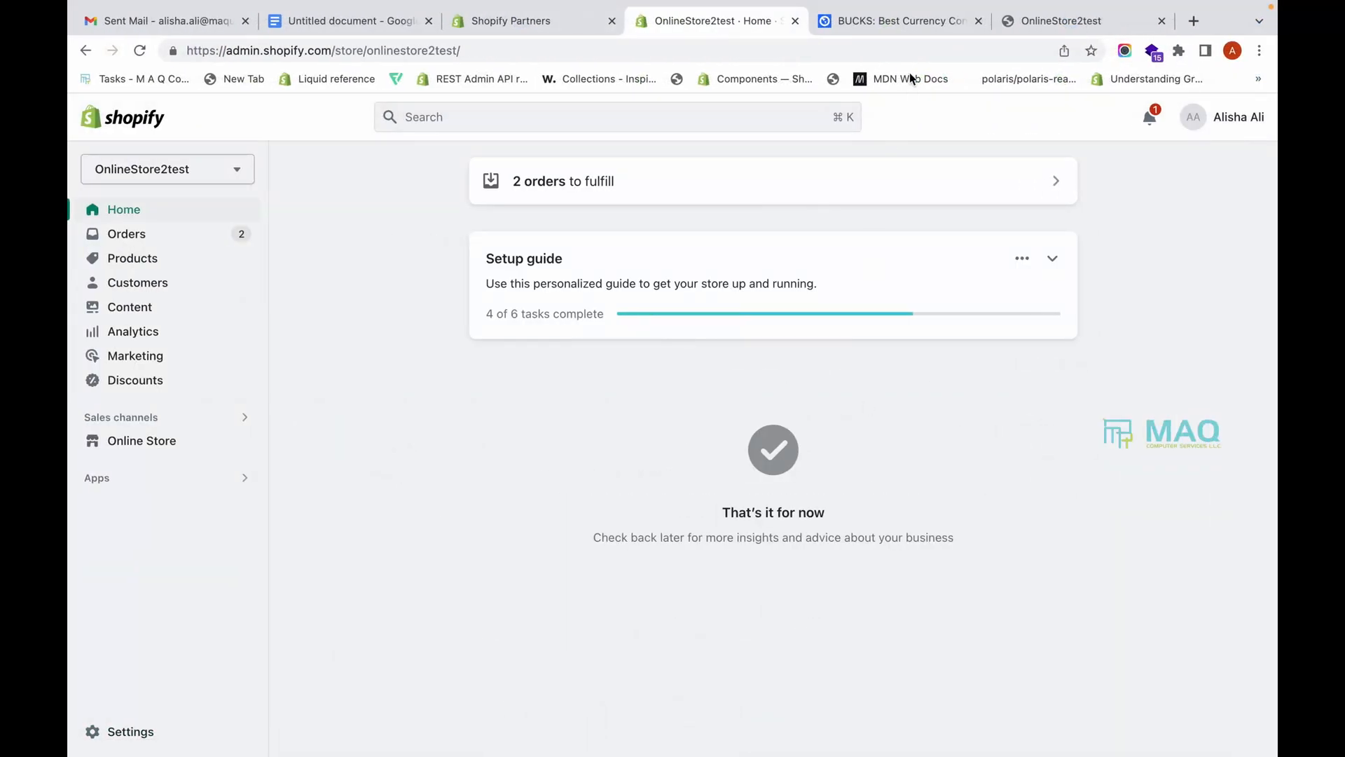
Step: Save the checked BUCKS settings and toggle App Status on
left_click(892, 20)
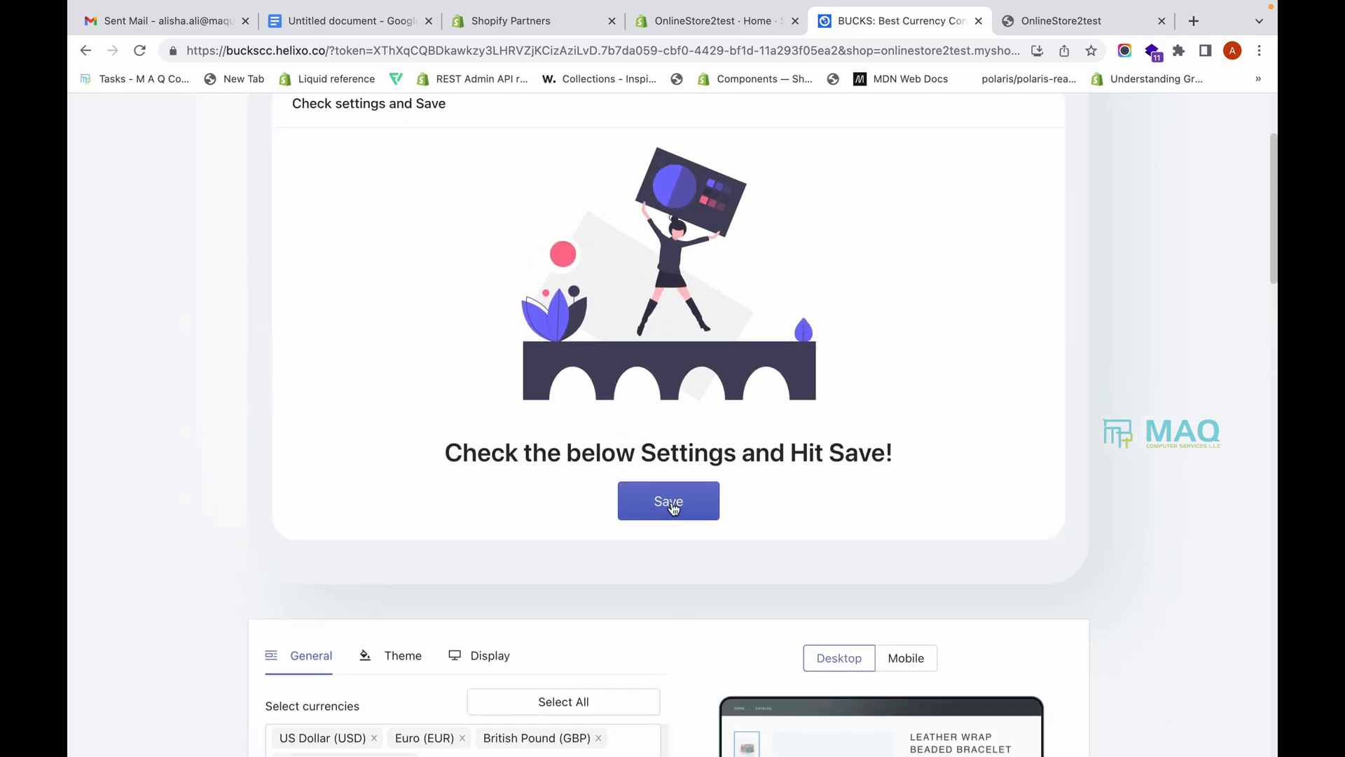
left_click(669, 500)
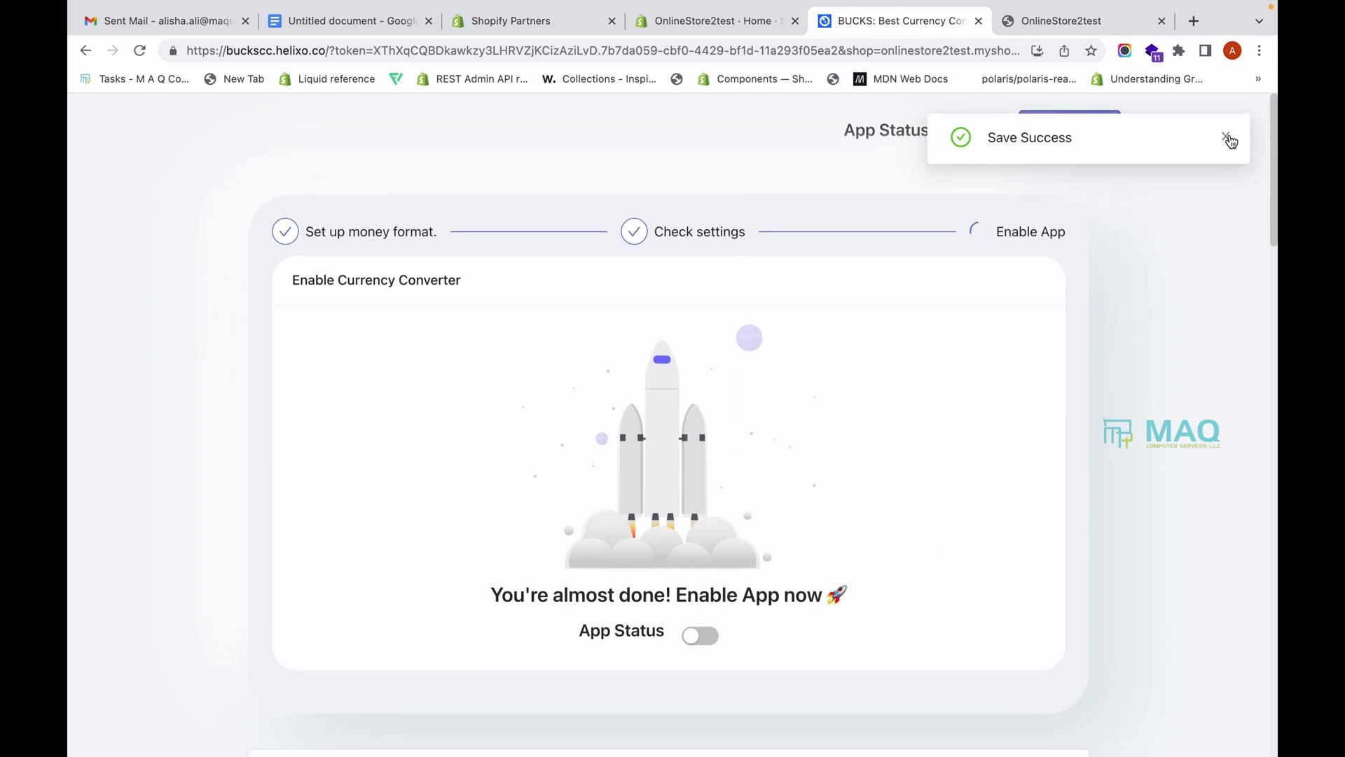
left_click(1230, 138)
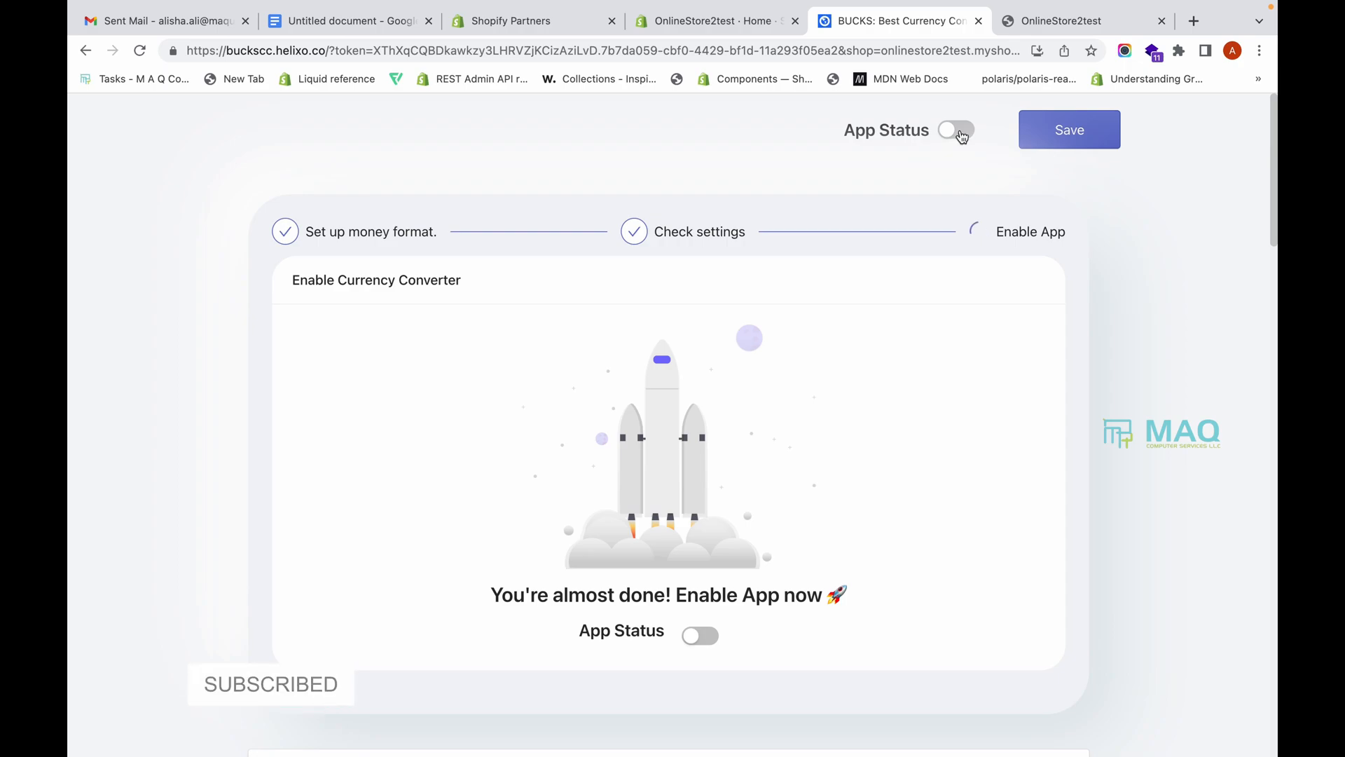
left_click(954, 130)
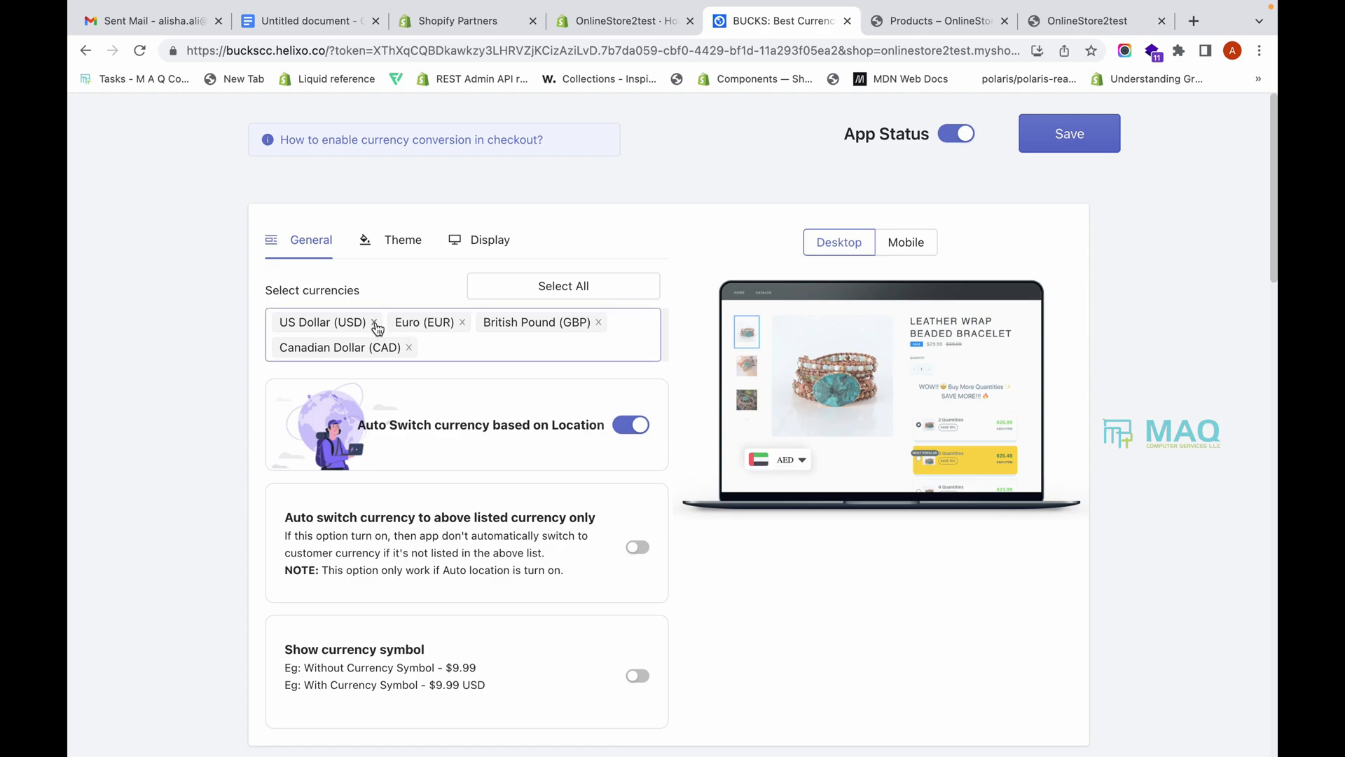
mouse_move(420, 334)
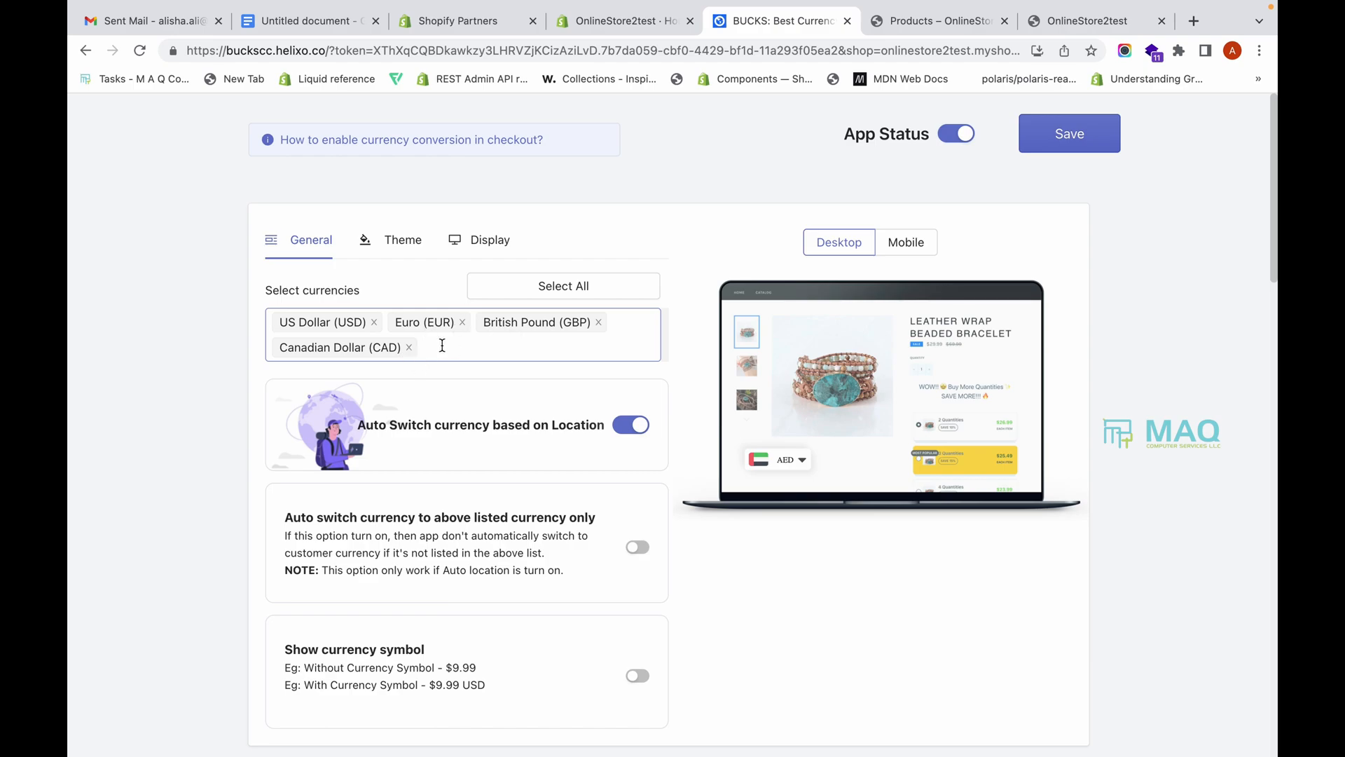
Step: Add Saudi Riyal, Omani Rial and Kuwaiti Dinar to the selected currencies alongside USD, EUR, GBP, CAD
left_click(463, 347)
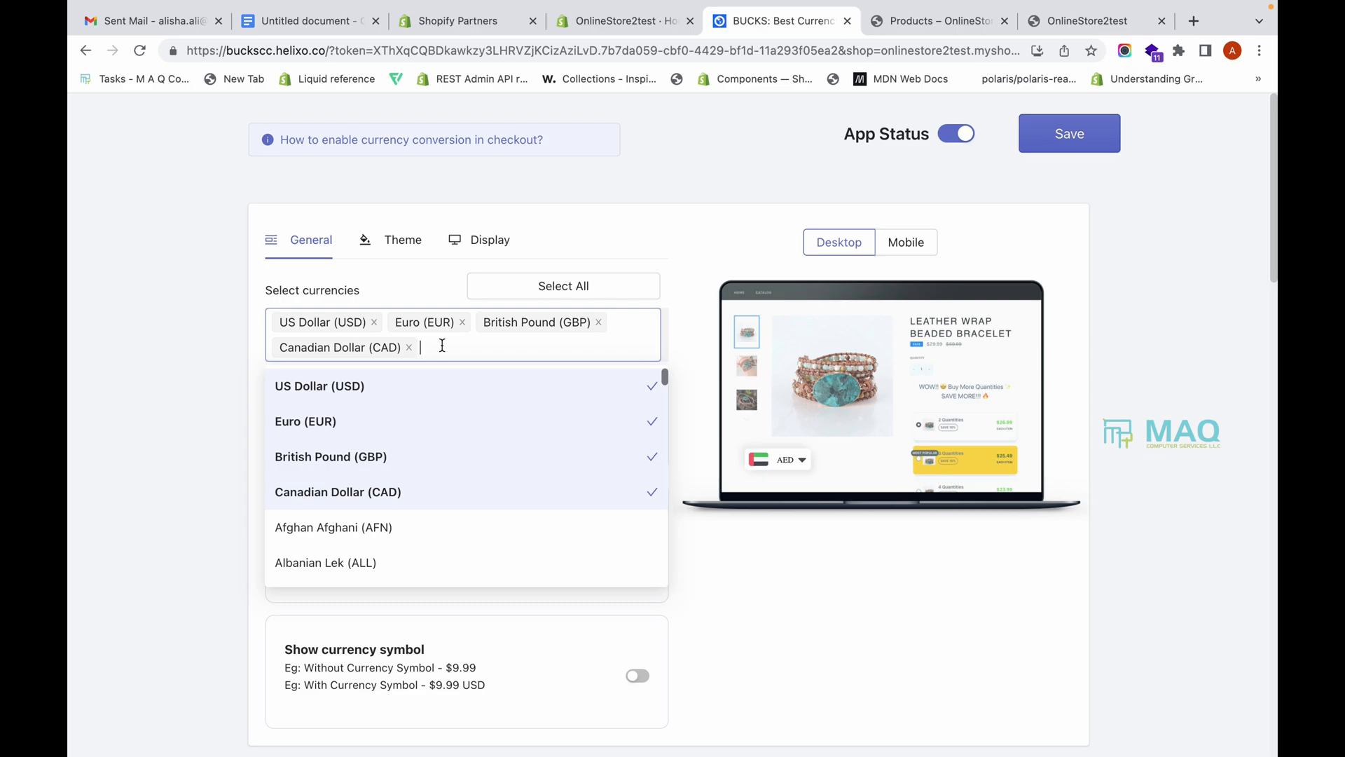
type("SAR")
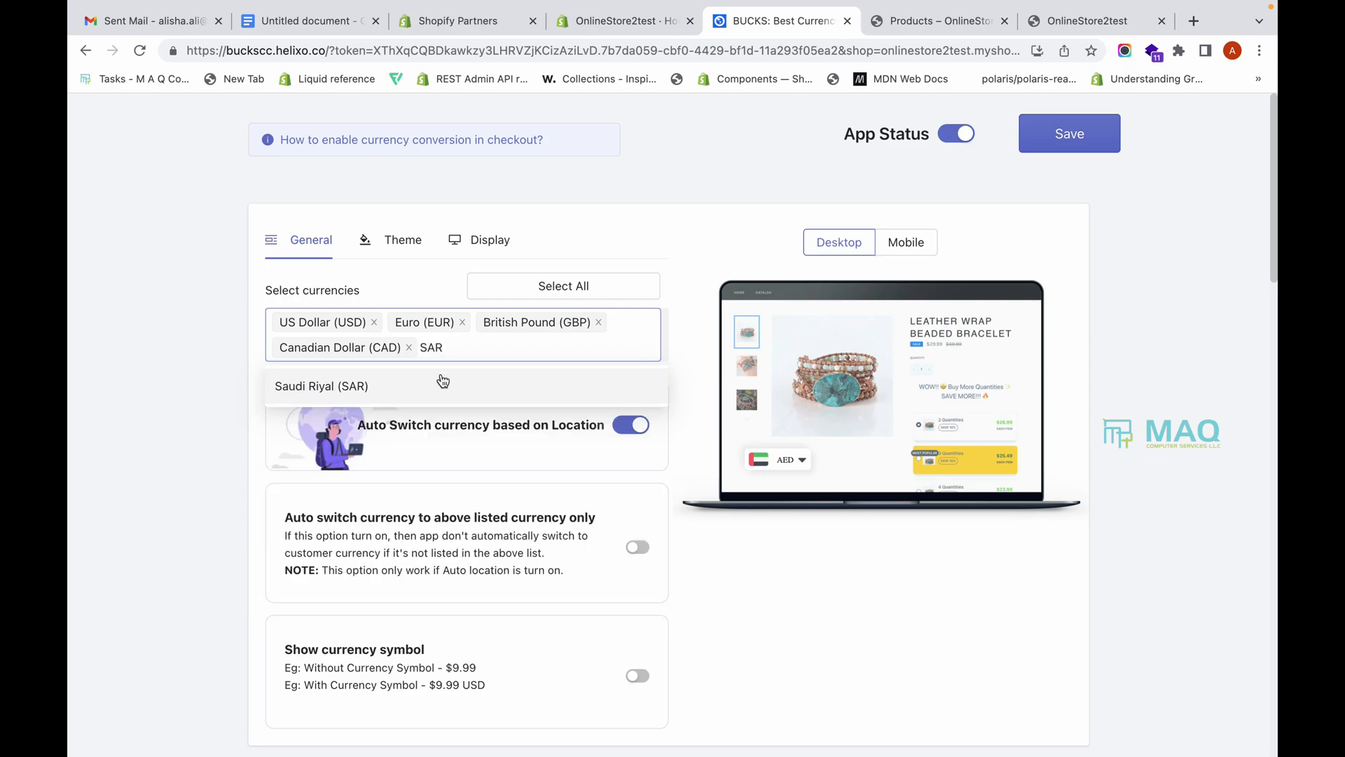
left_click(321, 385)
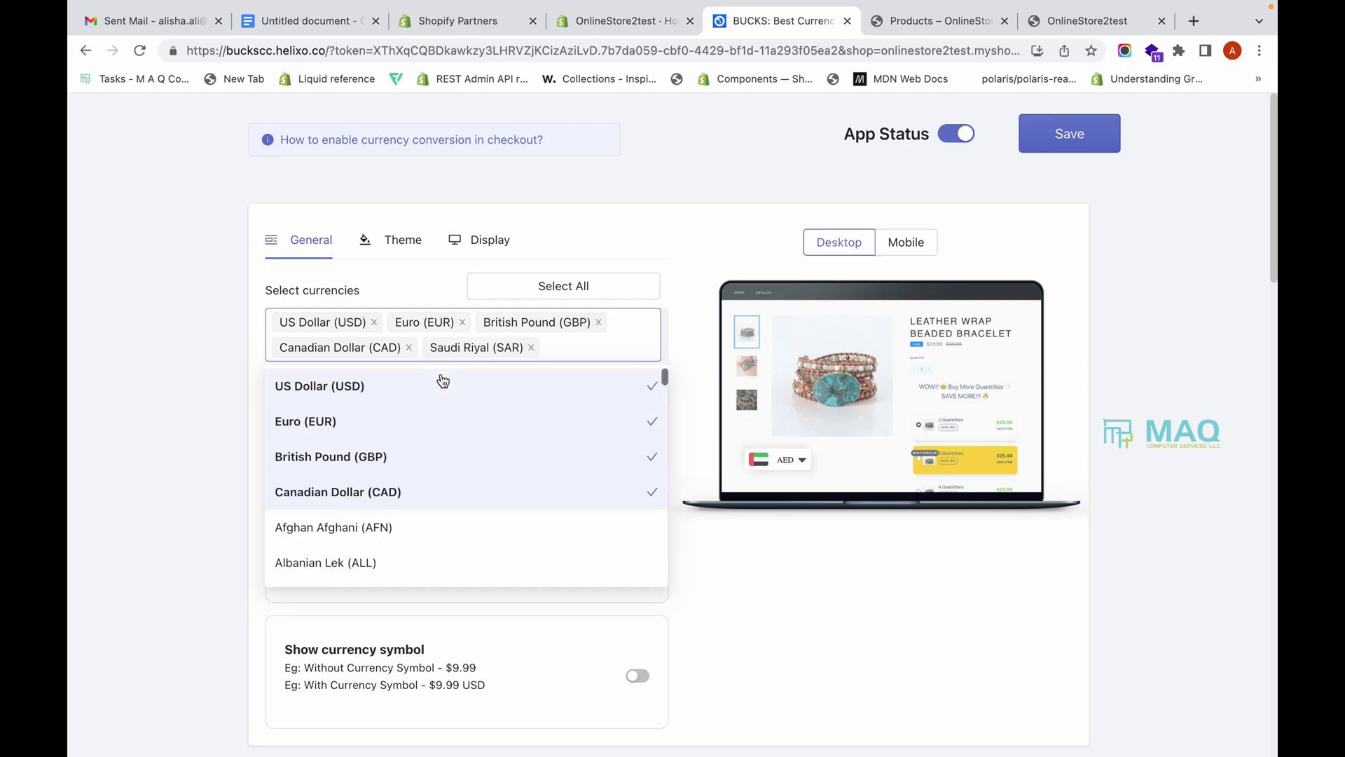
type("OM")
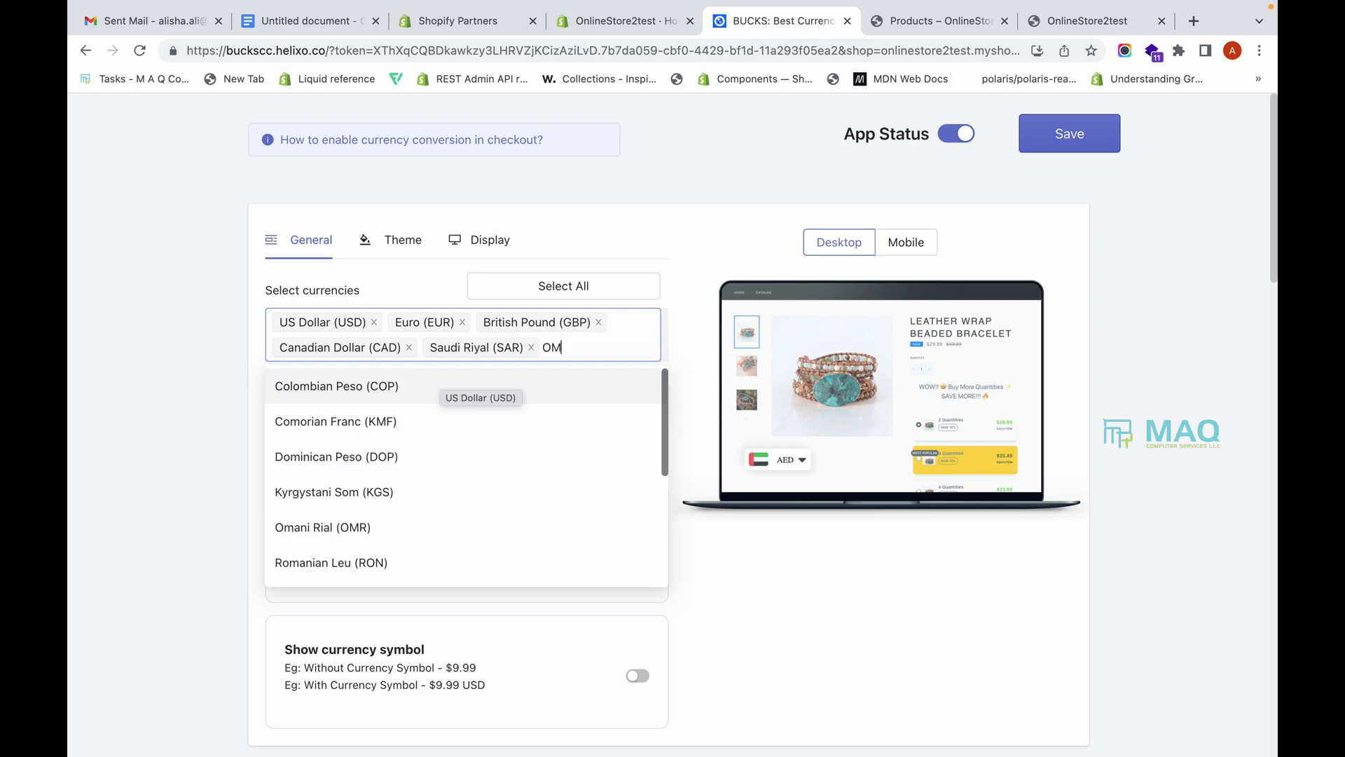
key("Backspace")
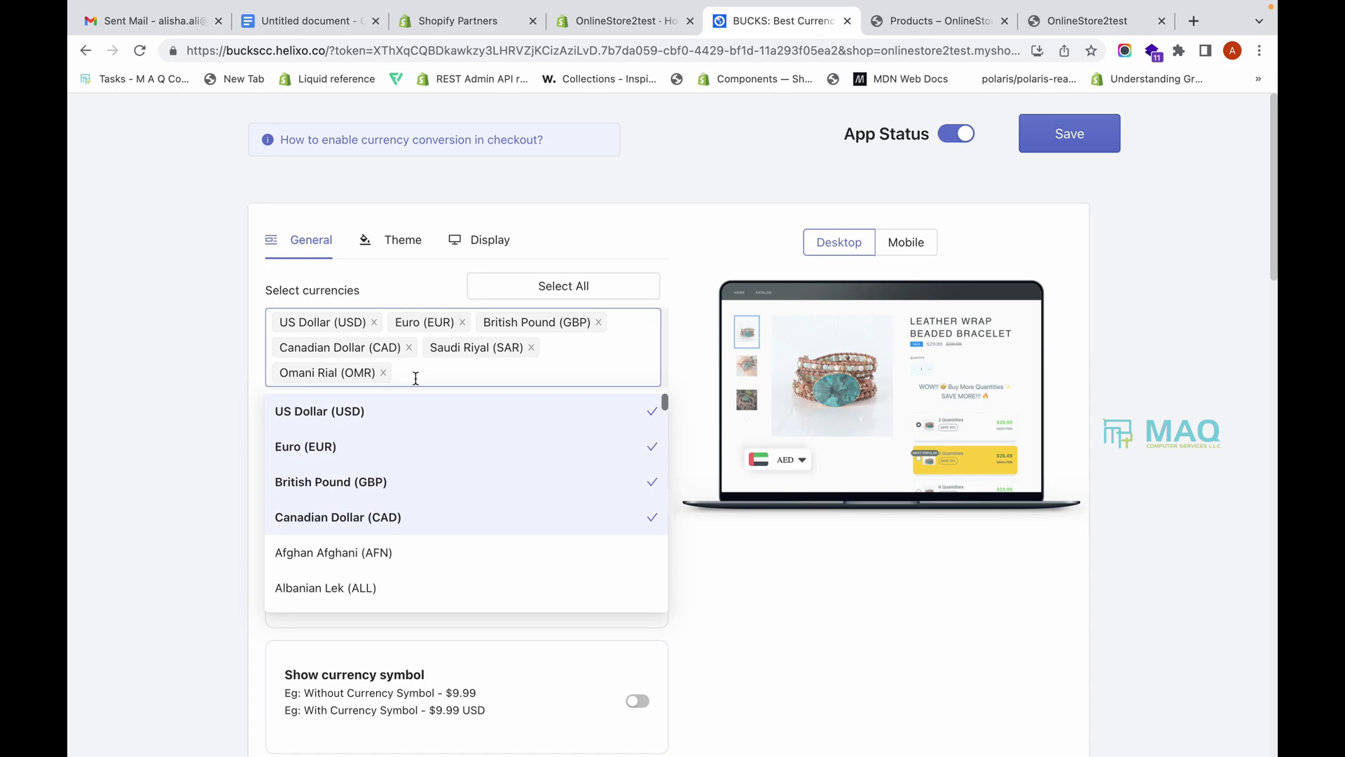
type("Ku")
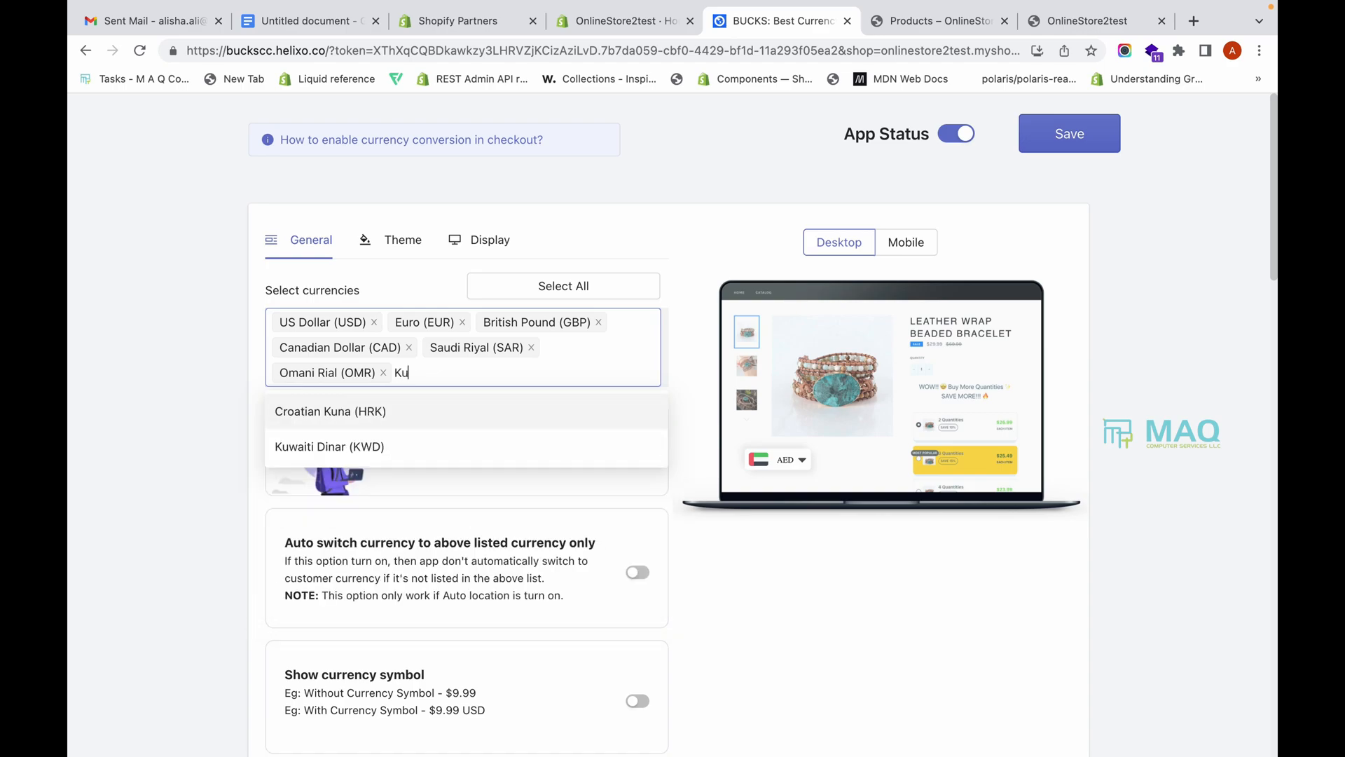
left_click(328, 446)
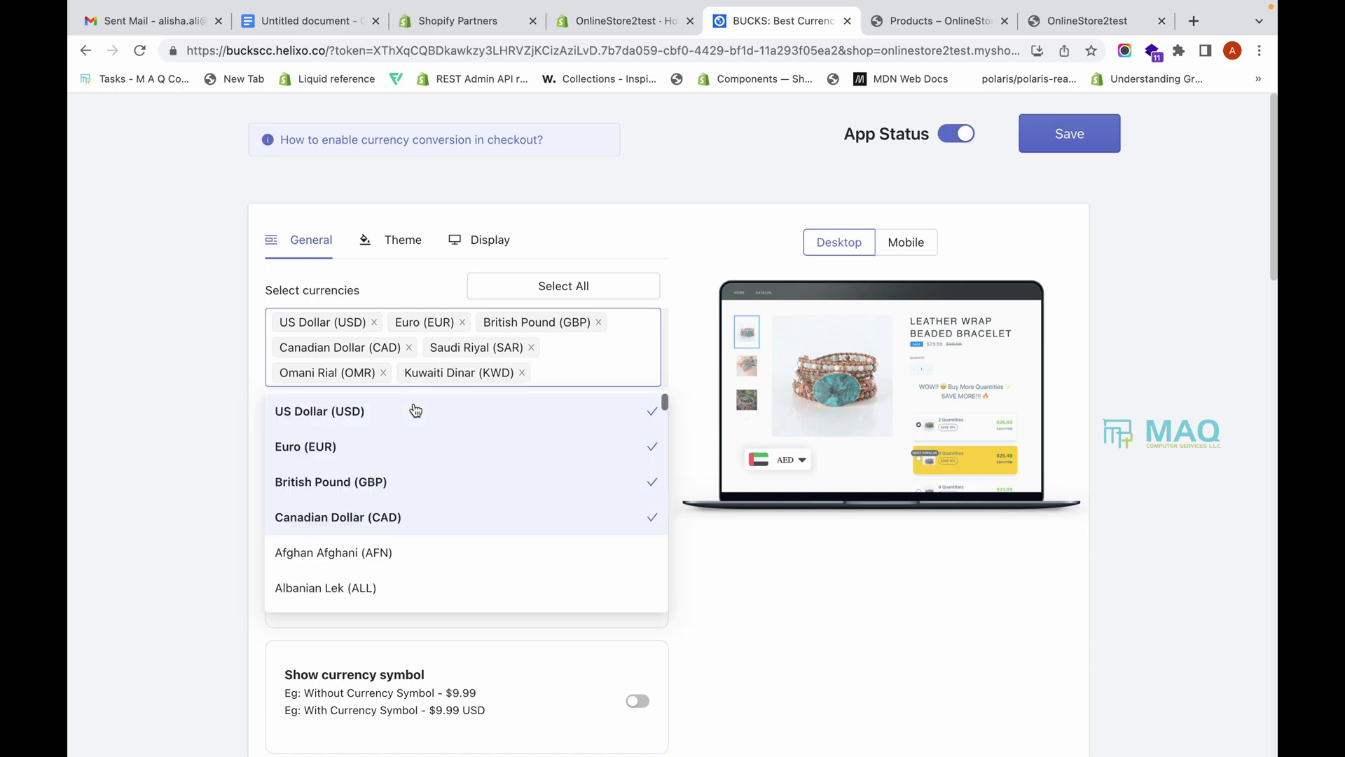
left_click(416, 409)
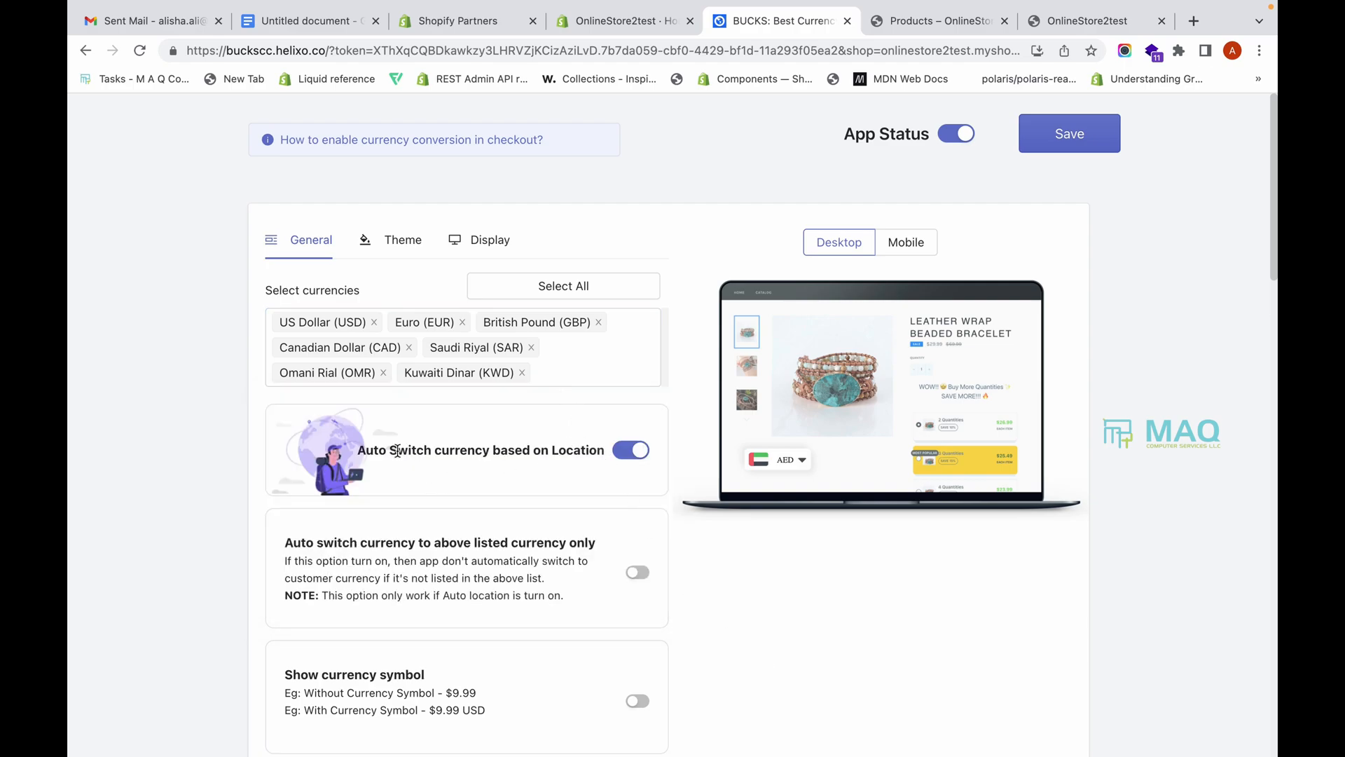
Step: Keep the seven selected currencies with location-based auto switching left on, then move to Theme settings
left_click_drag(364, 450, 508, 449)
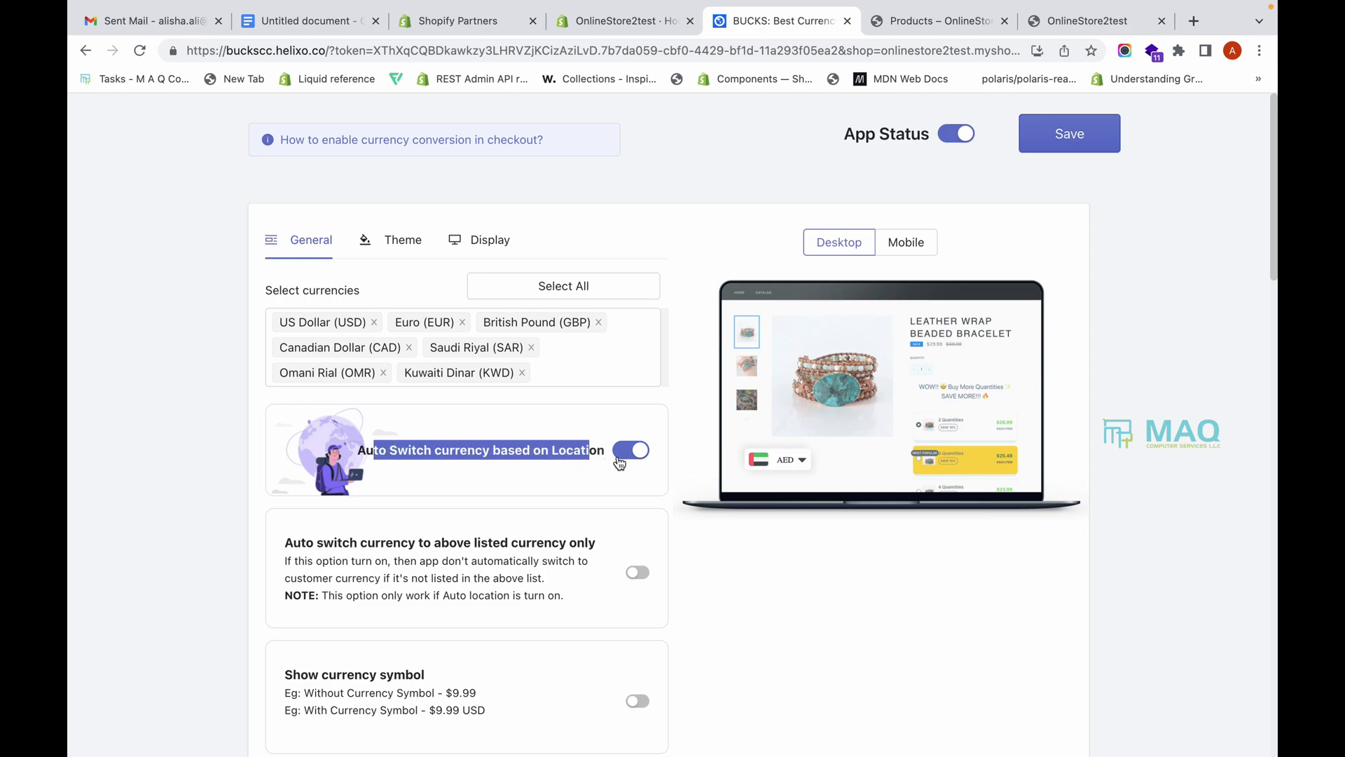
left_click(630, 450)
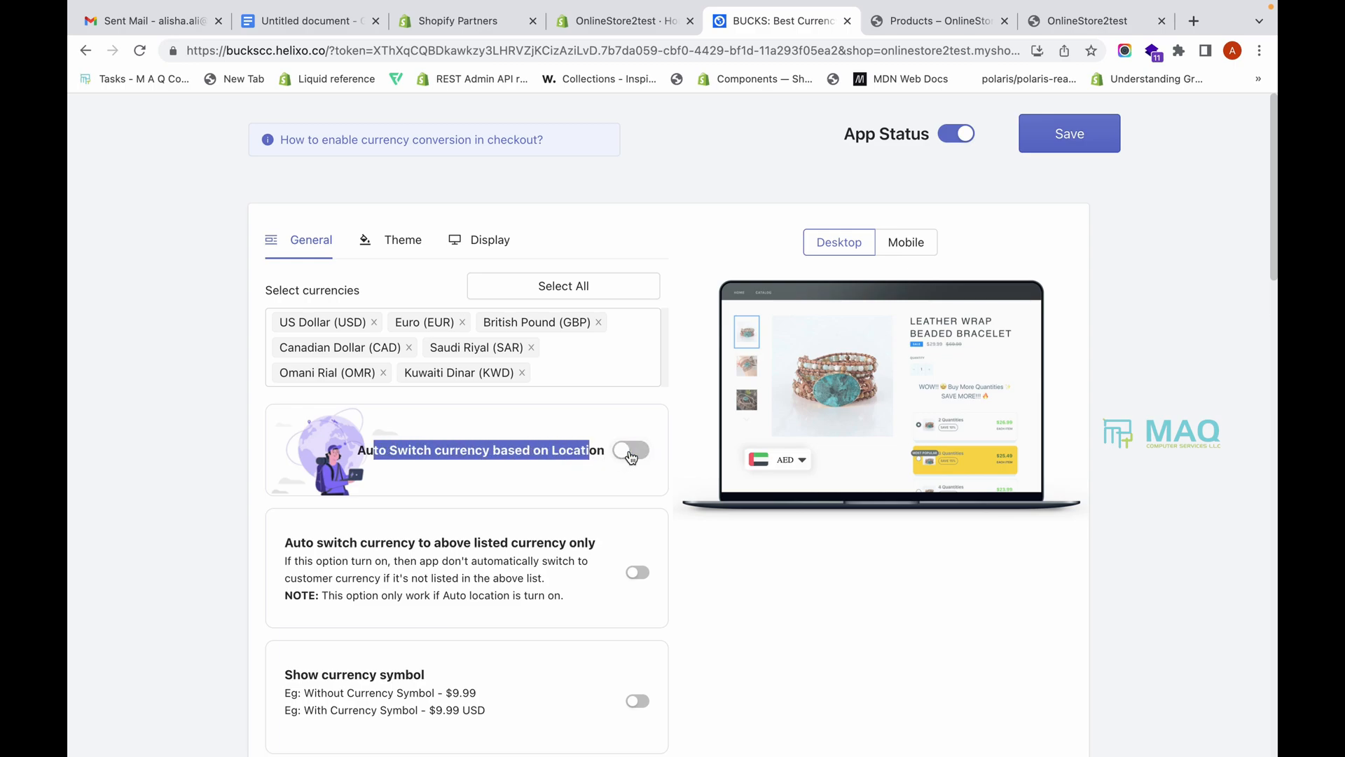
left_click(631, 449)
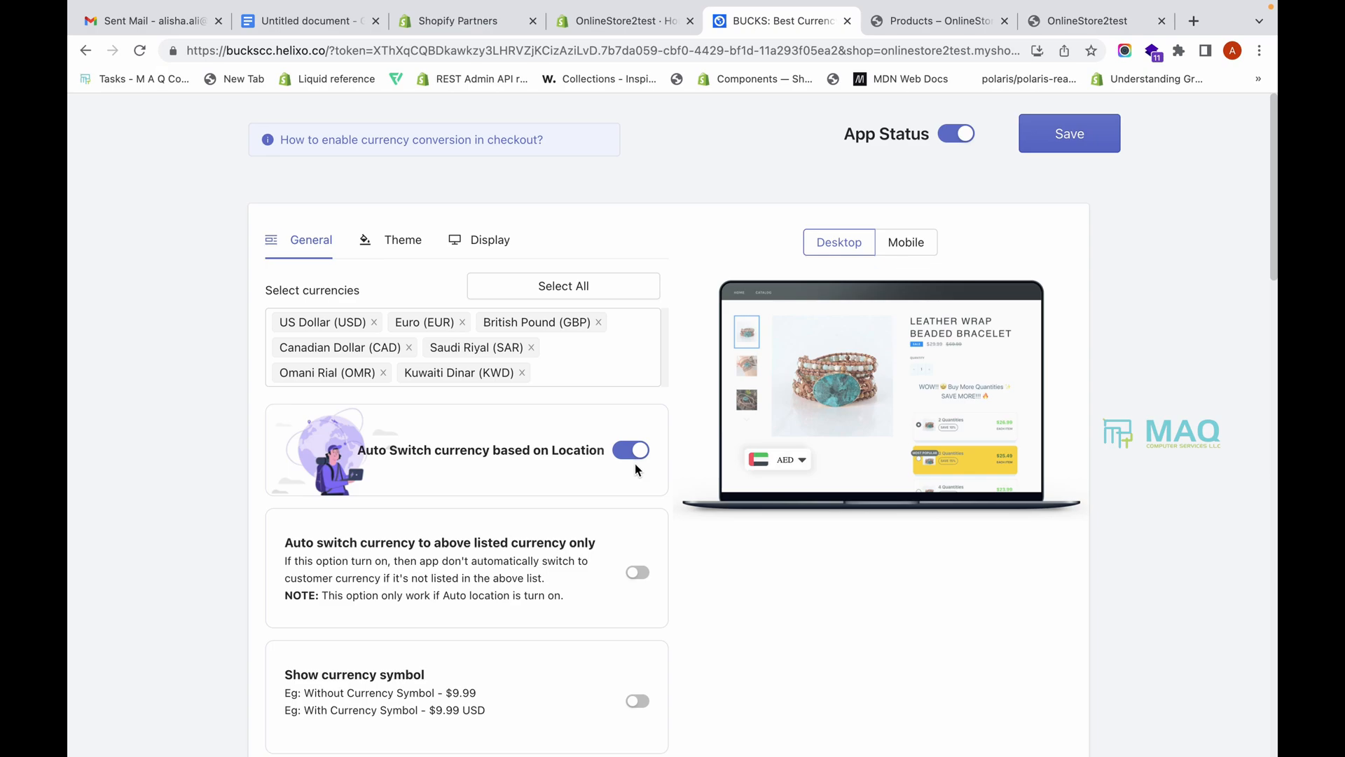
scroll("down", 3)
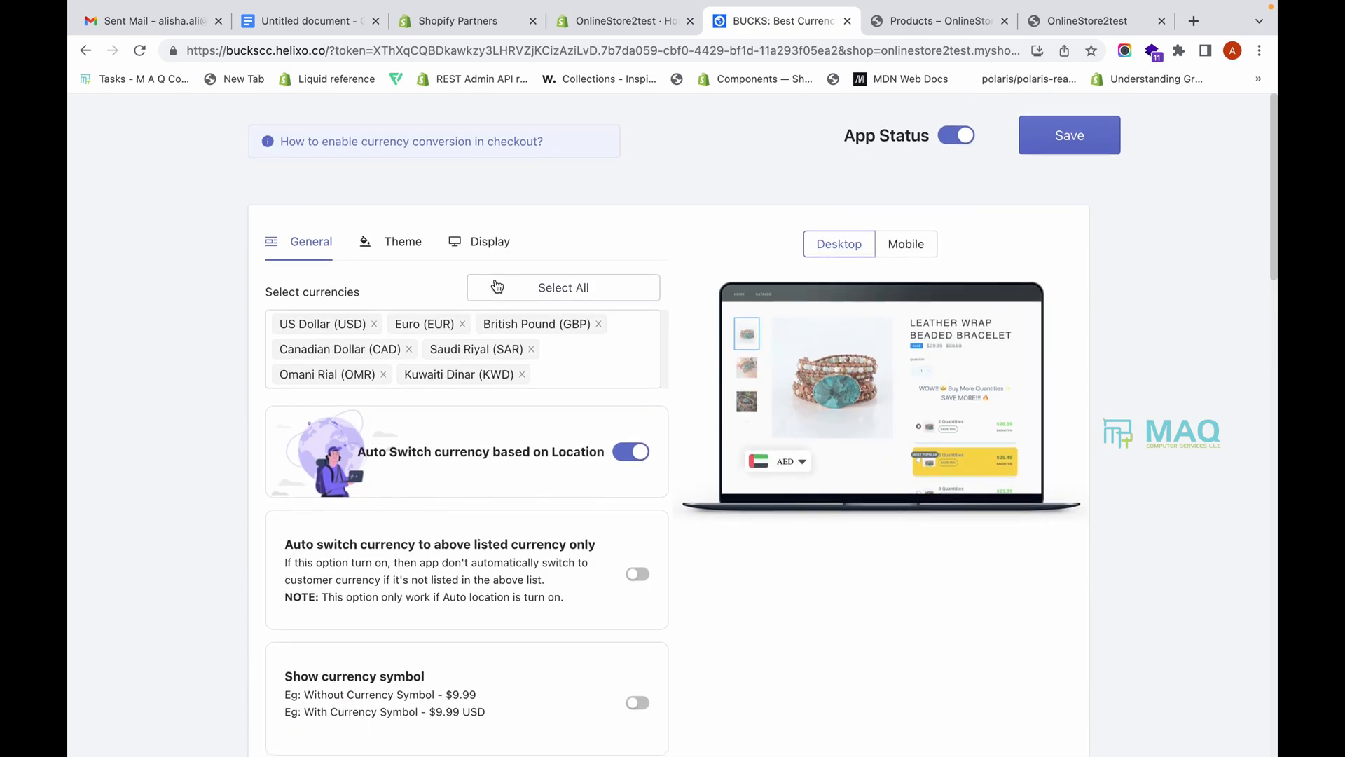
left_click(402, 241)
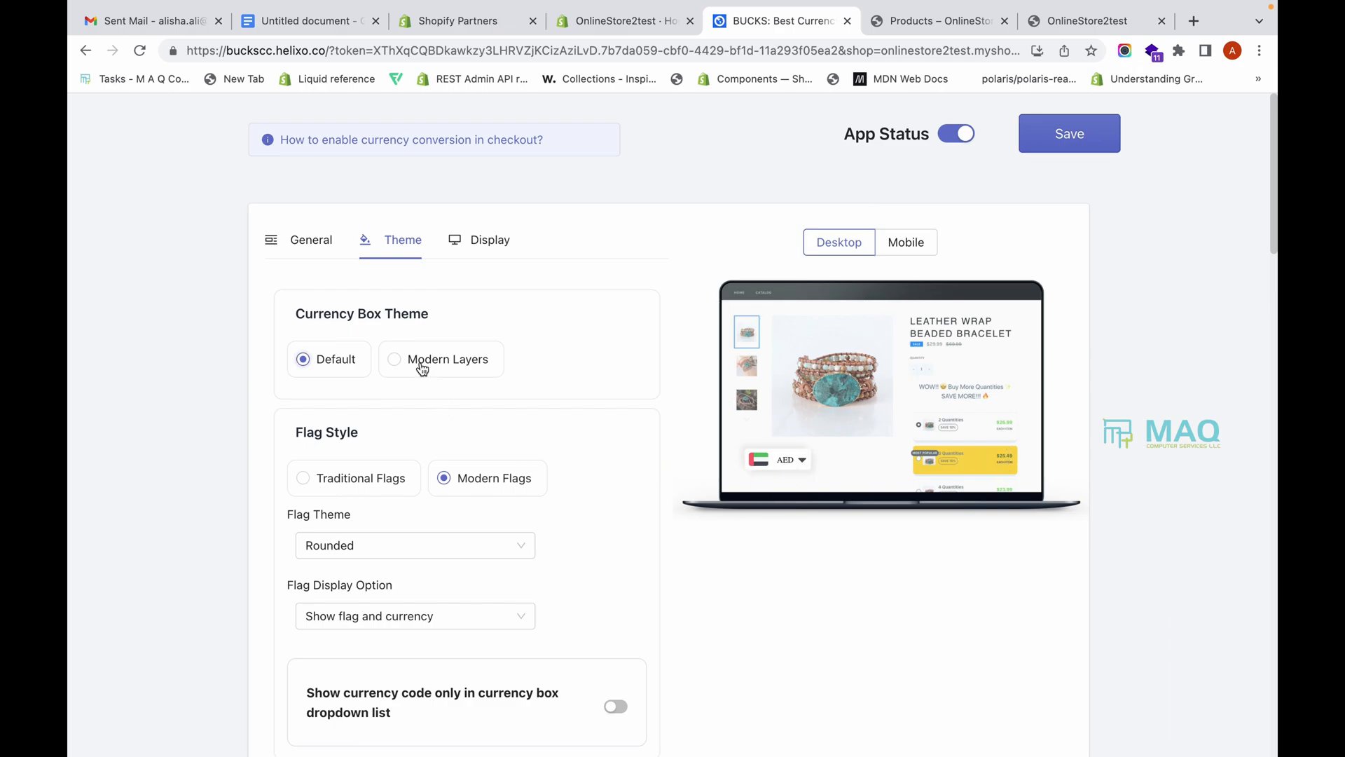
Step: Try Modern Layers, then settle on Default currency box with Traditional flags and Circle flag theme
left_click(394, 359)
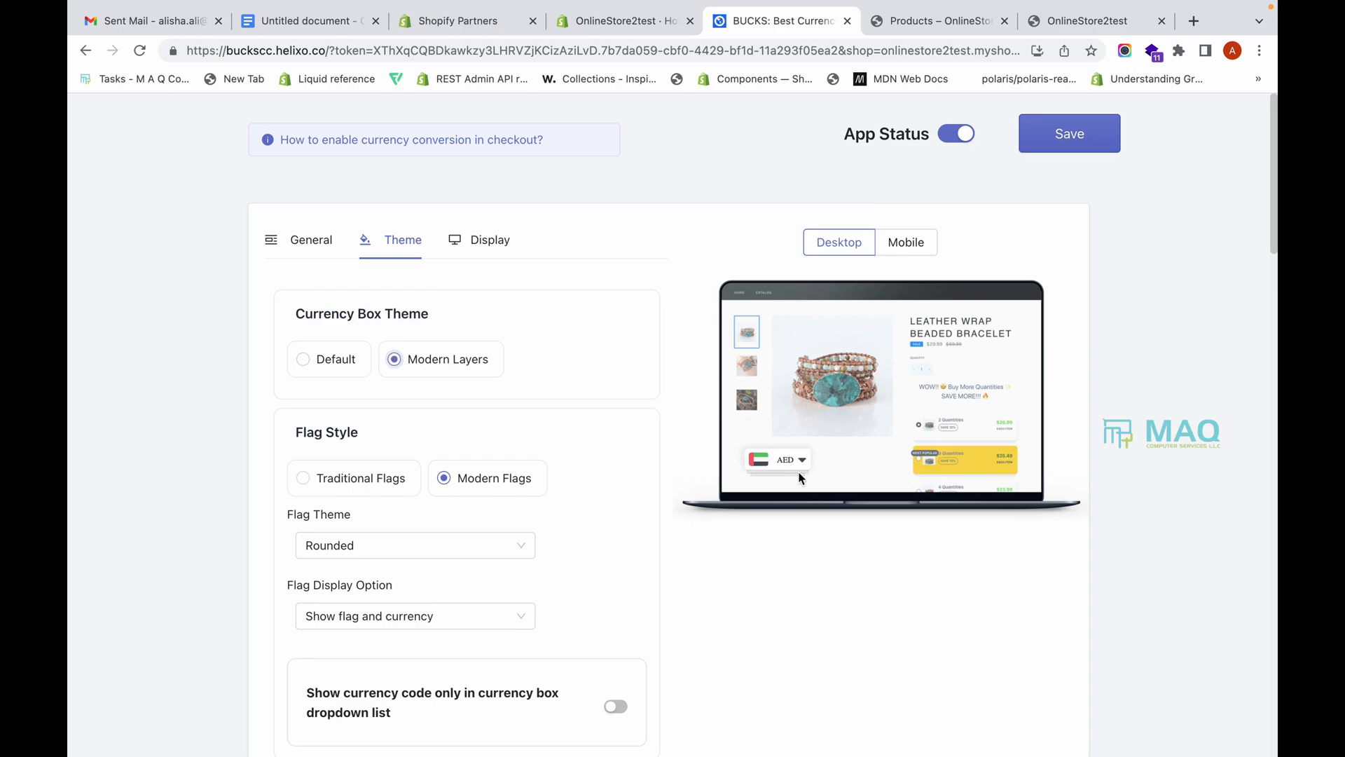
mouse_move(362, 458)
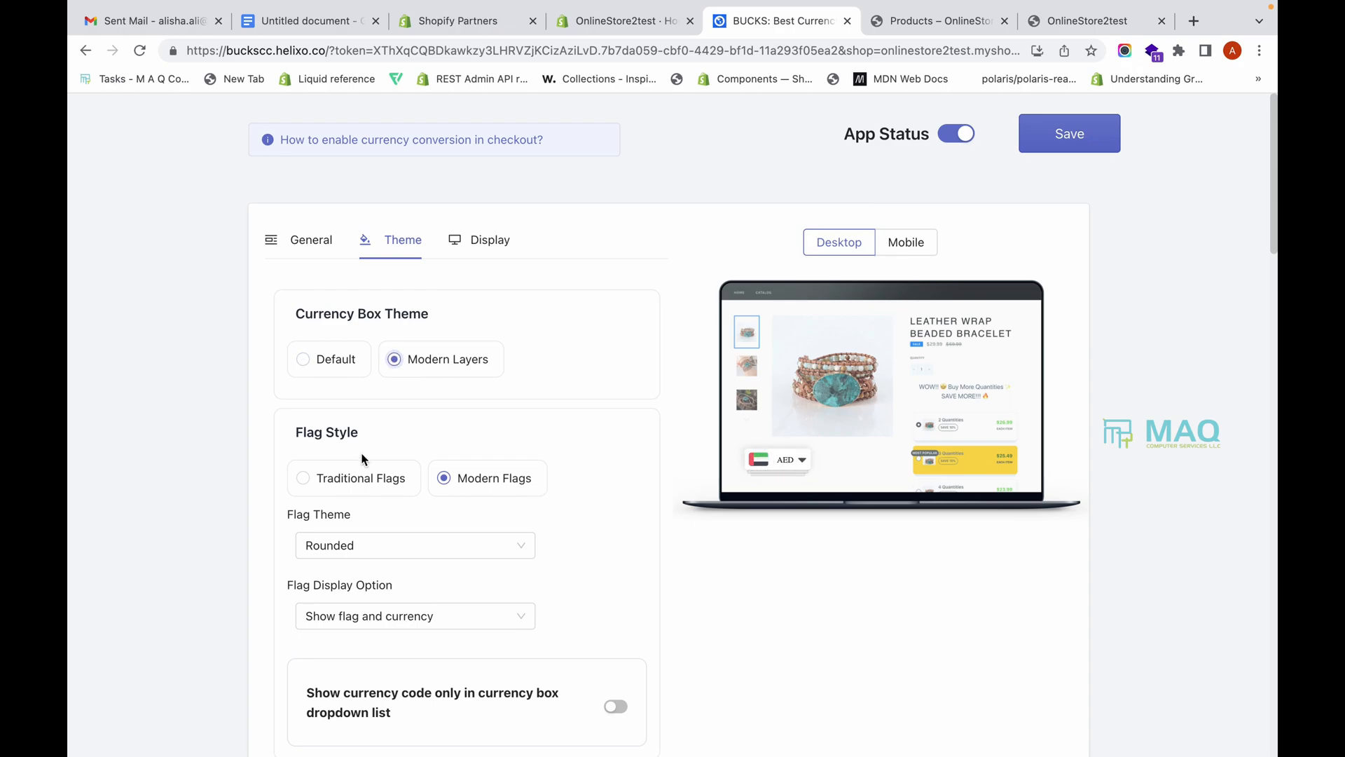
left_click(302, 478)
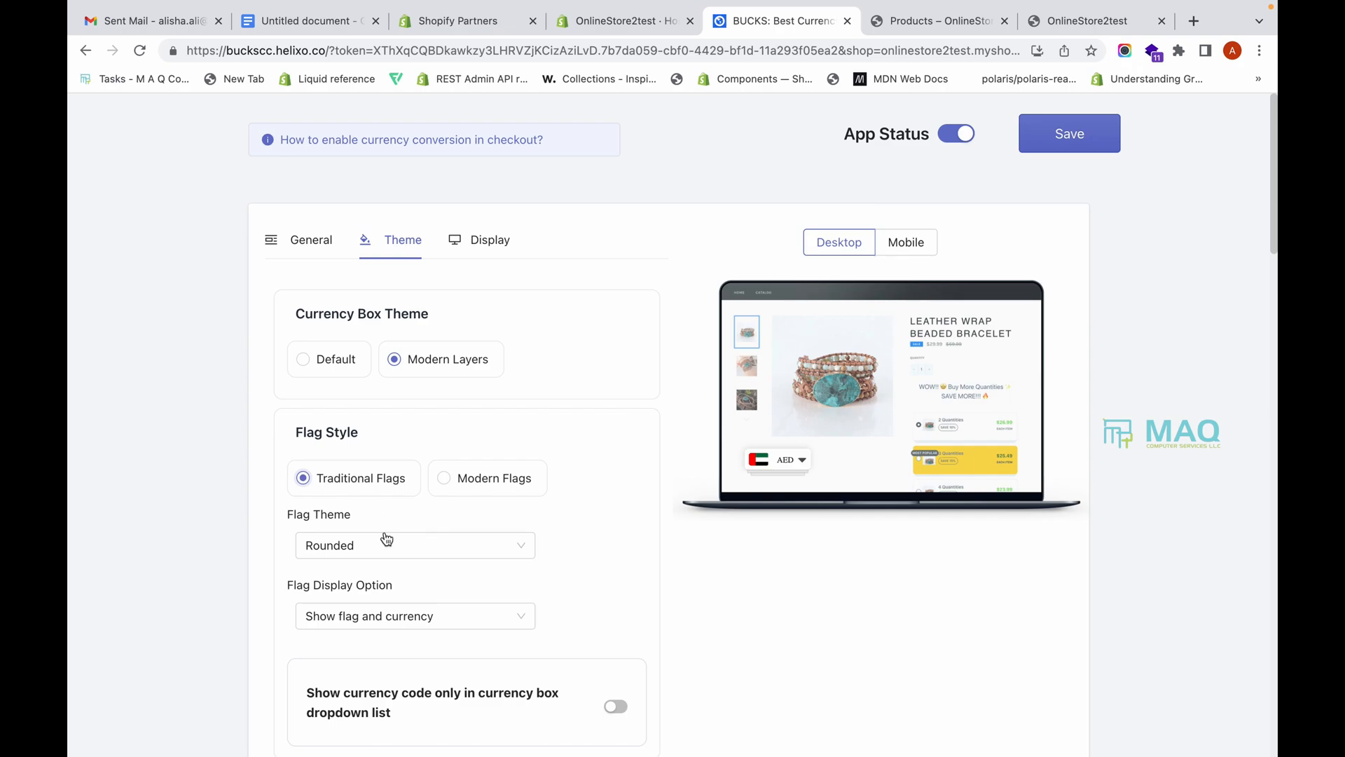
left_click(302, 359)
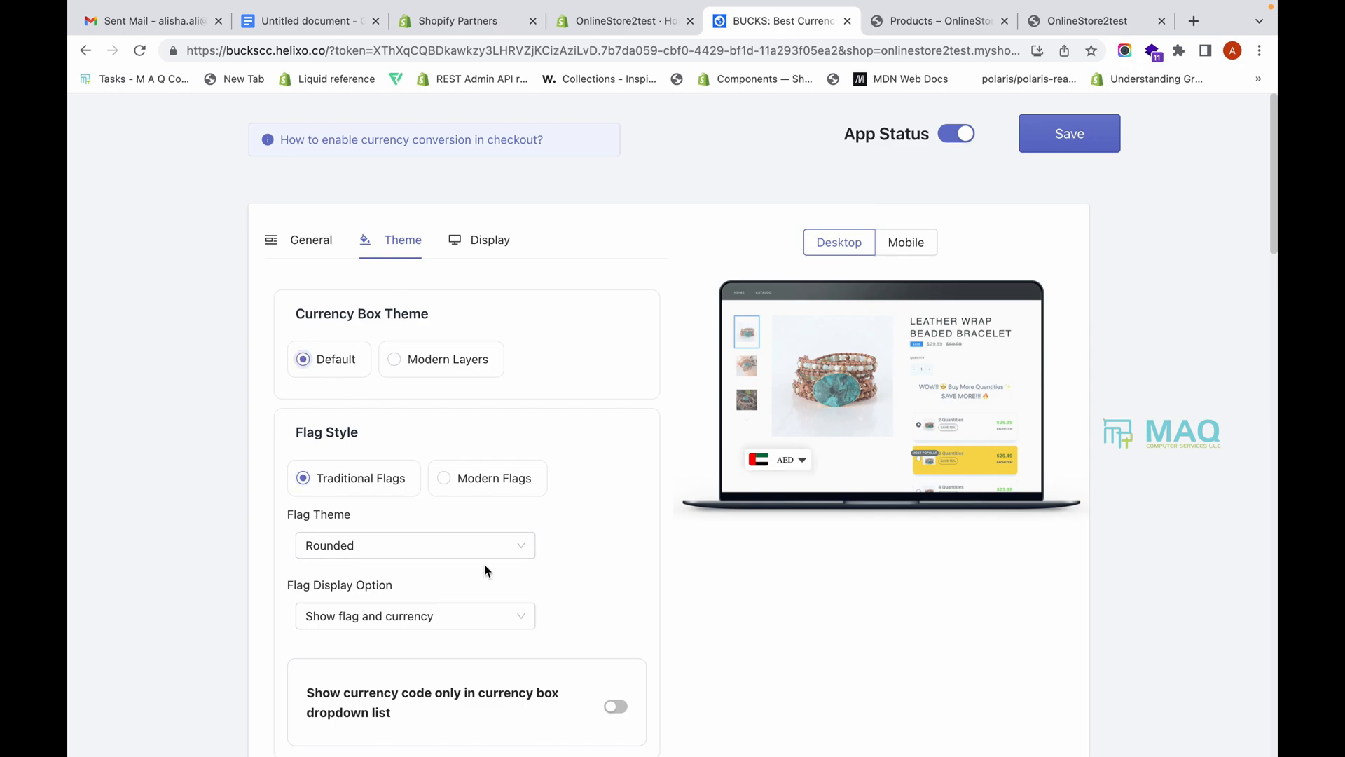
left_click(414, 545)
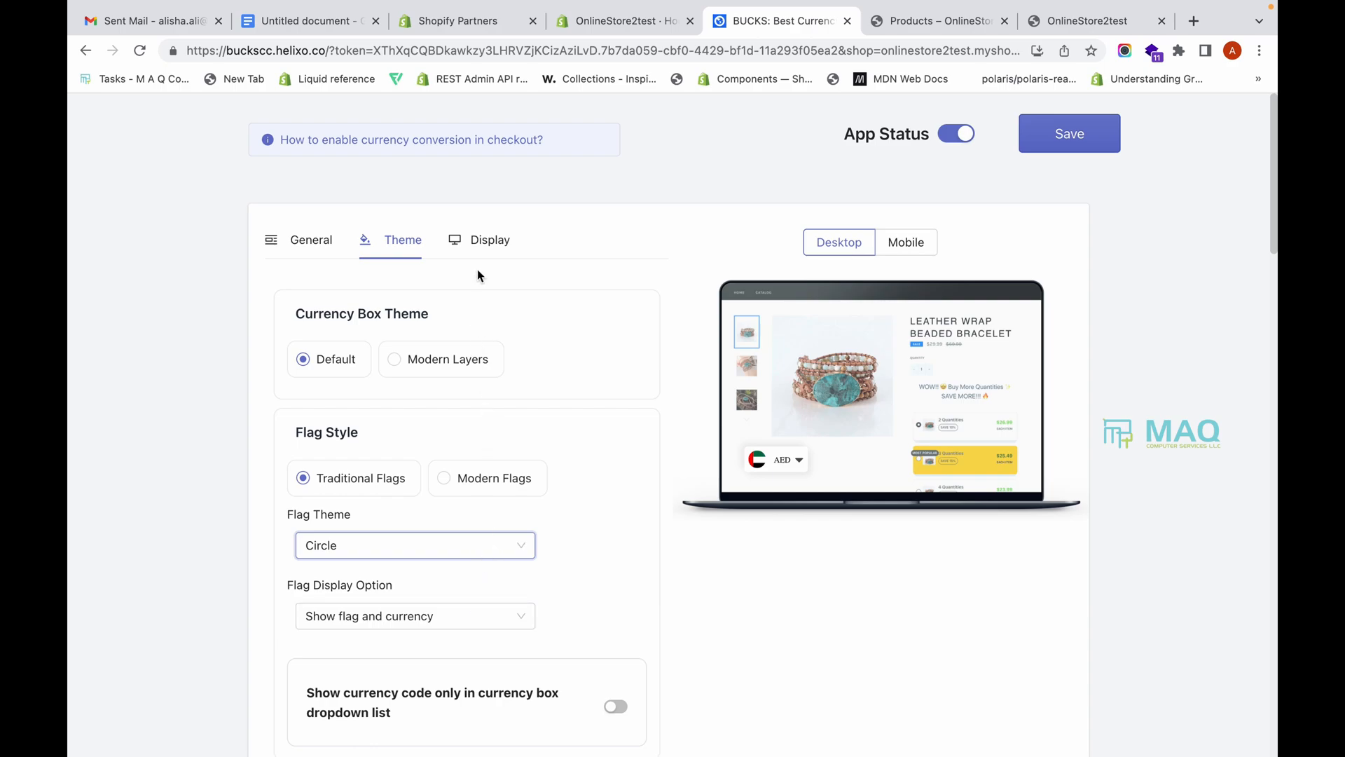
Step: Set the desktop currency box position style to Header on the Display settings
left_click(490, 239)
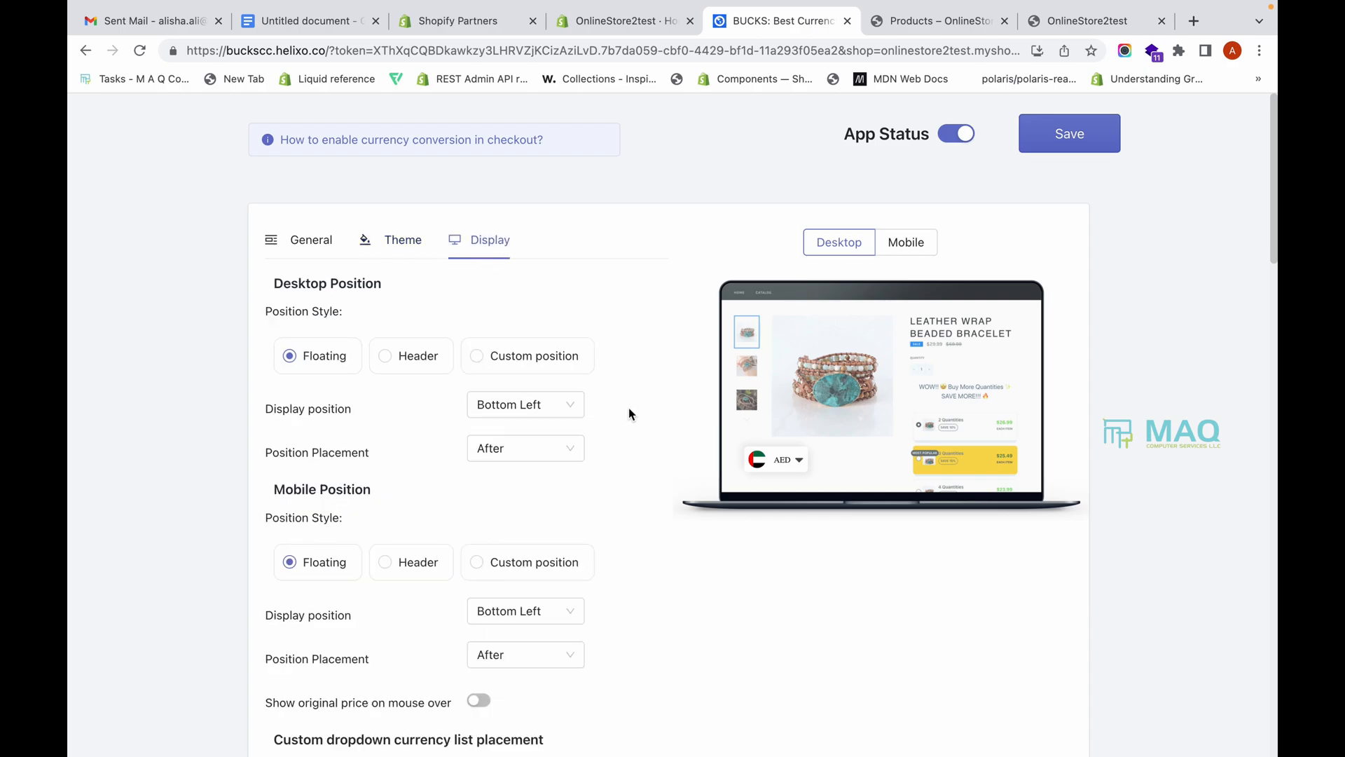
mouse_move(774, 458)
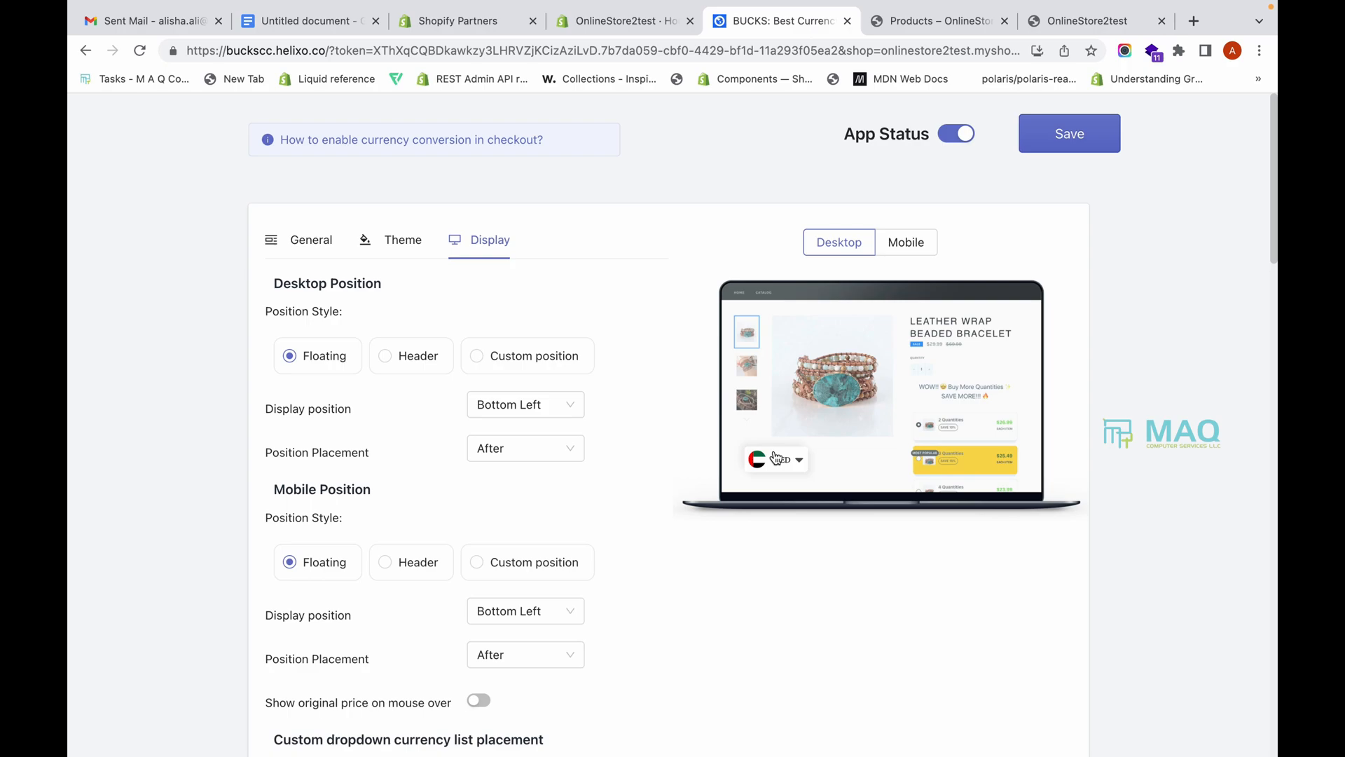
mouse_move(414, 364)
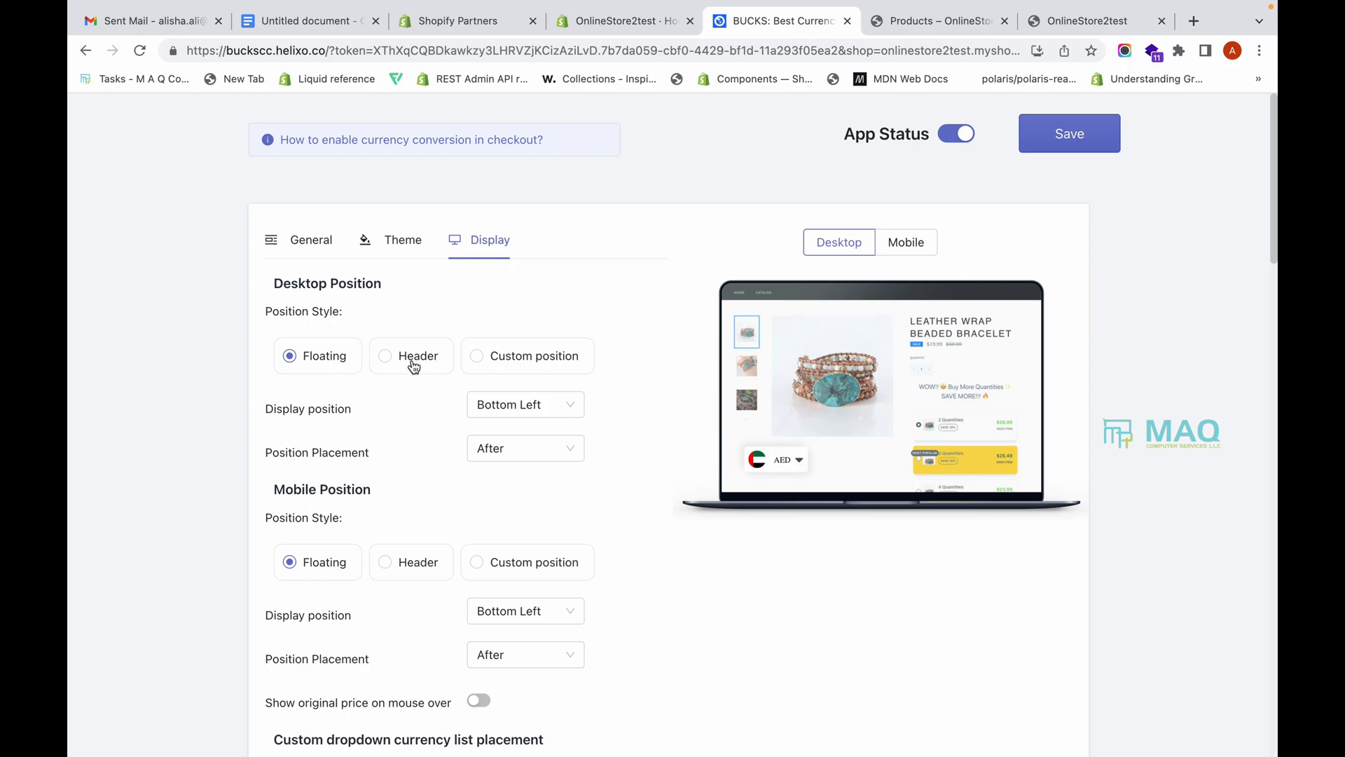
mouse_move(706, 469)
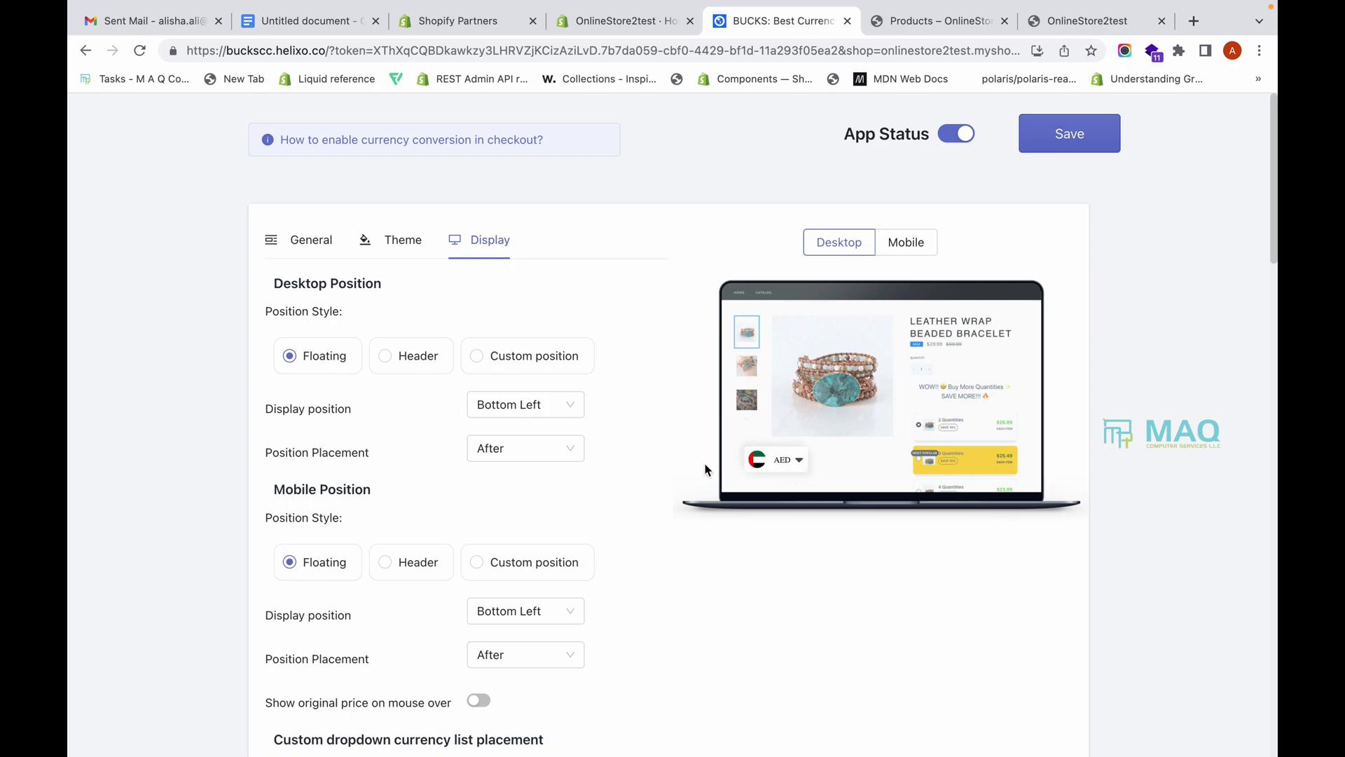
left_click(385, 355)
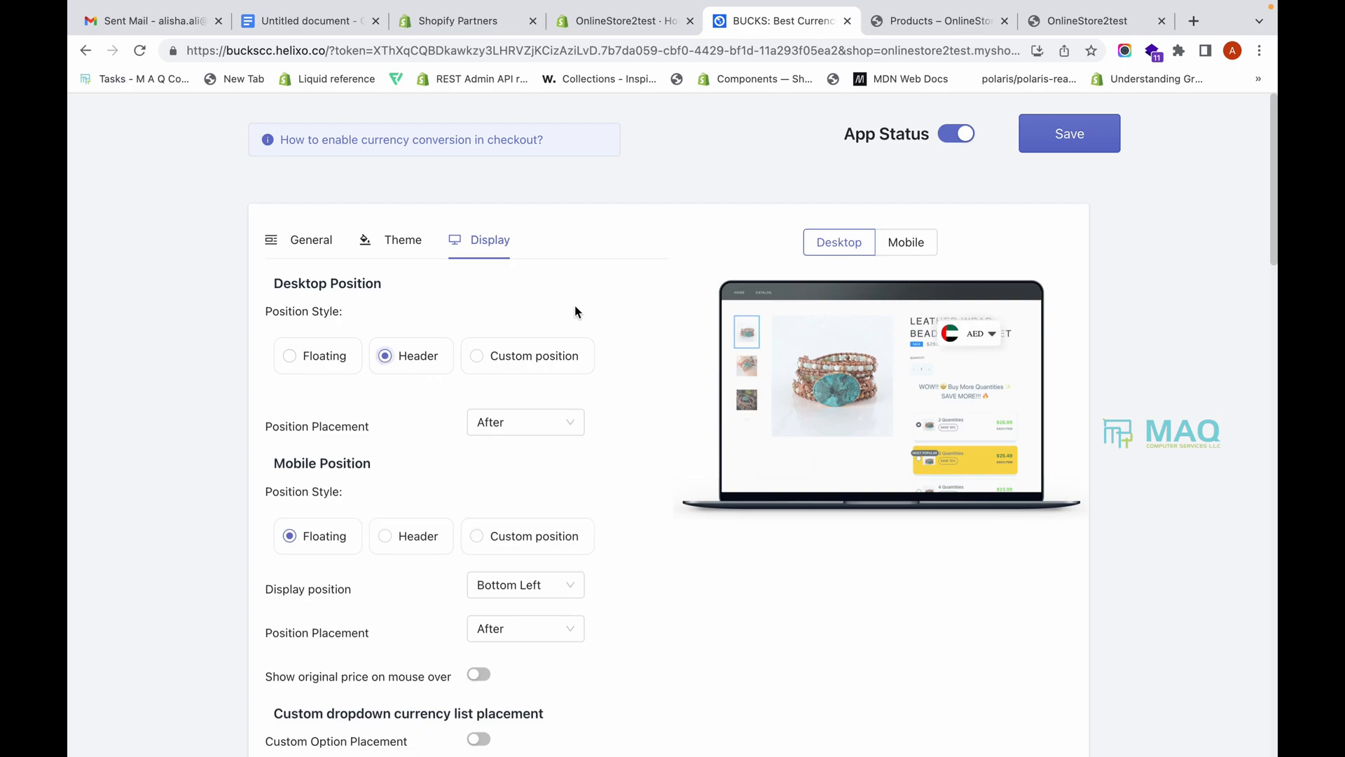
left_click(476, 355)
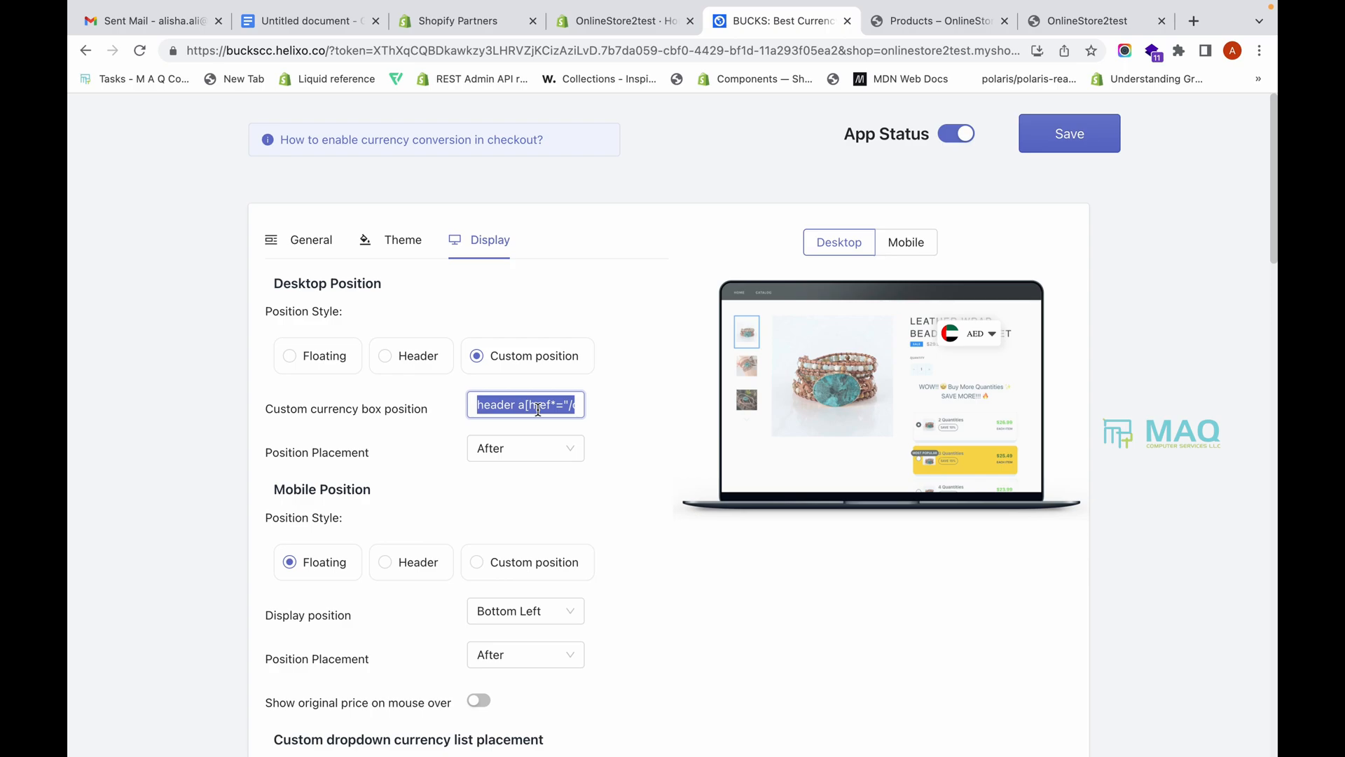
left_click(385, 355)
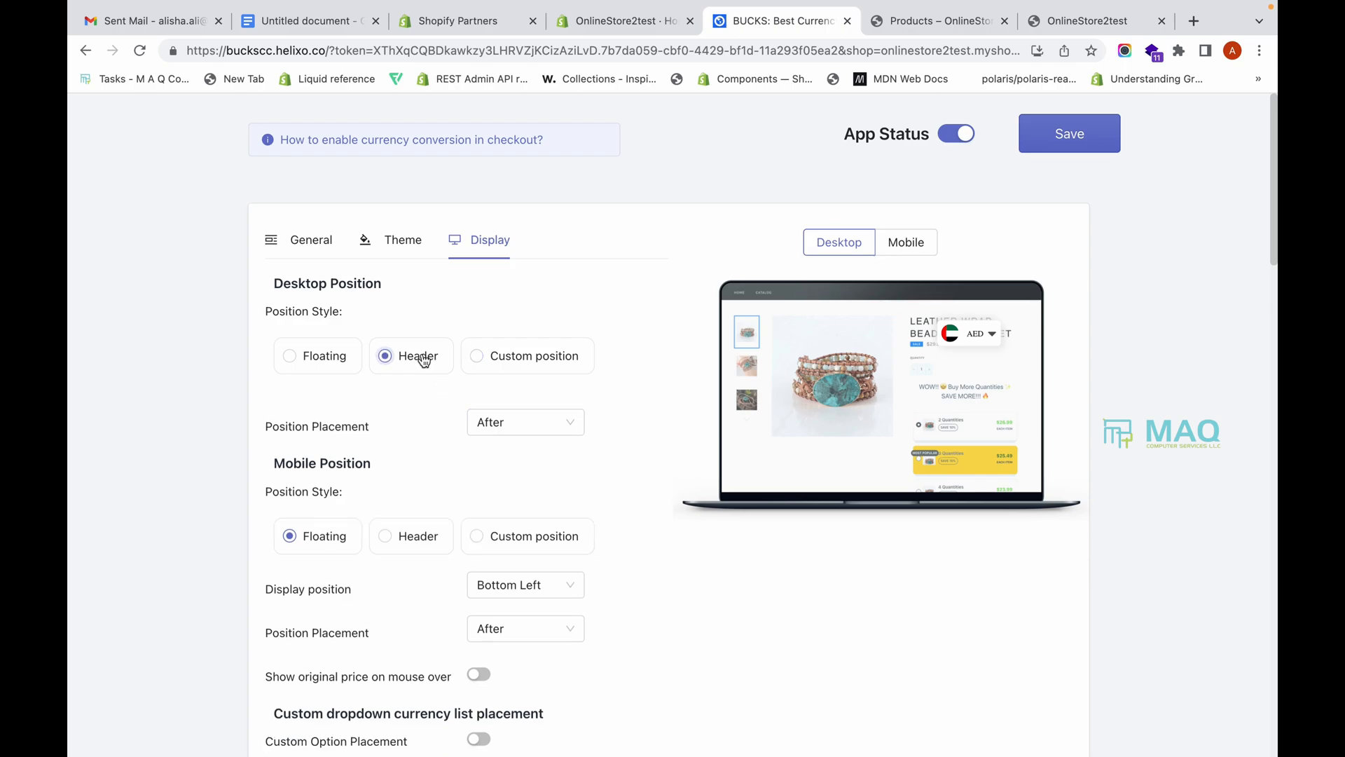
scroll("down", 3)
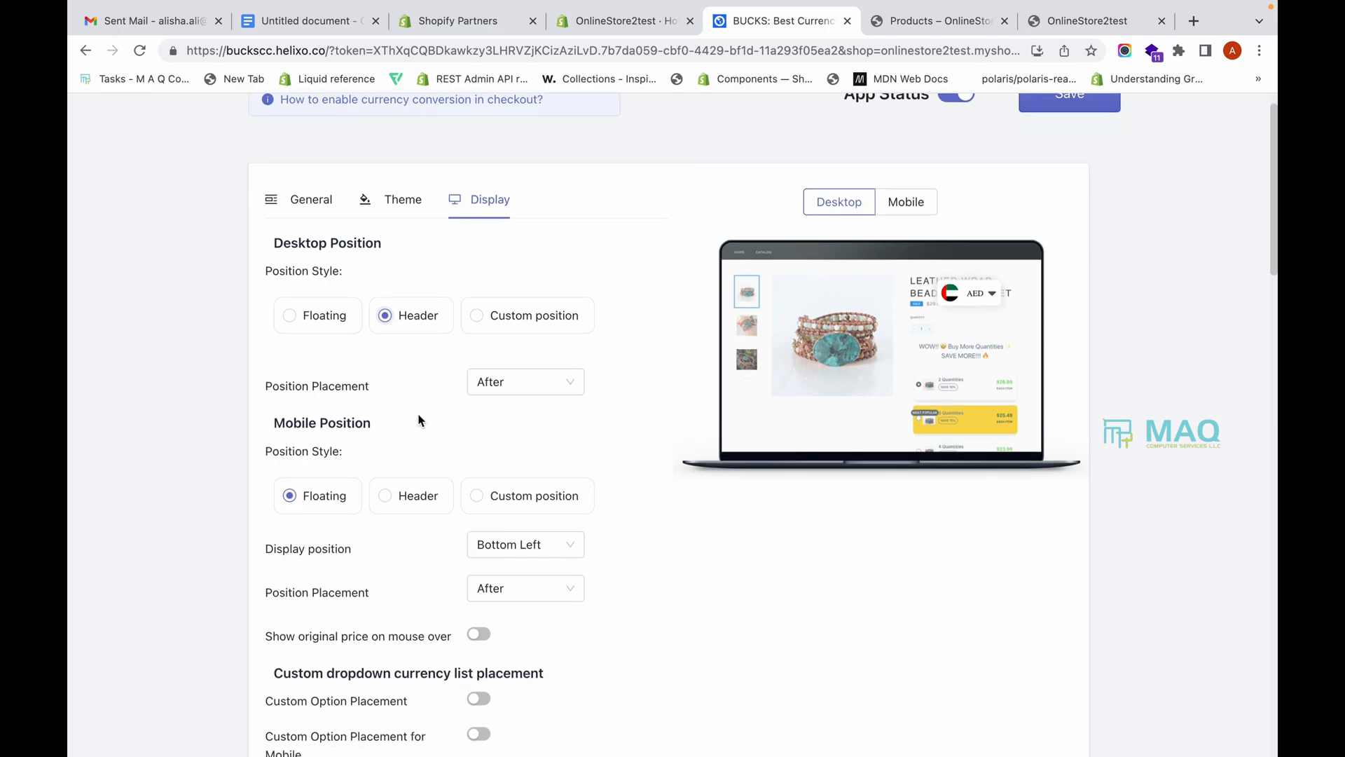
scroll("down", 3)
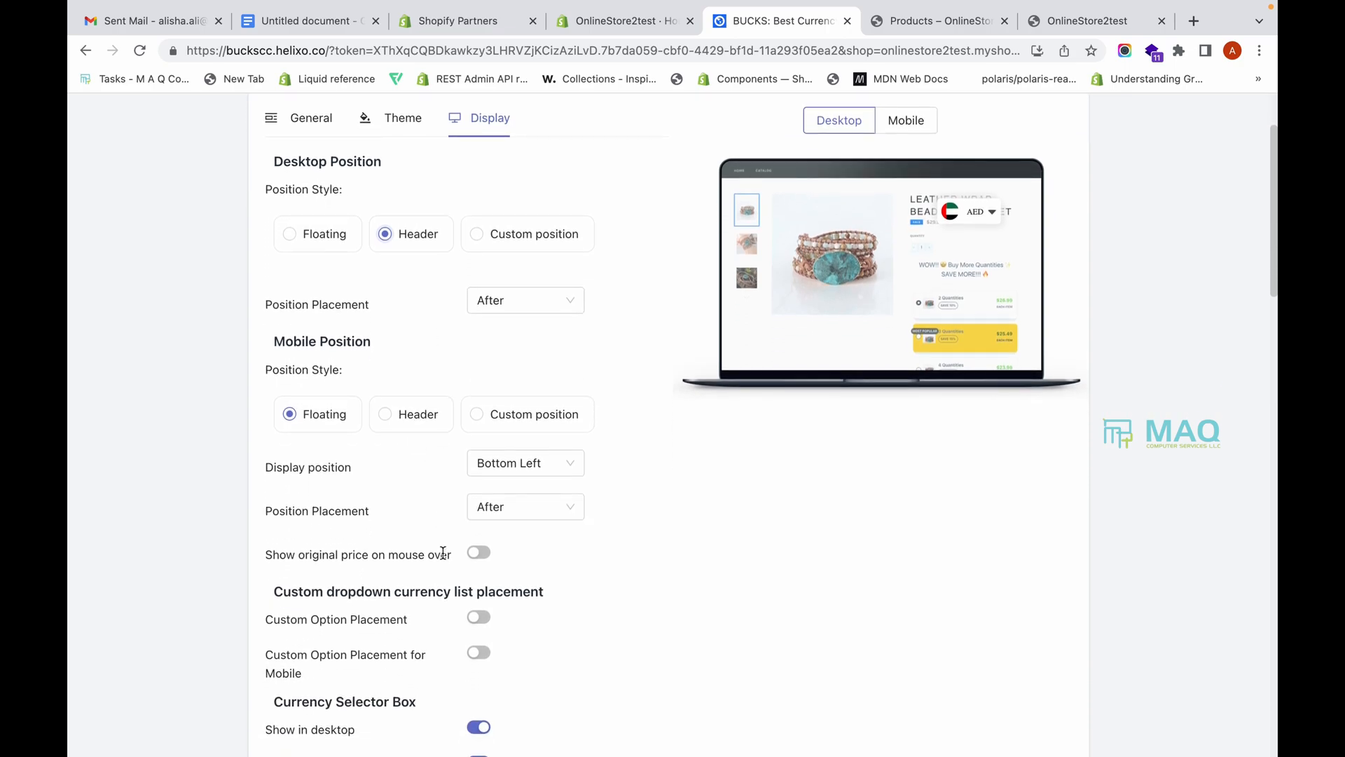
scroll("down", 3)
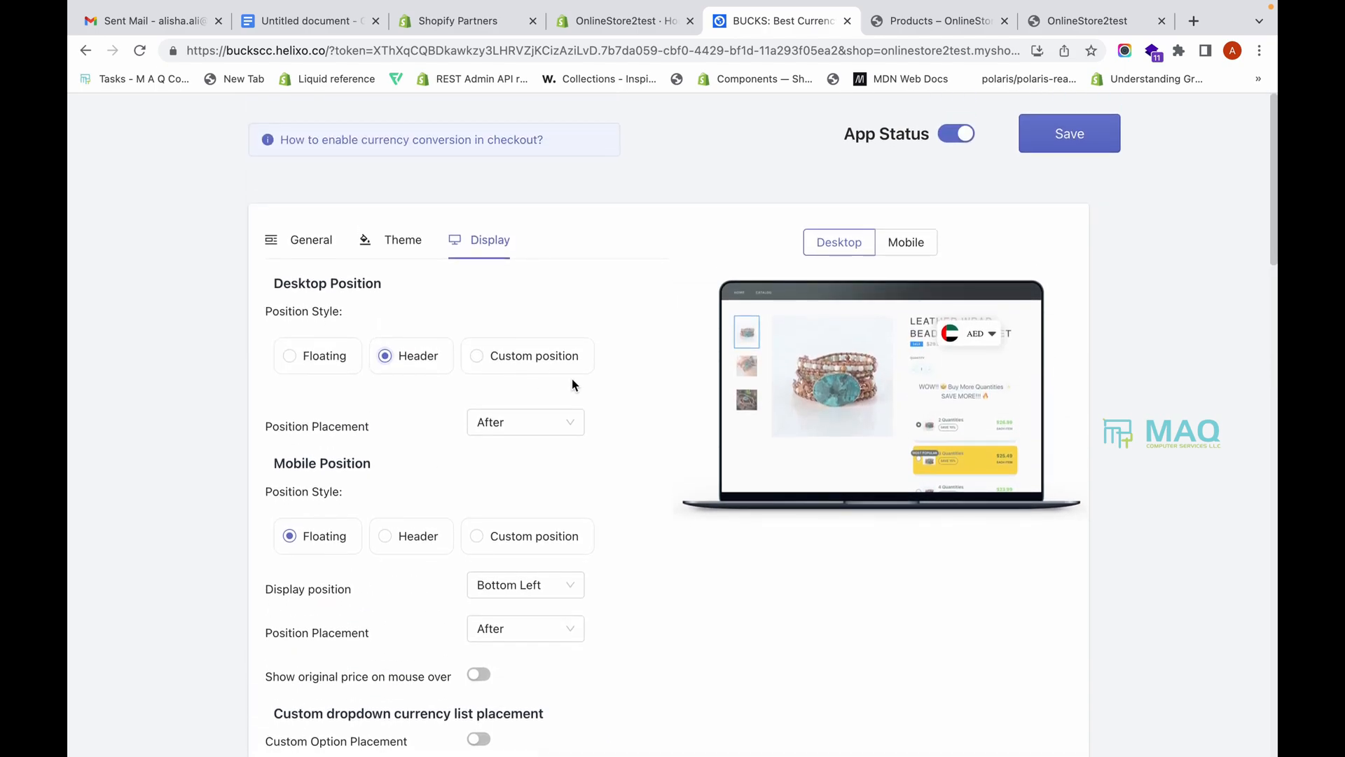
Step: Save the currency converter settings and switch to the storefront products page
left_click(1069, 133)
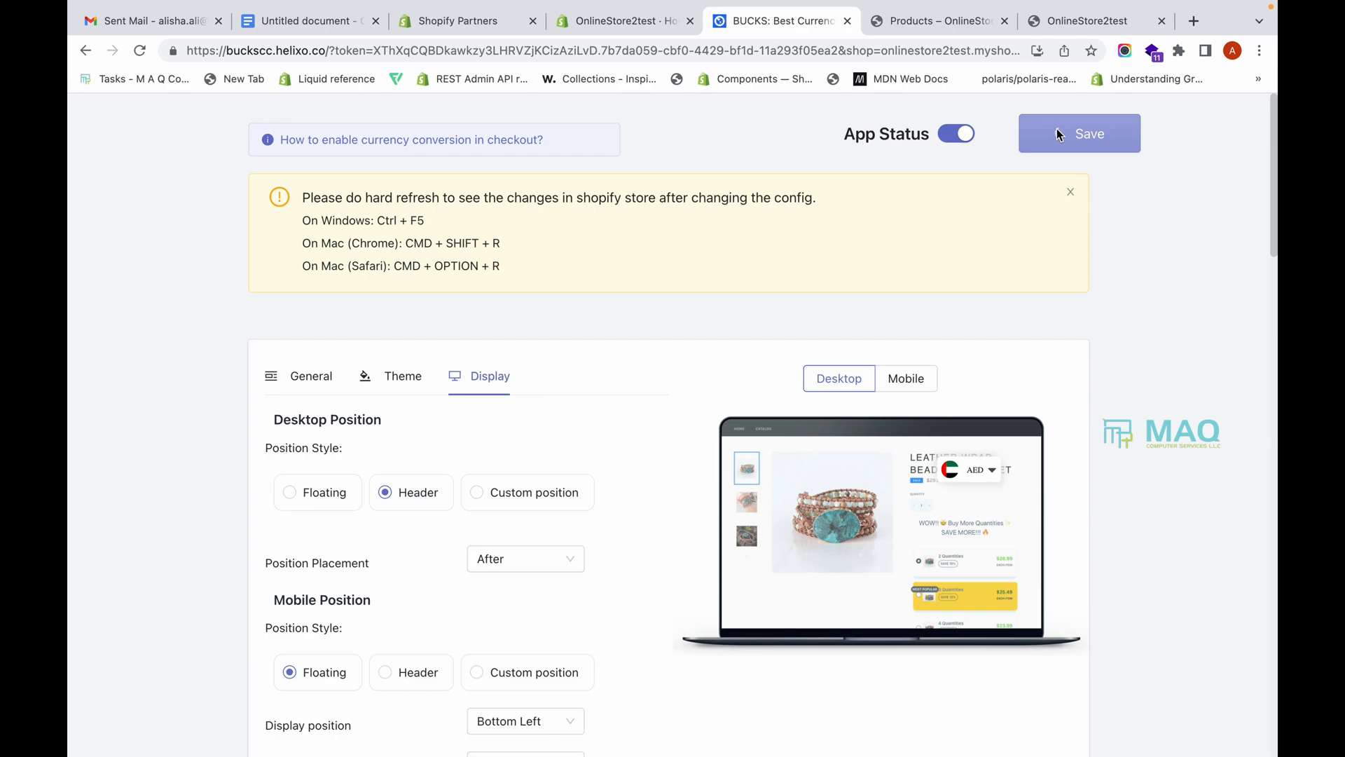
left_click(1078, 133)
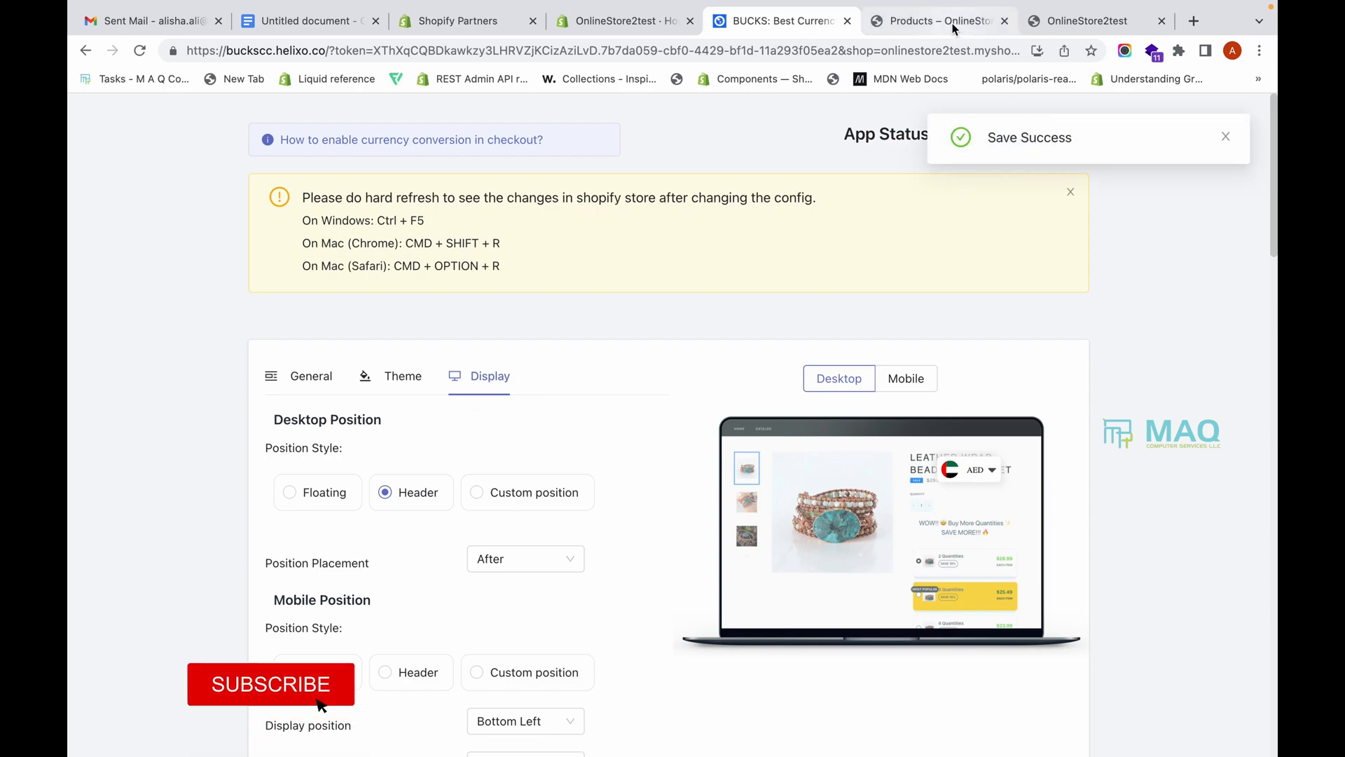
left_click(939, 20)
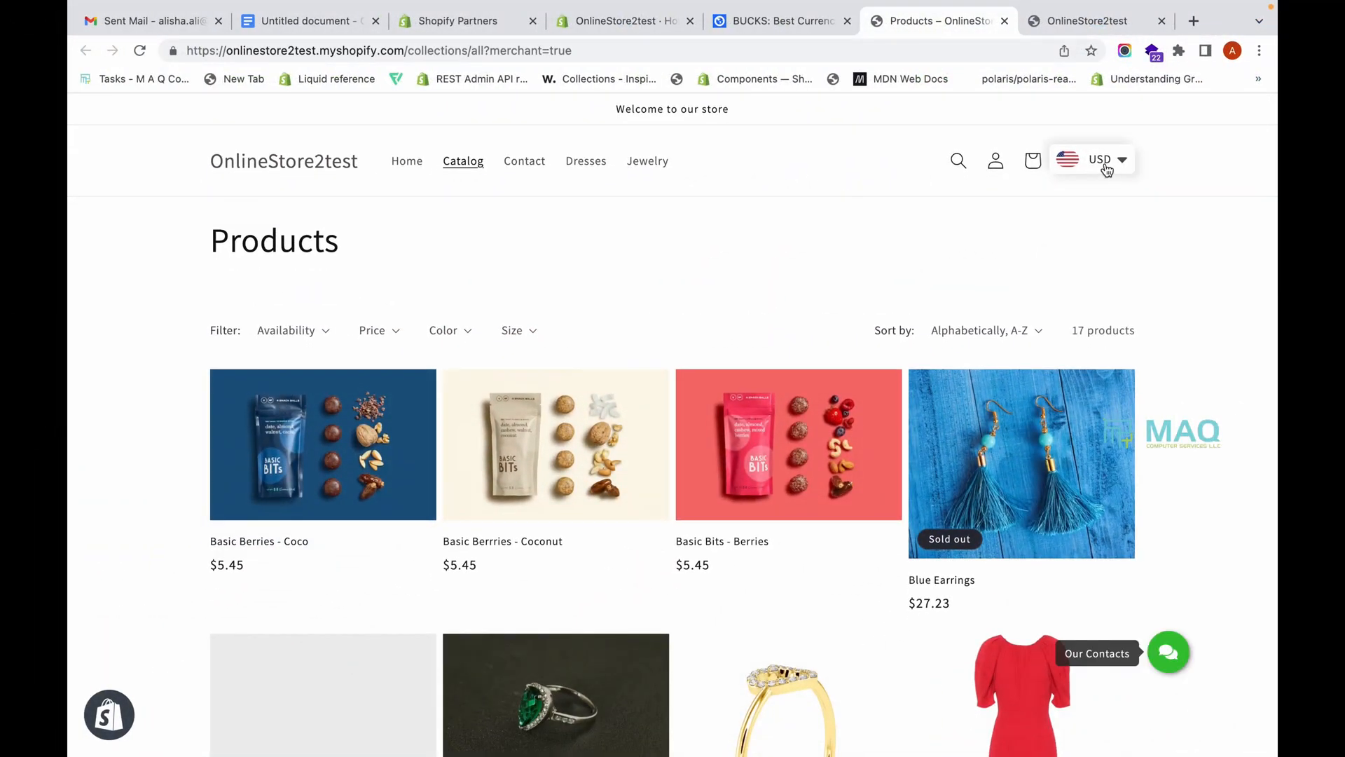
Step: Convert storefront prices to Saudi Riyal, then to British Pound via the header currency dropdown
left_click(1101, 160)
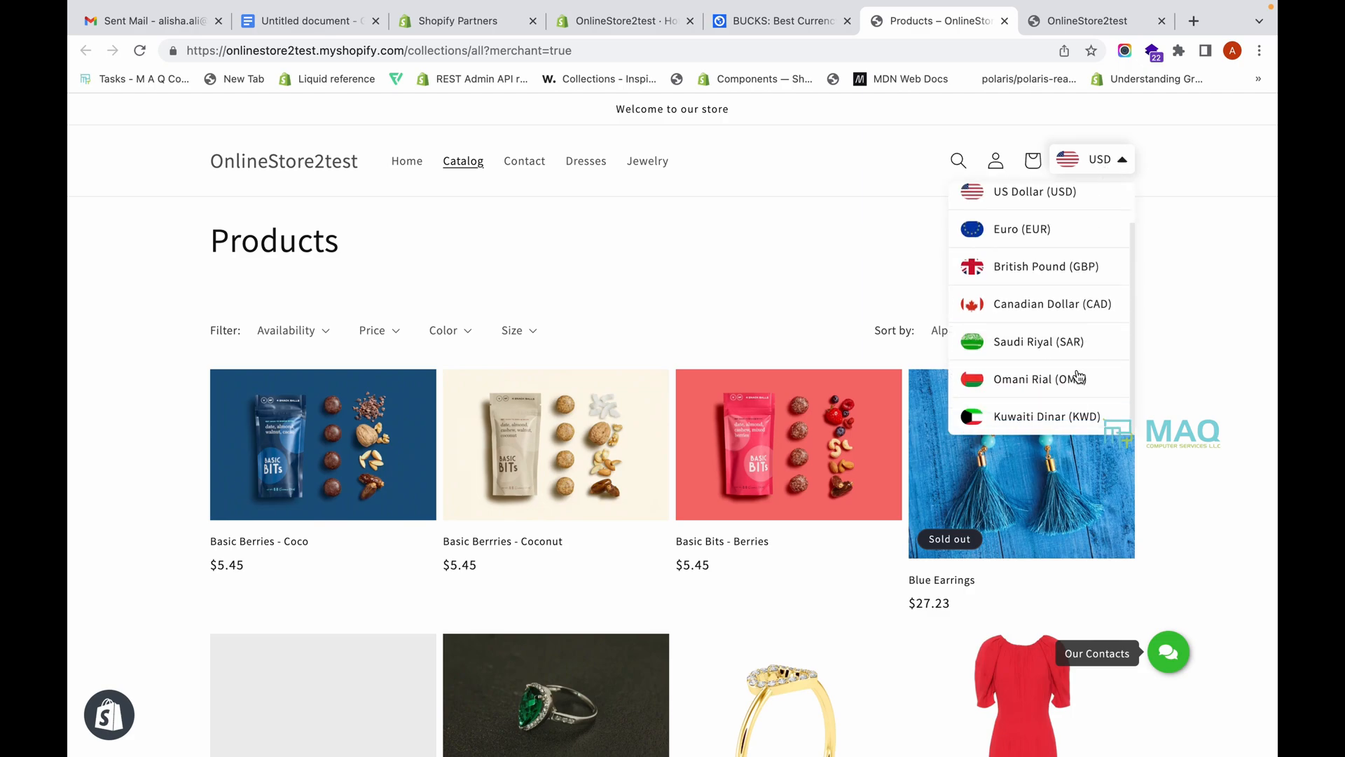
left_click(1036, 341)
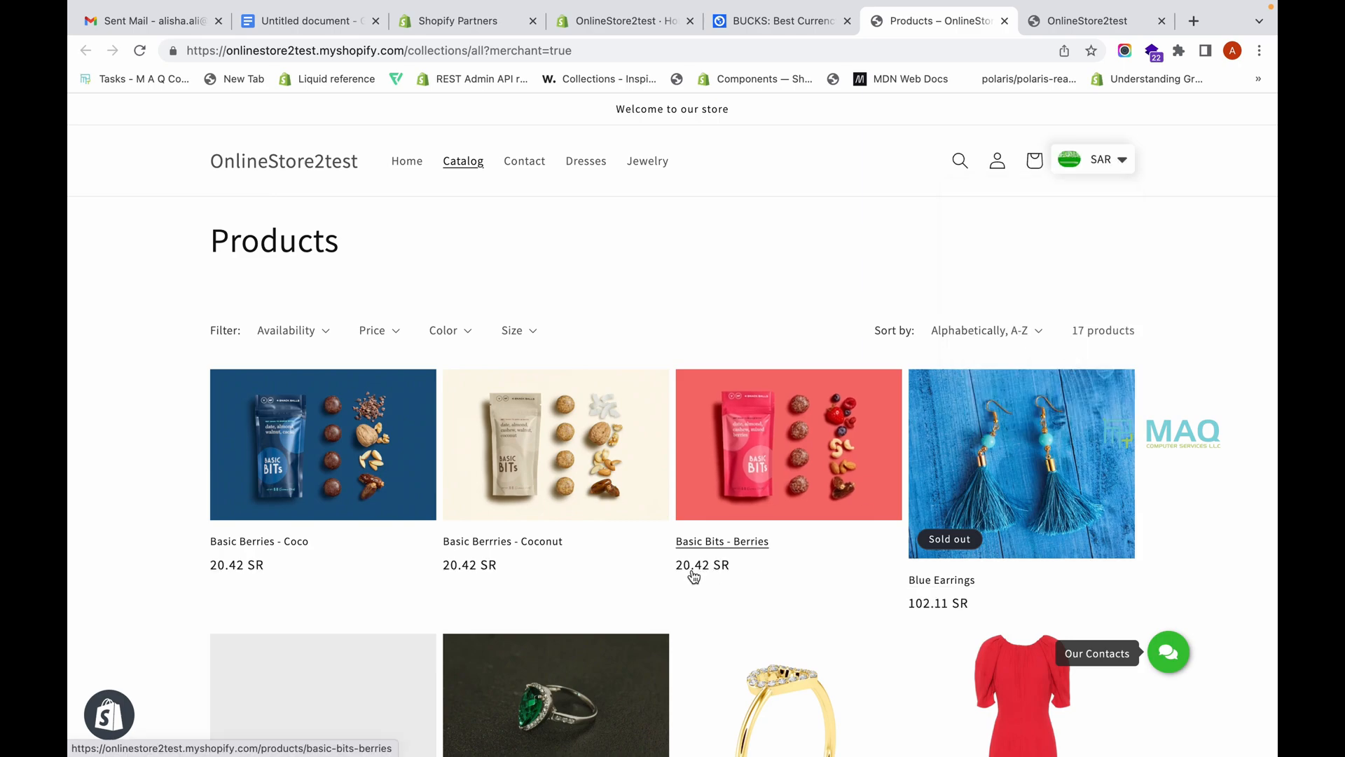
left_click(1099, 160)
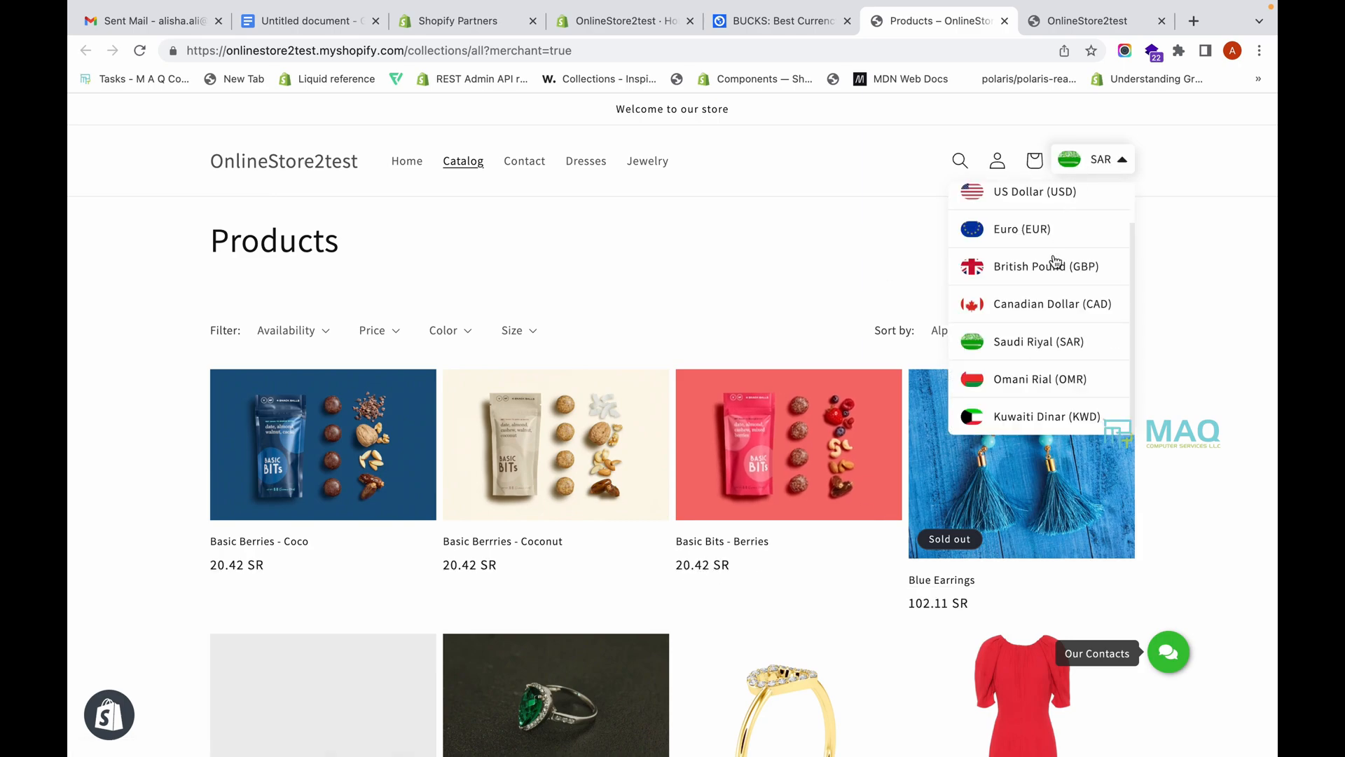
left_click(1045, 266)
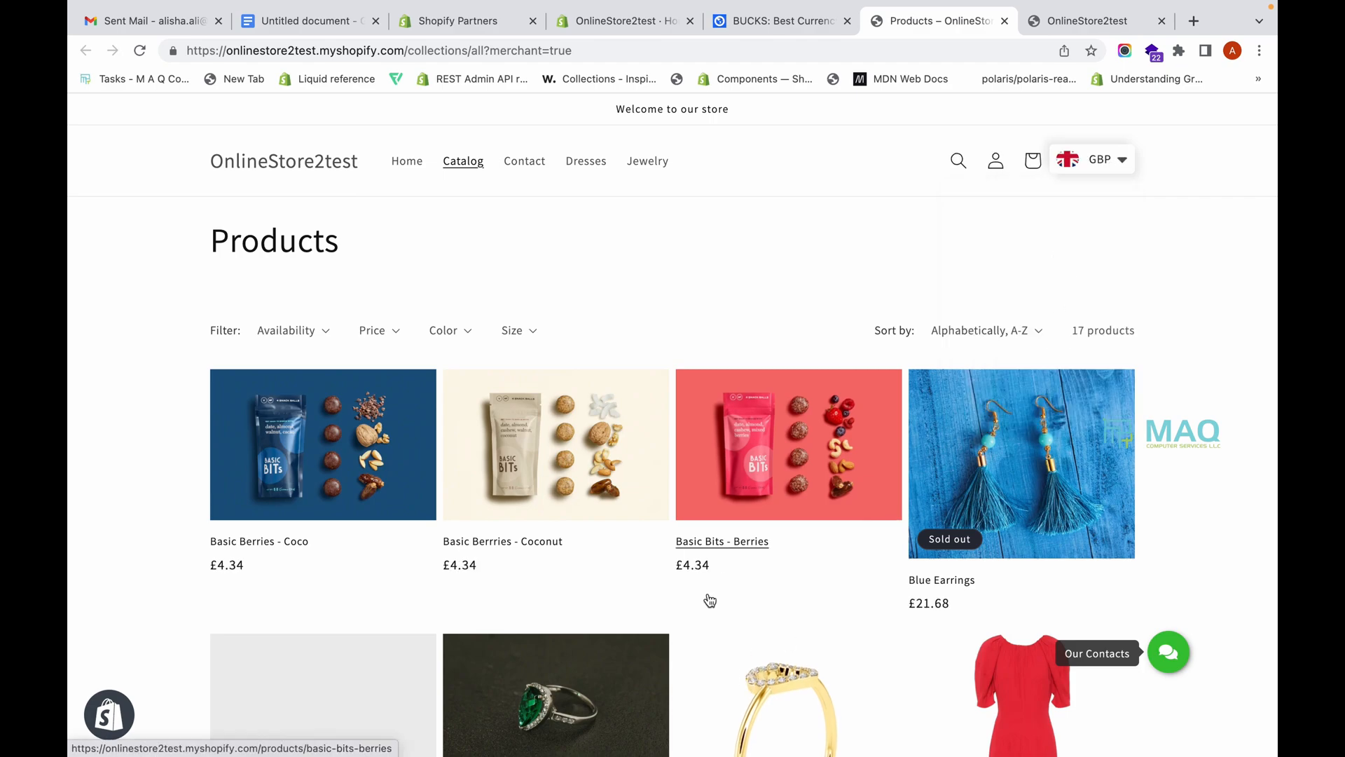
mouse_move(889, 297)
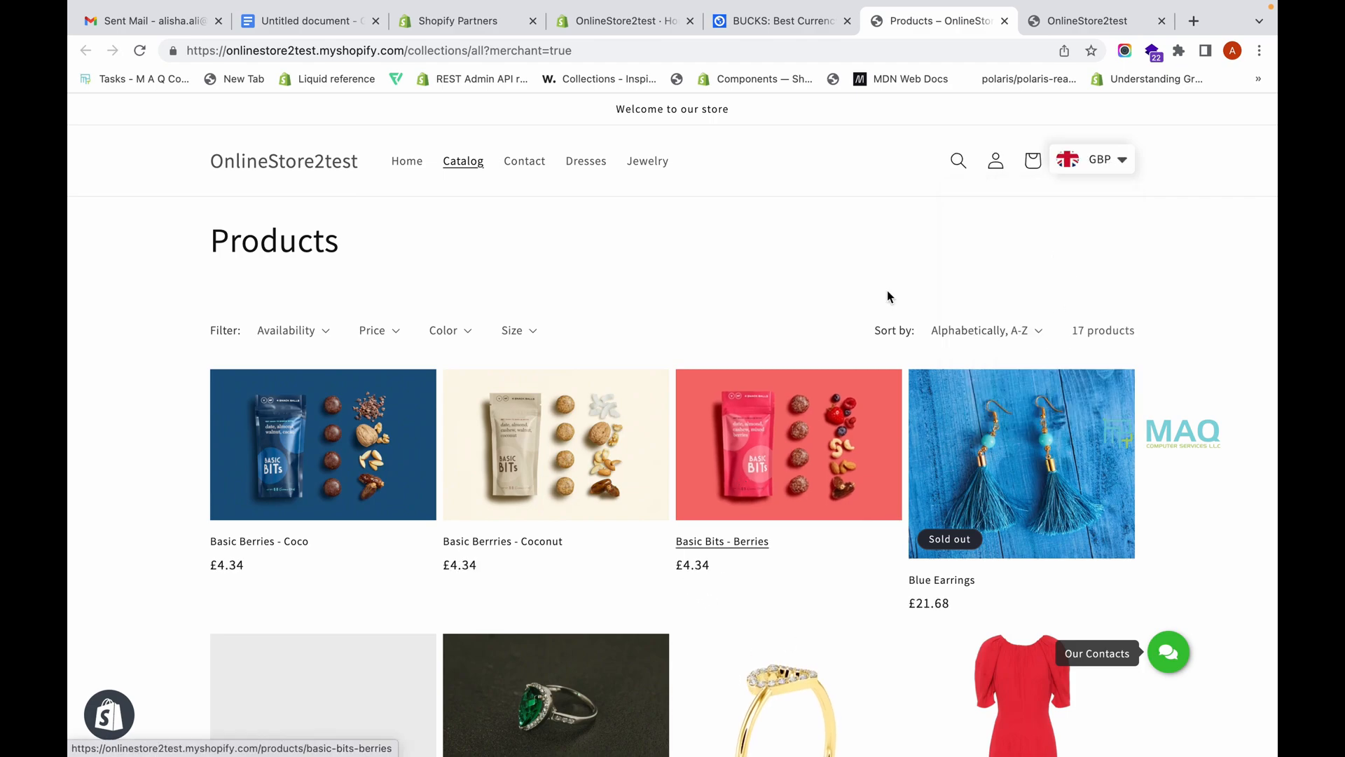